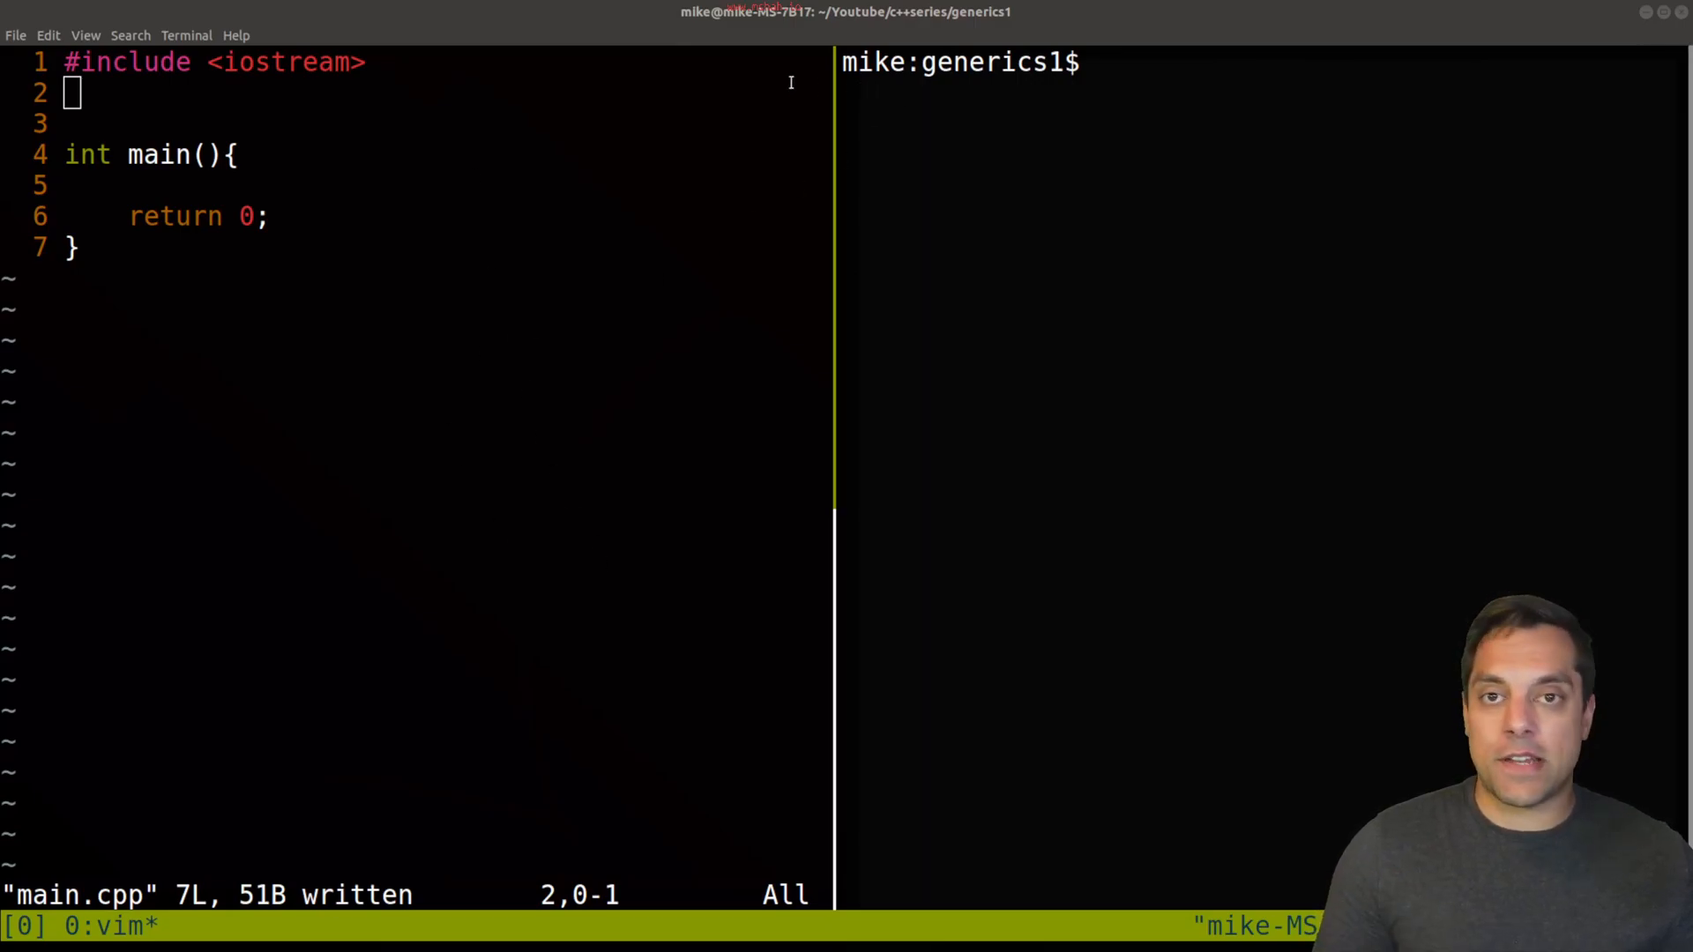
mouse_move(344, 217)
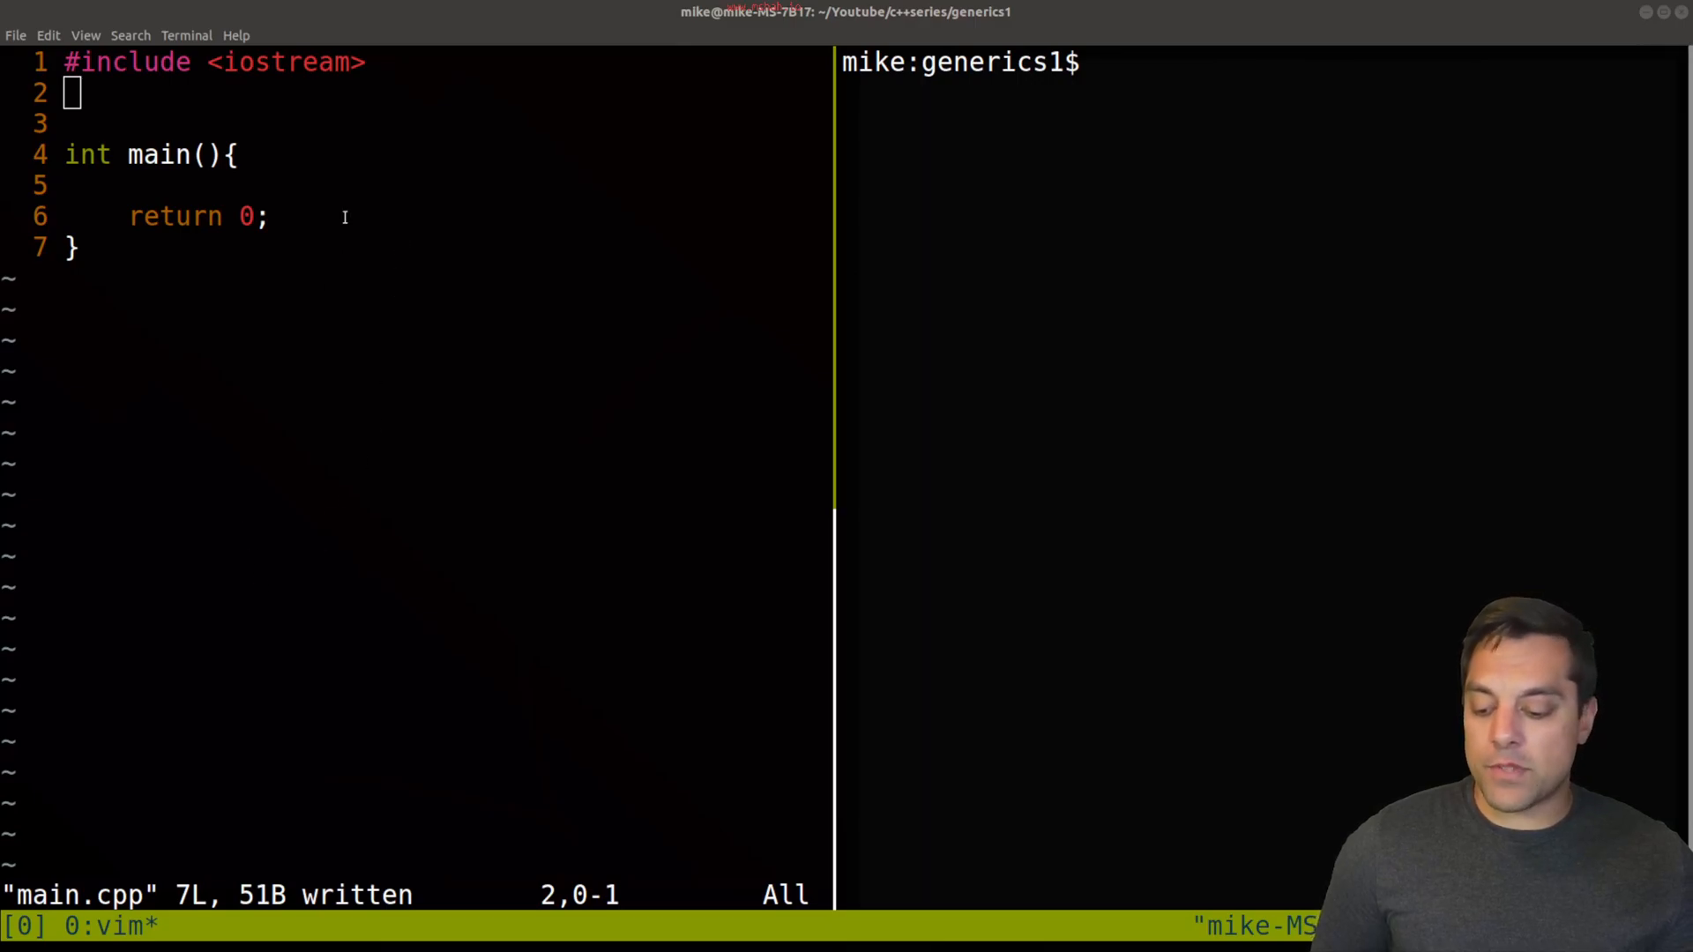
Step: Define int square(int input) returning input*input below the include
key(o)
text(int s)
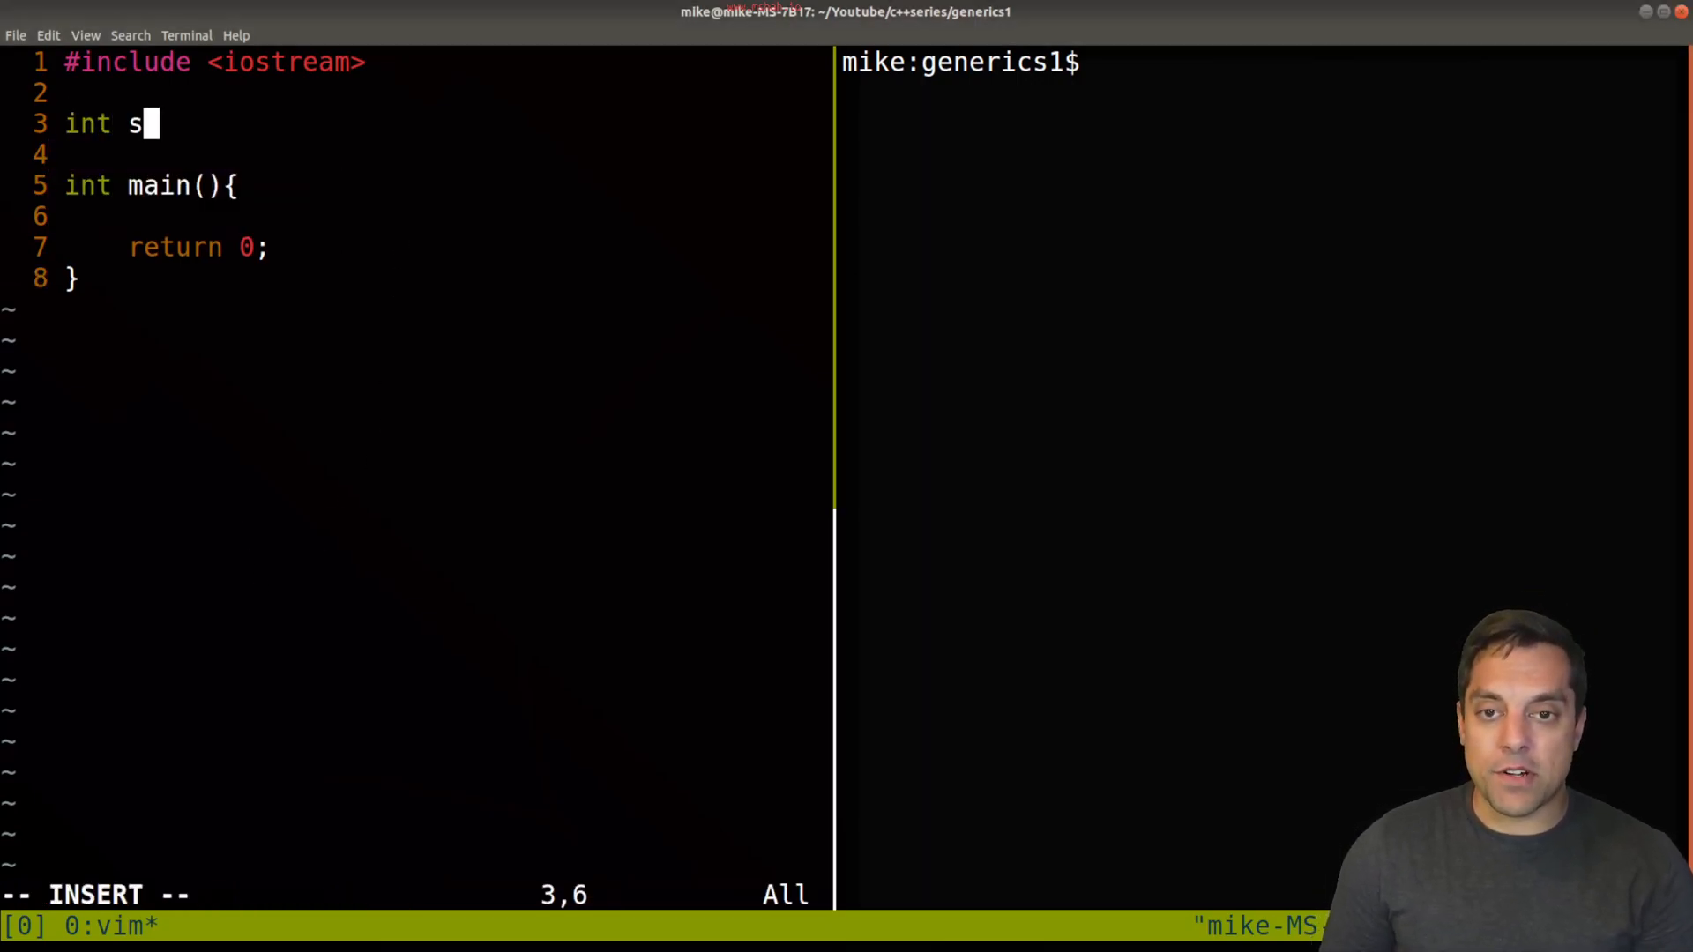
text(quare()
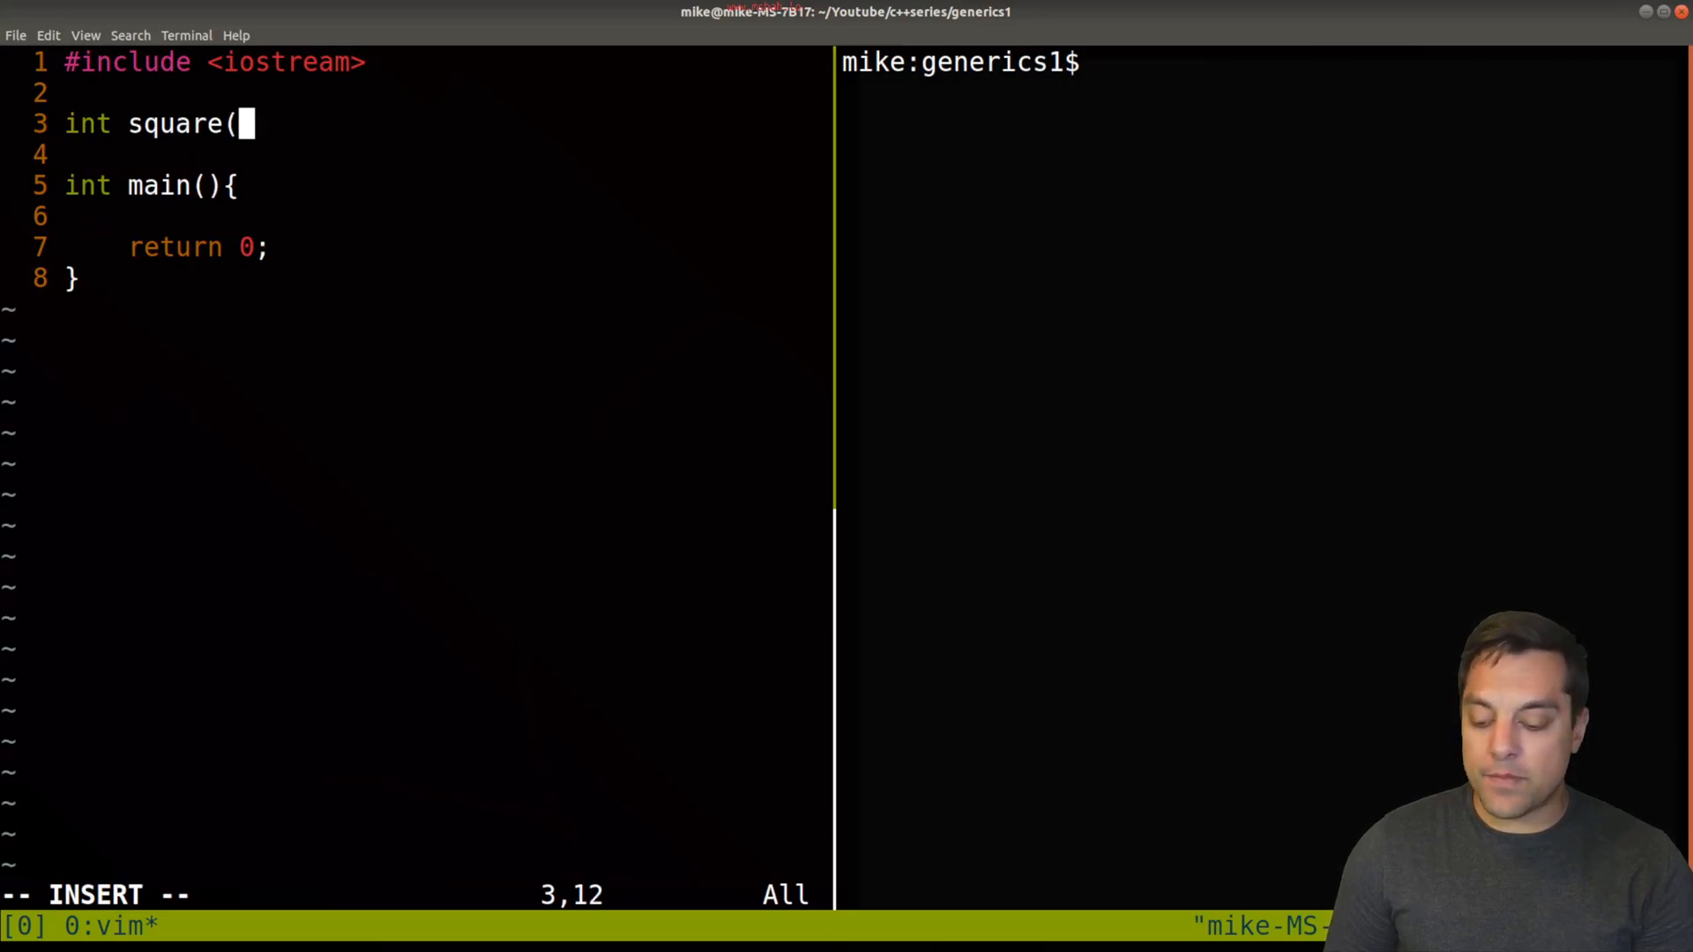
text(int input){)
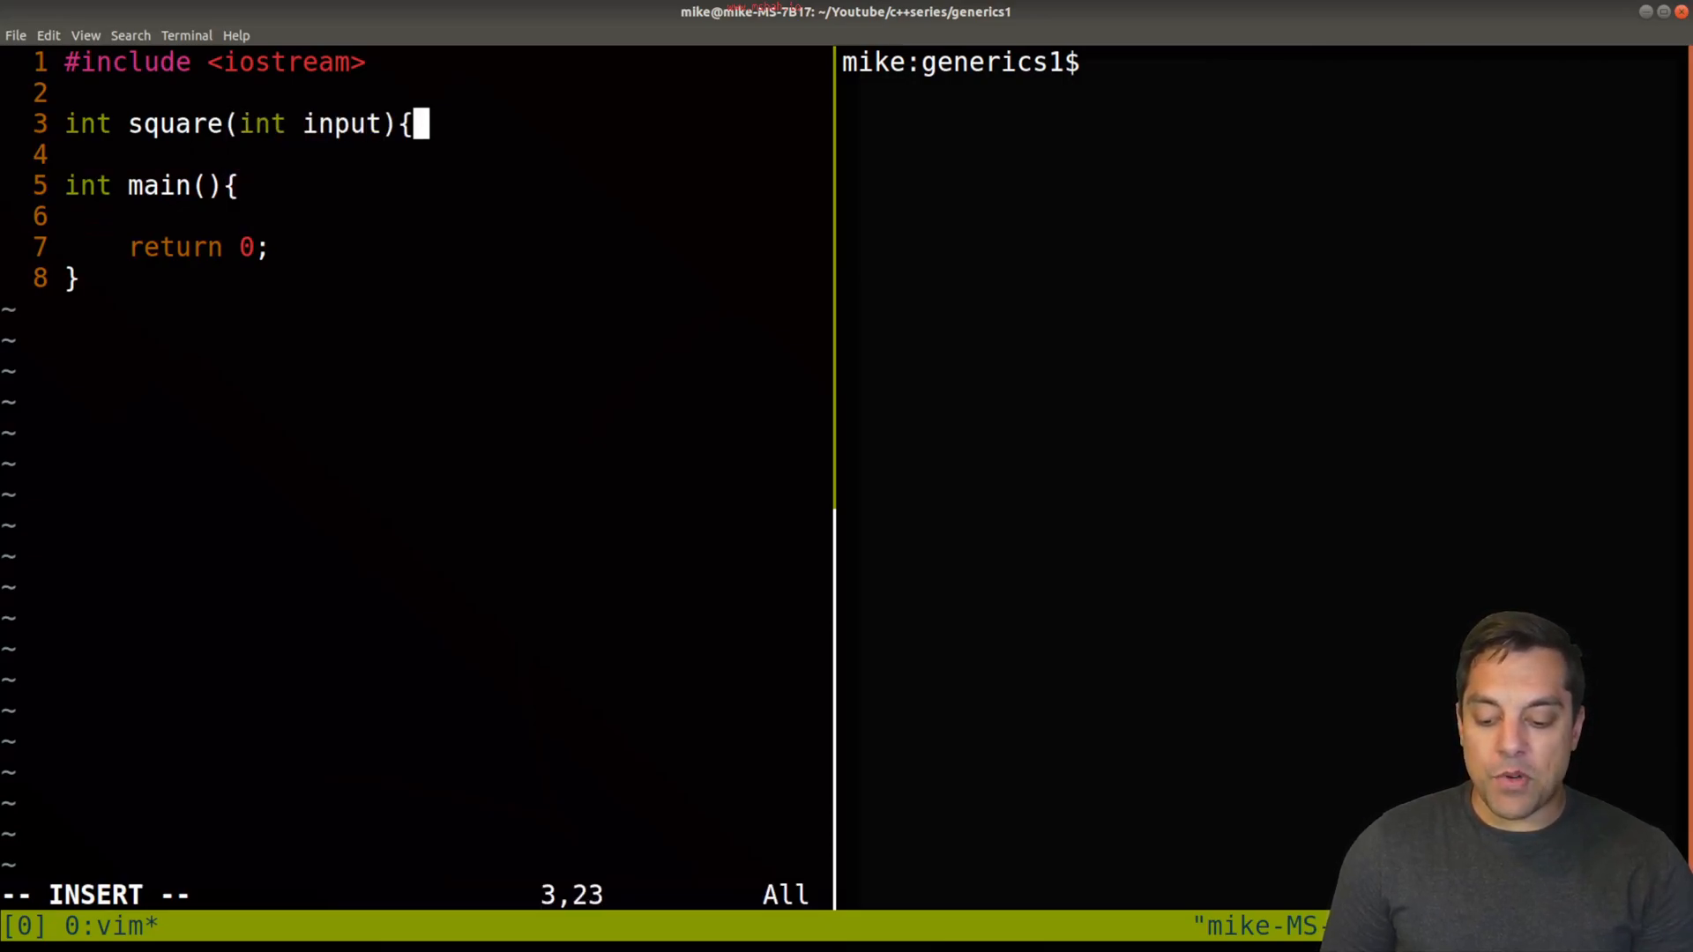
text(return in)
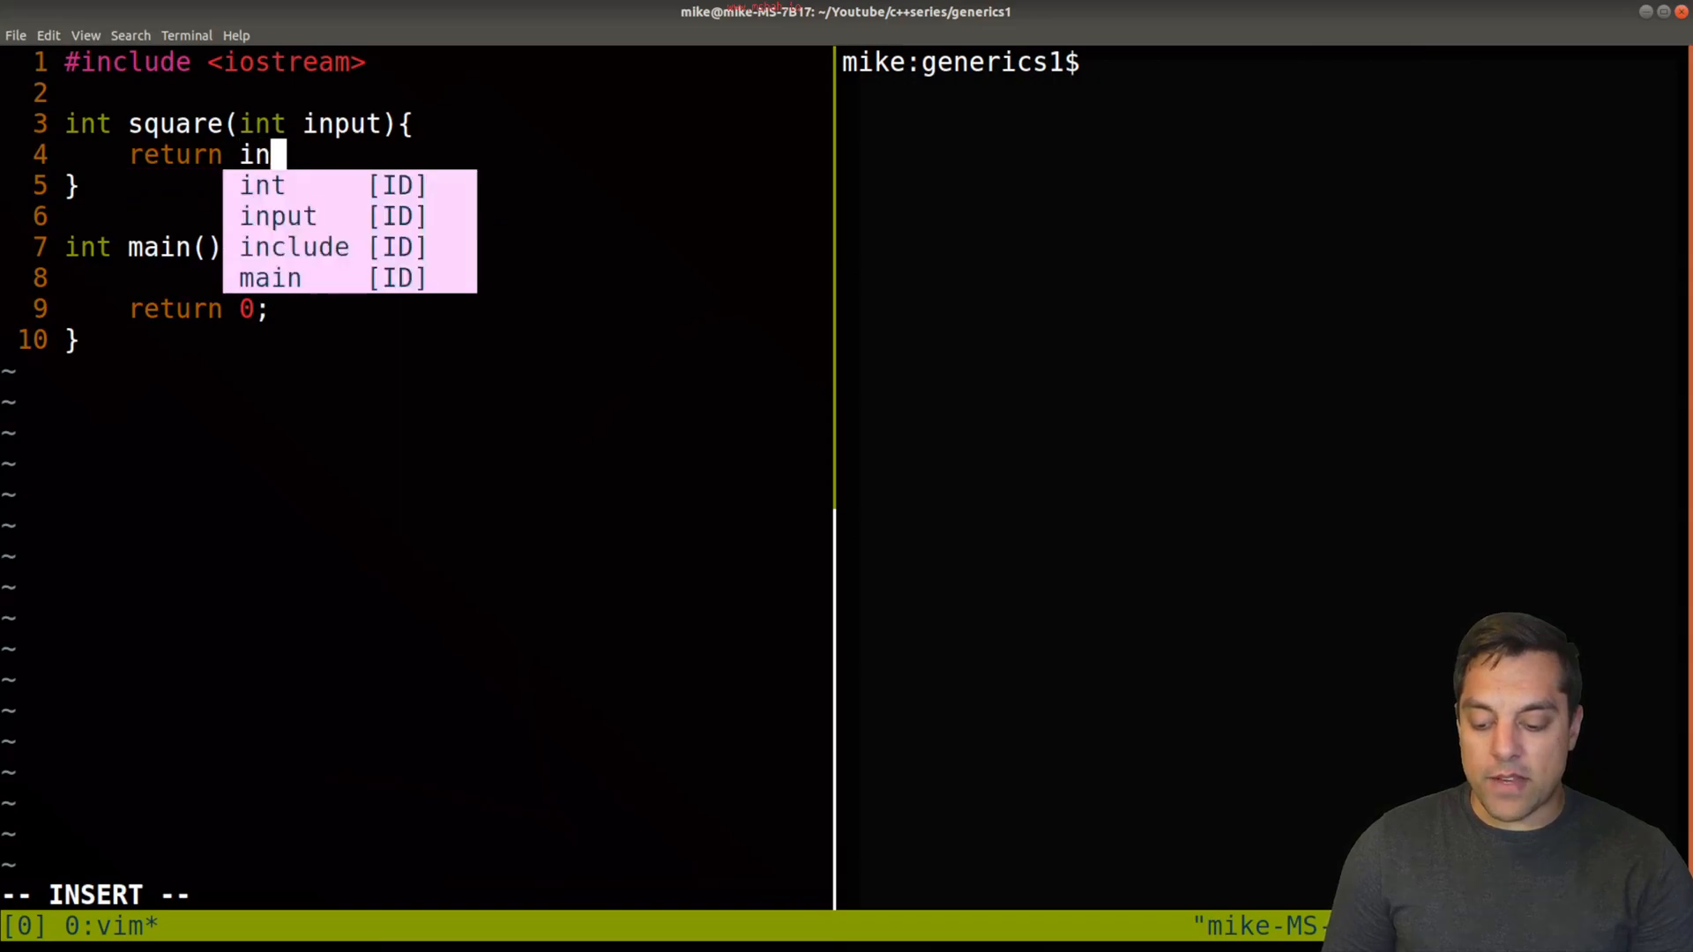
text(put*input;)
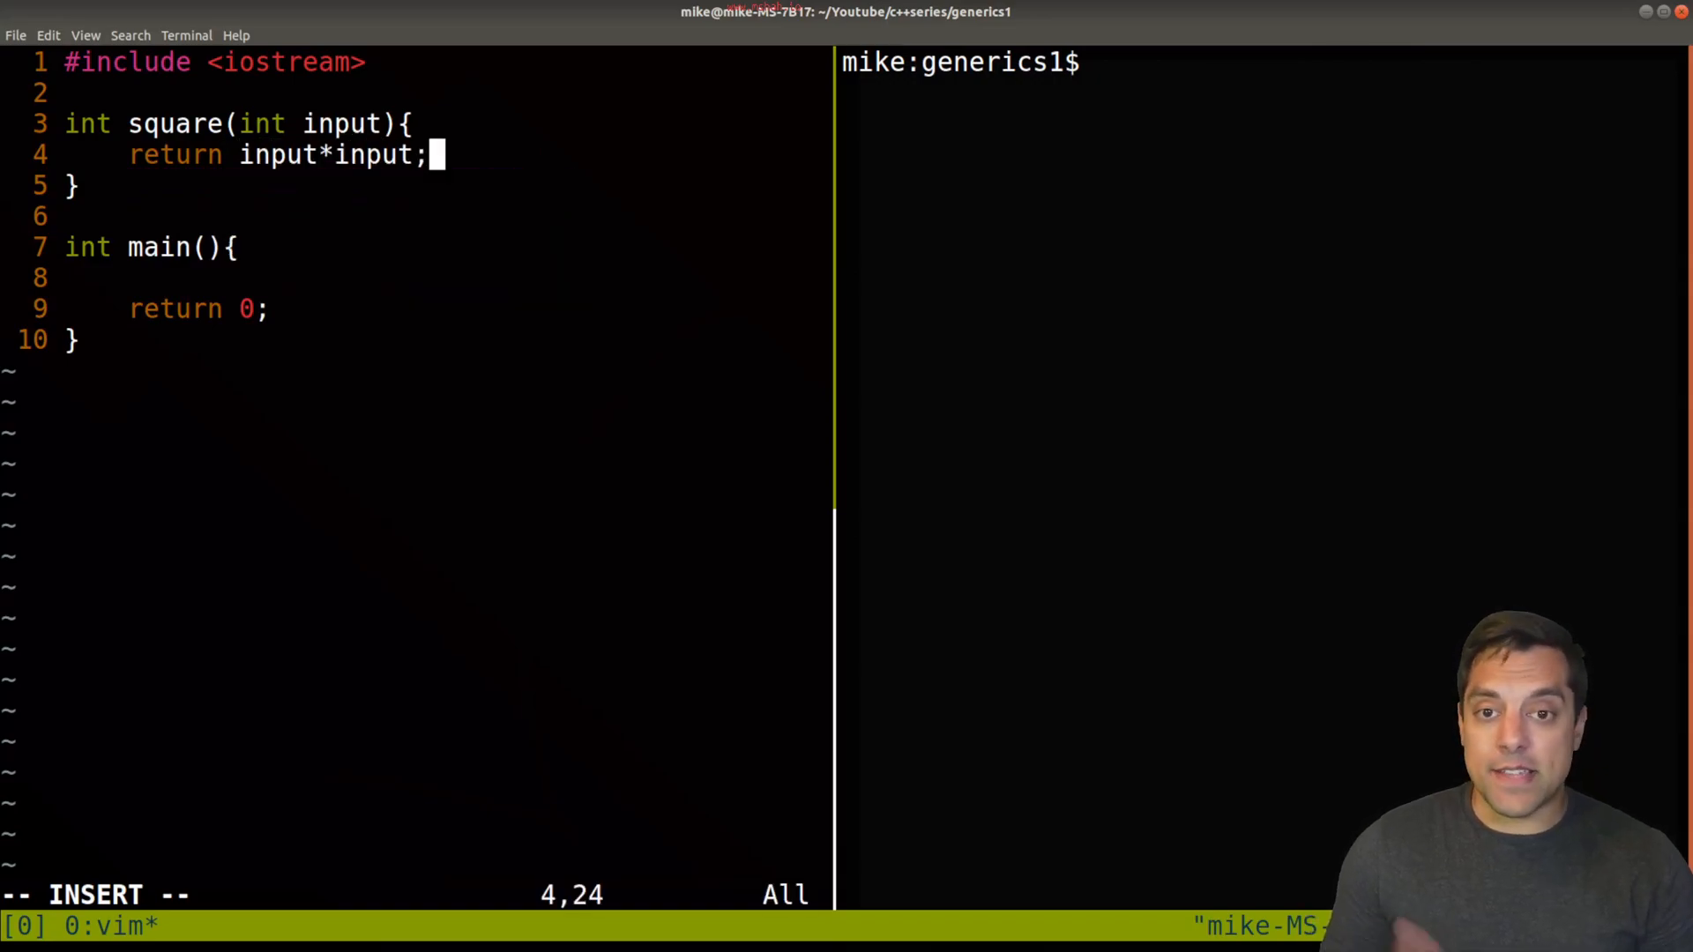
key(Escape)
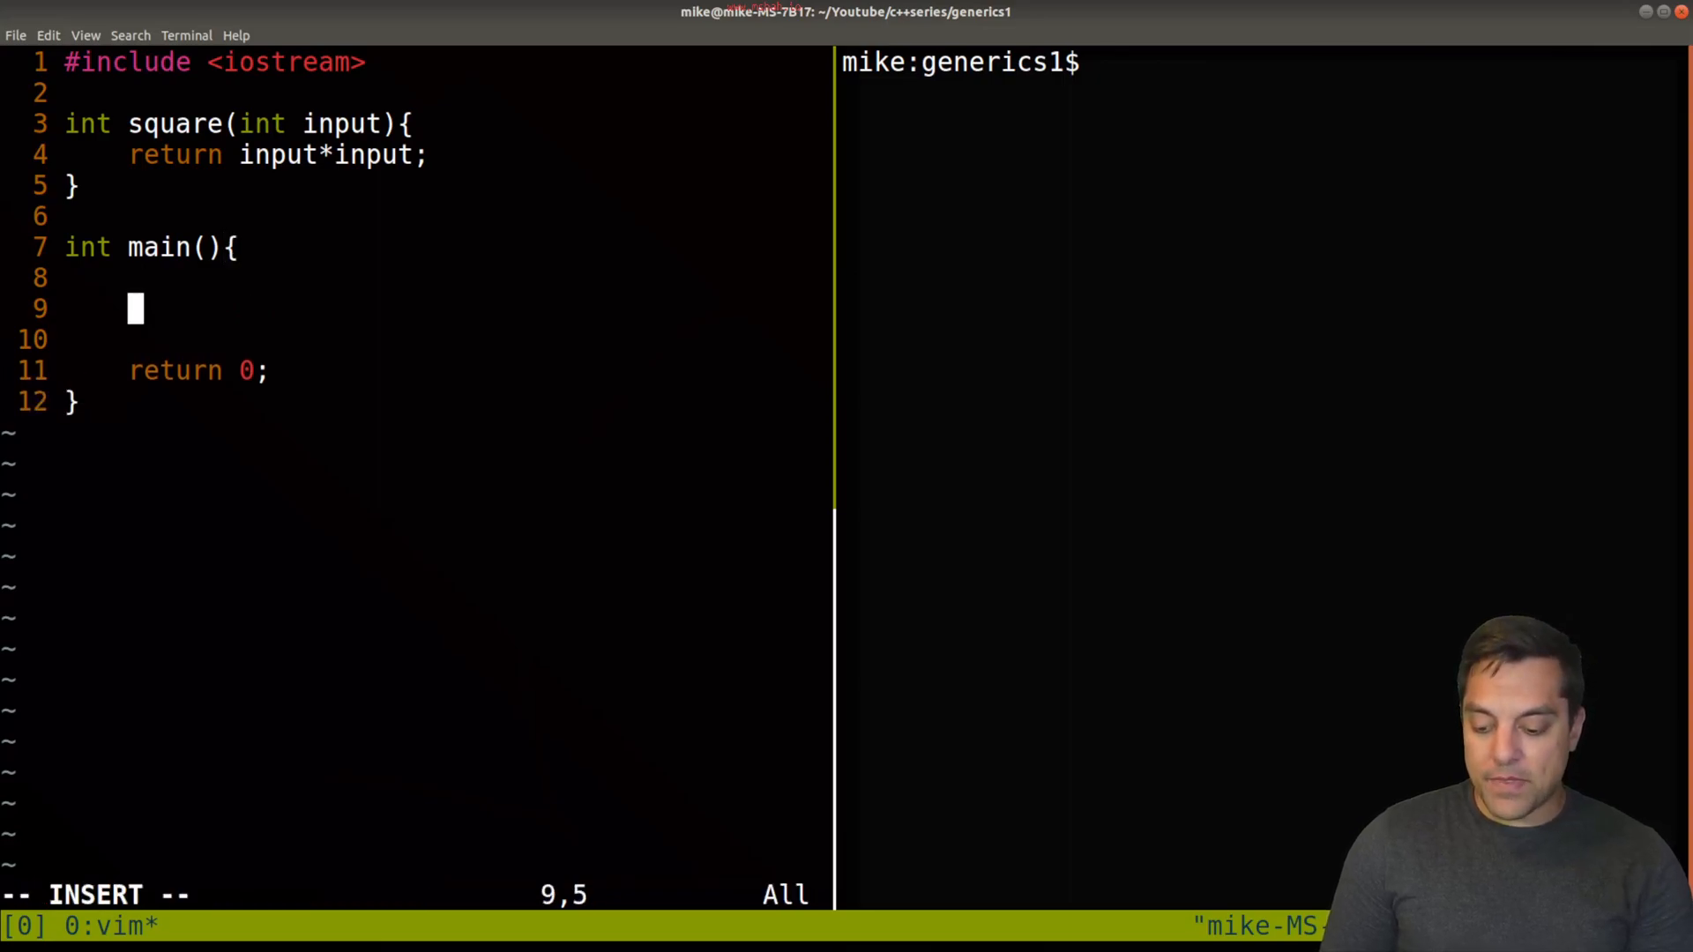
Step: Print square(5) from main with std::cout and std::endl
text(std::cout <<)
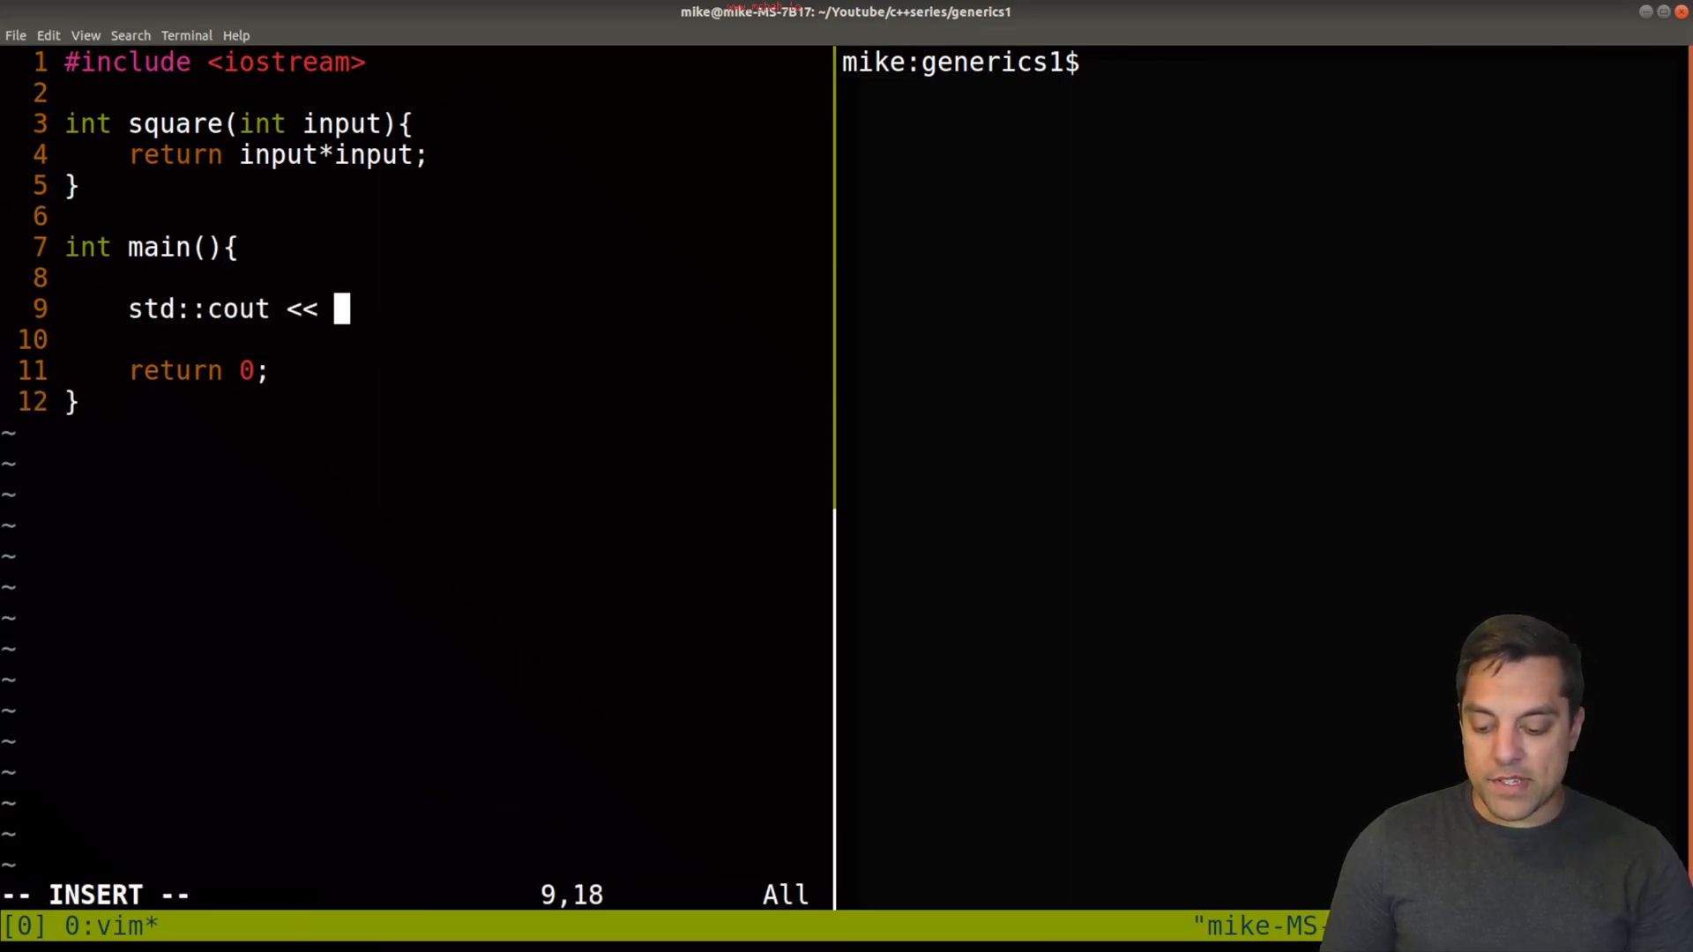
text(square(5)
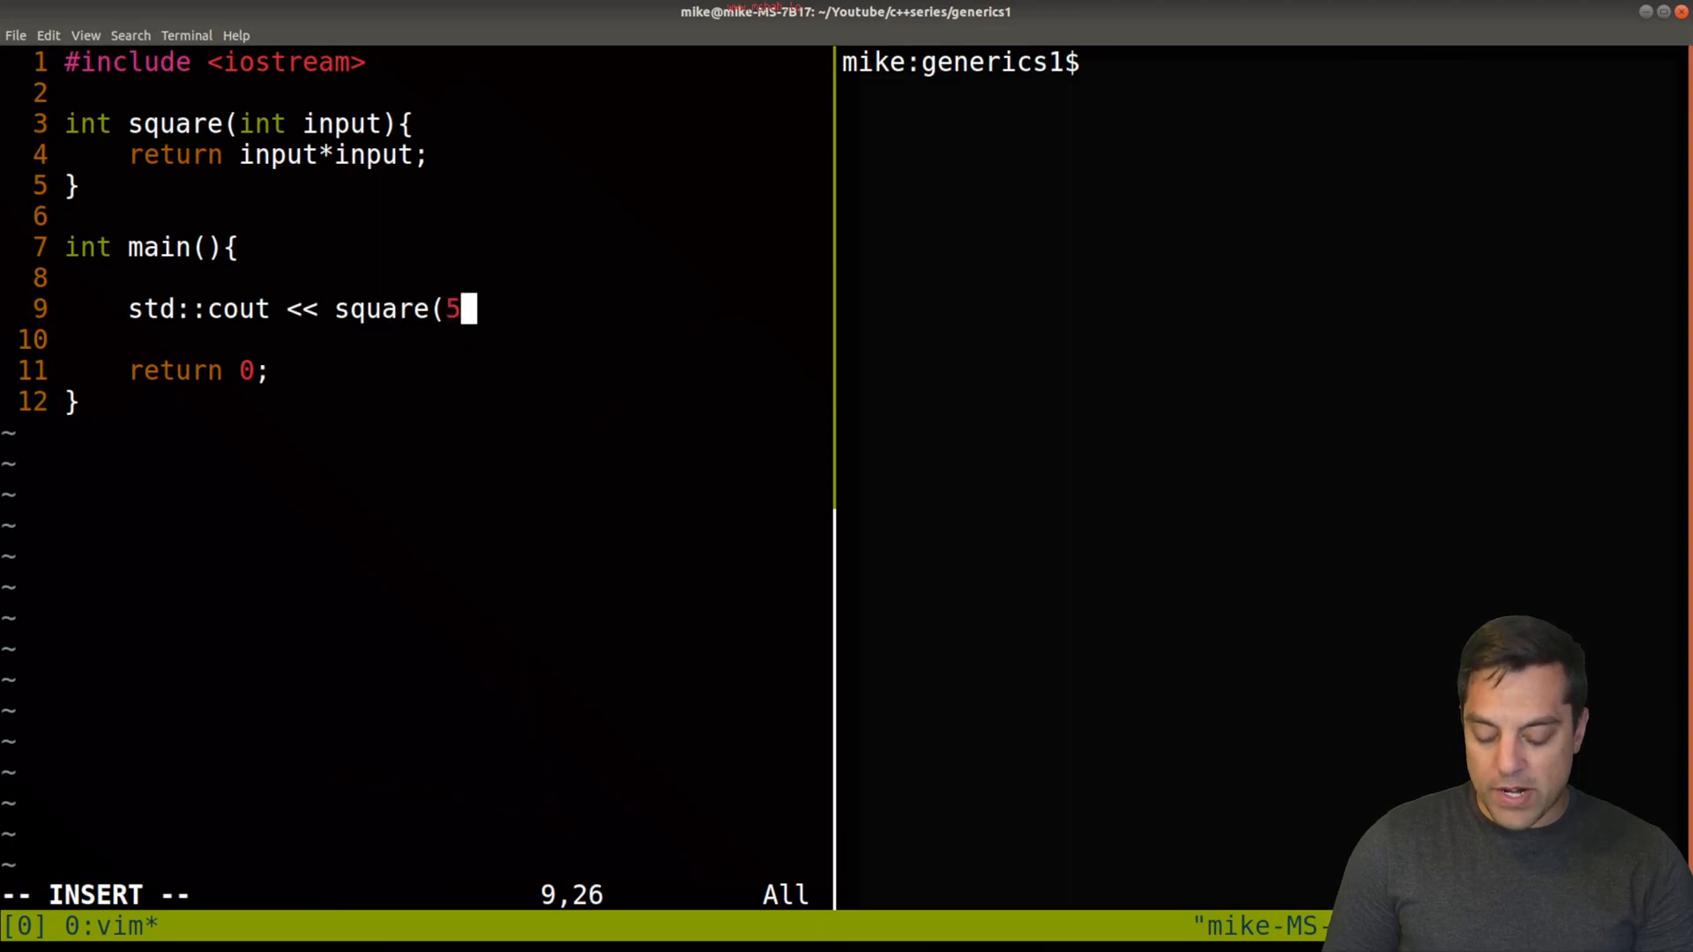
text() <<)
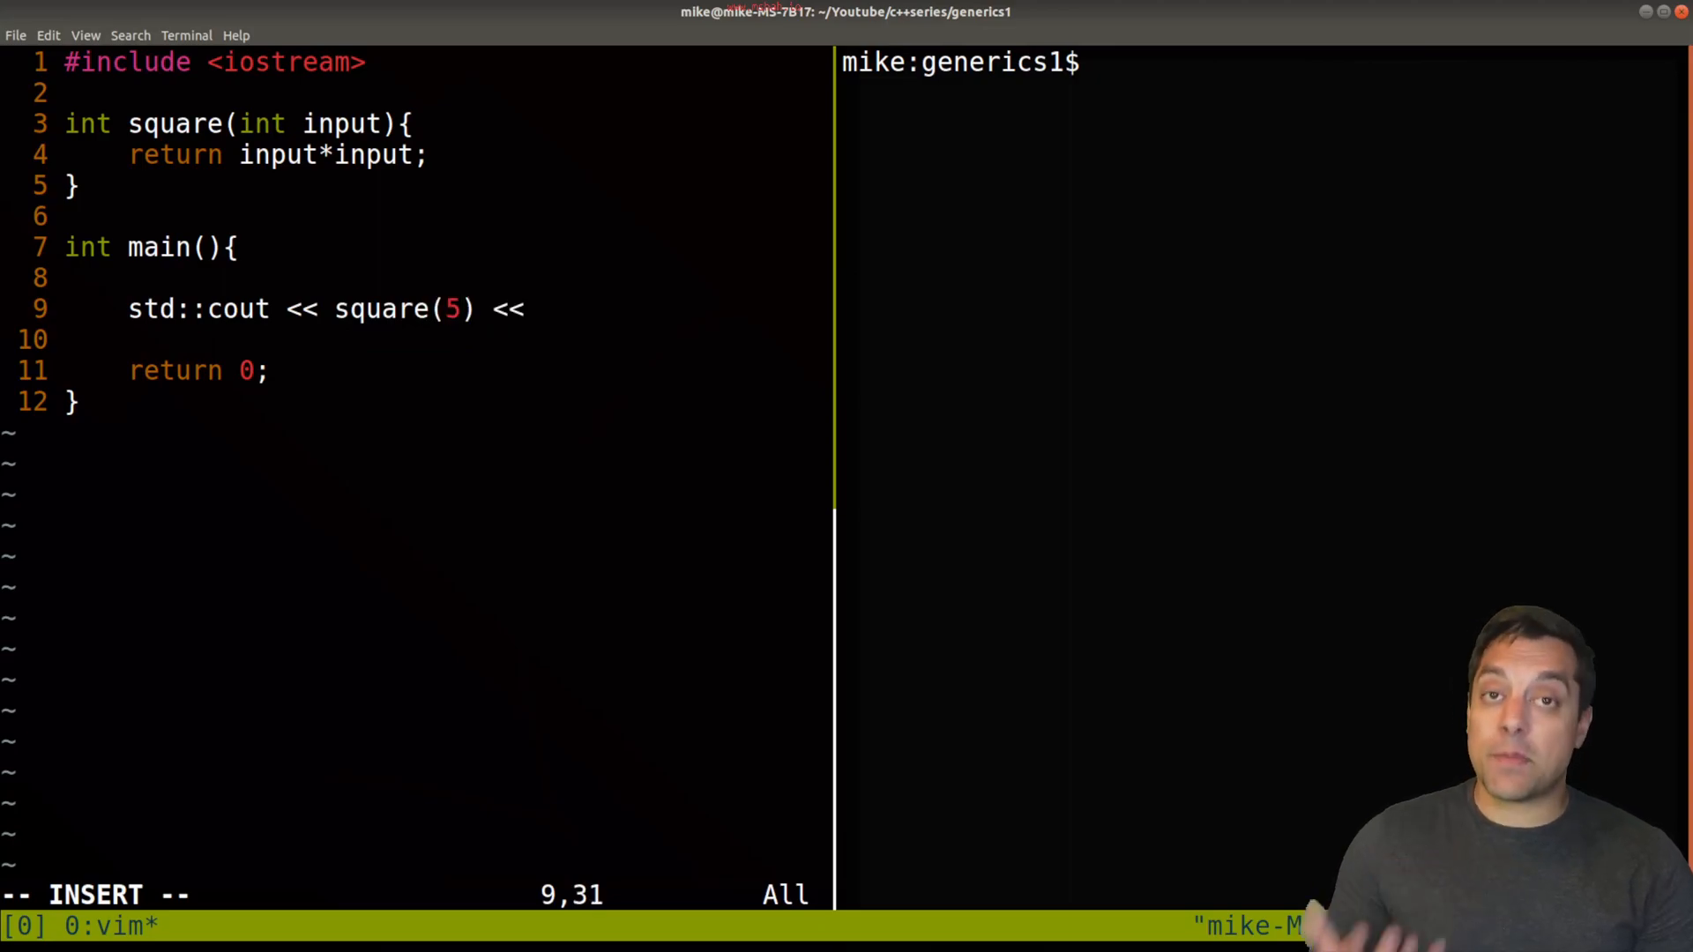
text(std::endl;)
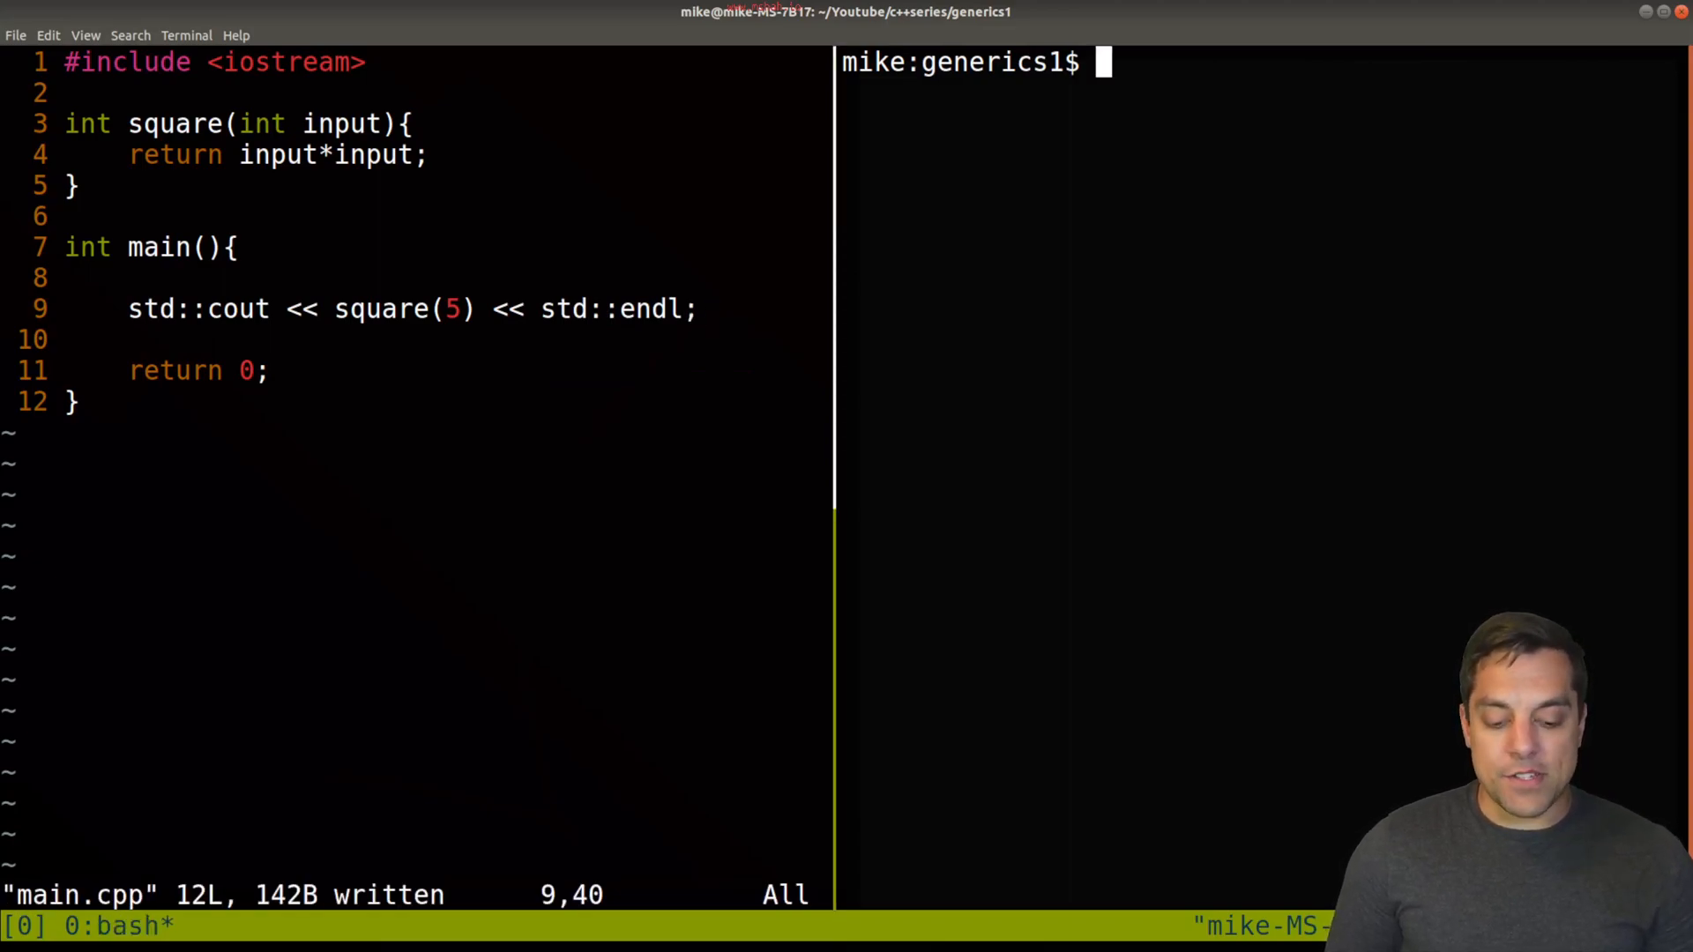
Step: Compile with g++ -std=c++20 and run, add a square(5.5) print, and rebuild to get 25 twice
text(g++ -std=c++20 main.cpp -o prog)
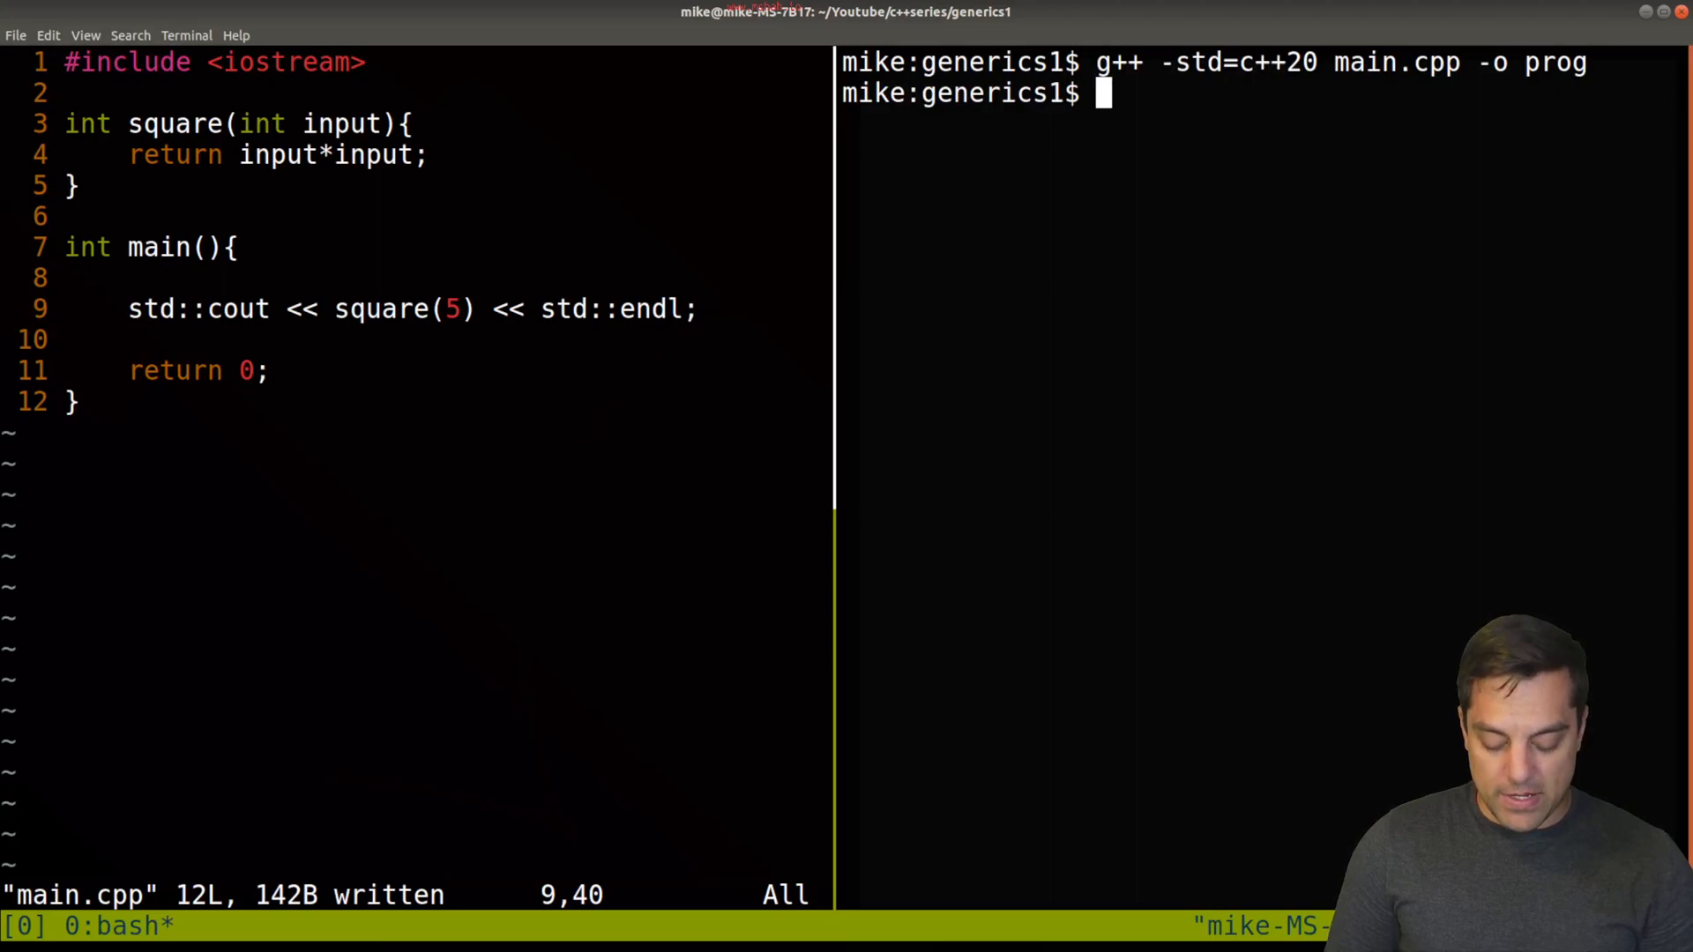
text(./prog)
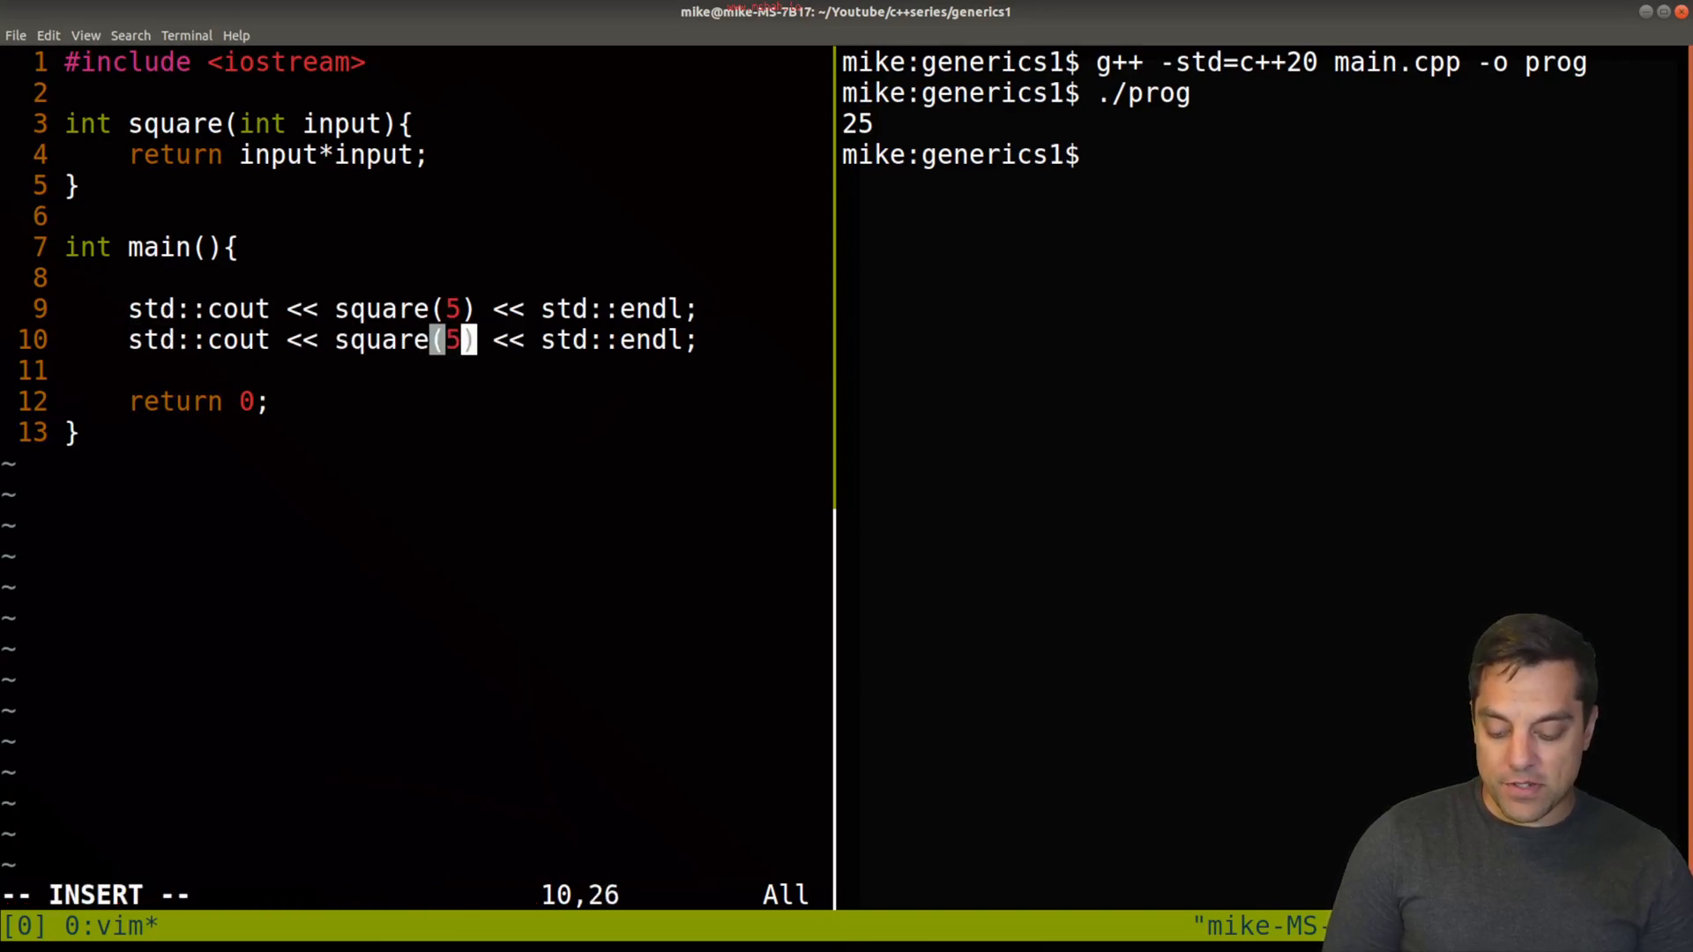
text(.5)
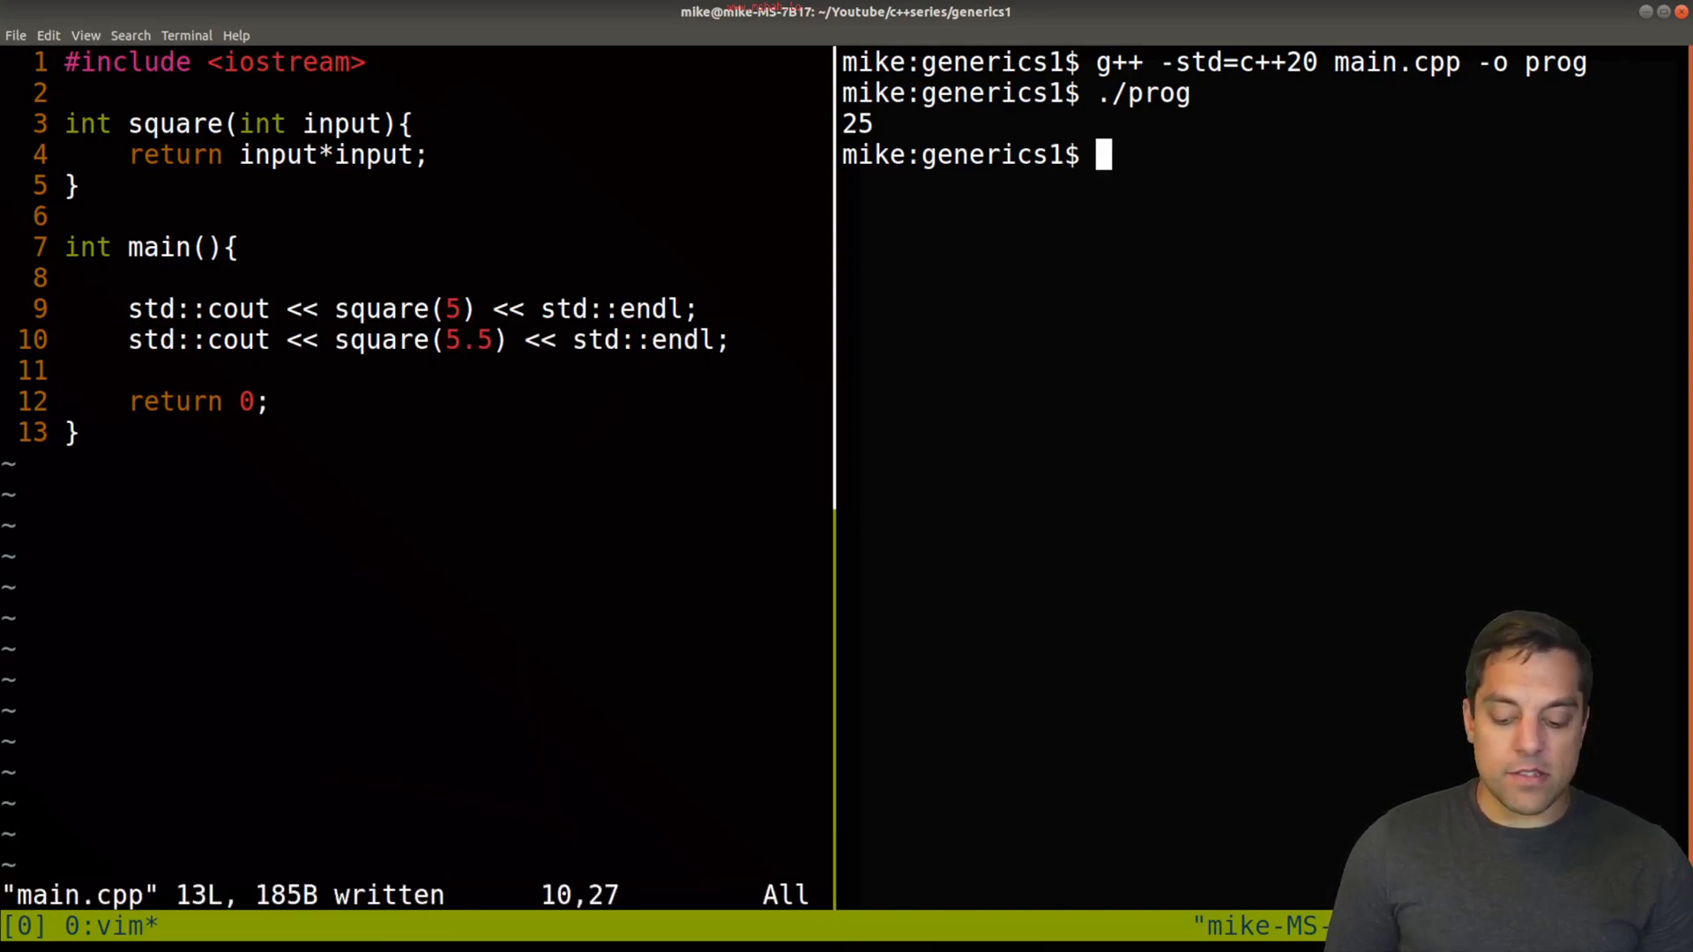
text(g++ -std=c++20 main.cpp -o prog)
text(./prog)
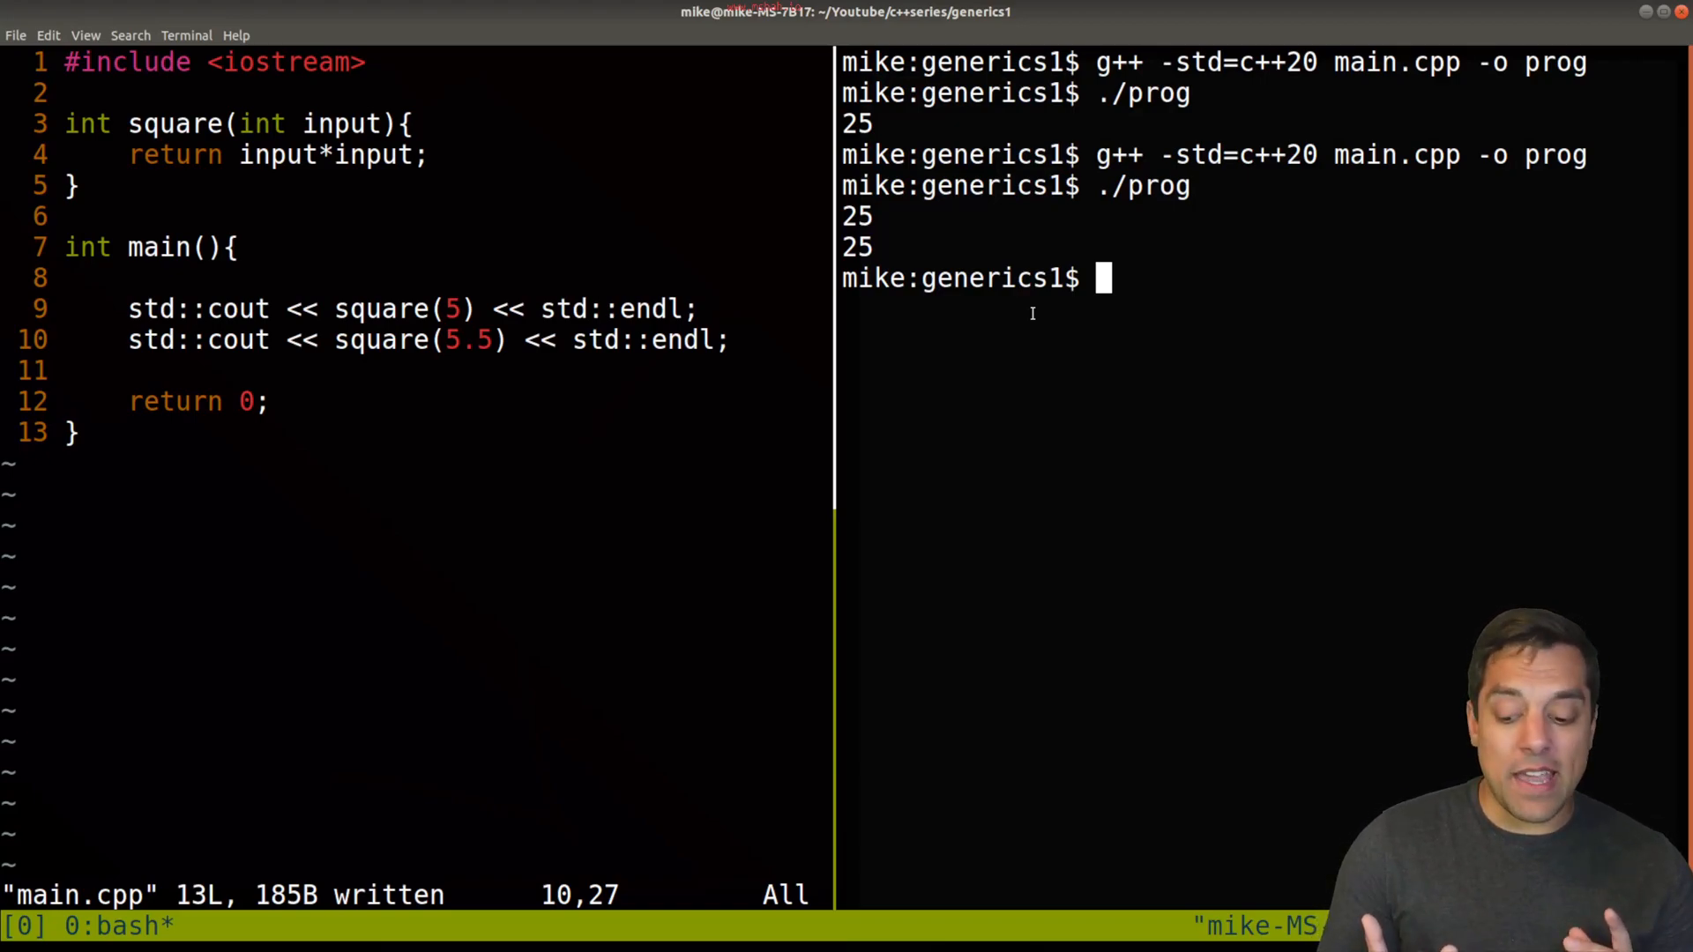
mouse_move(1345, 414)
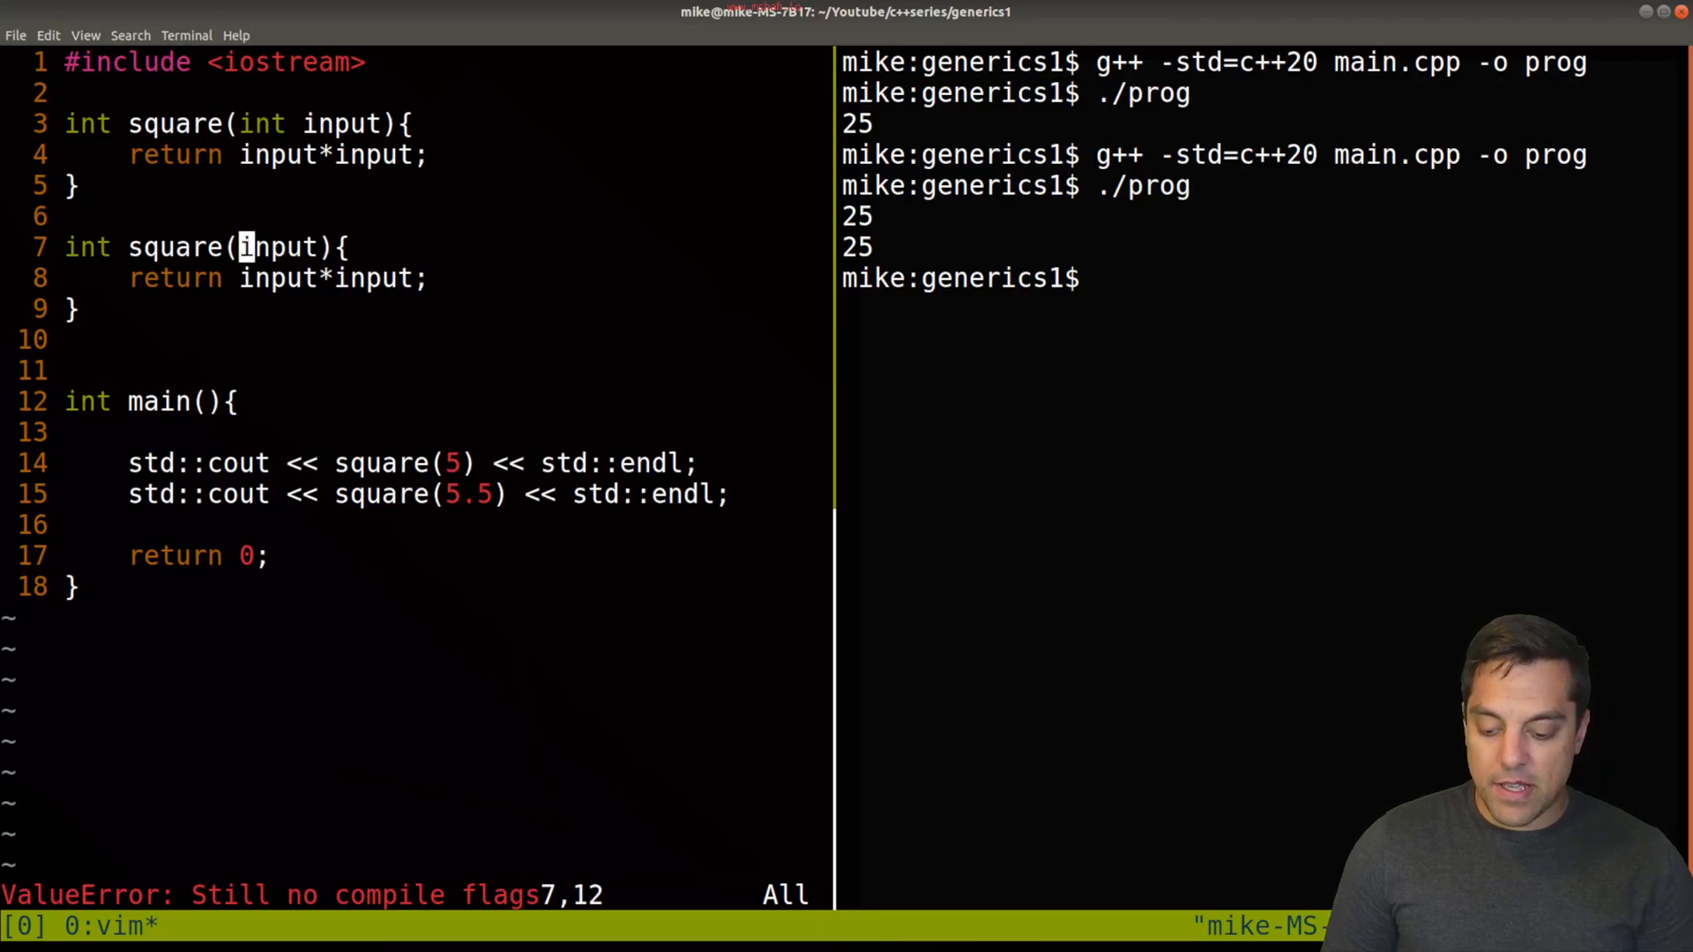
Step: Add a square overload taking double, rebuild and run ./prog, marking the 30 in the output
text(fl)
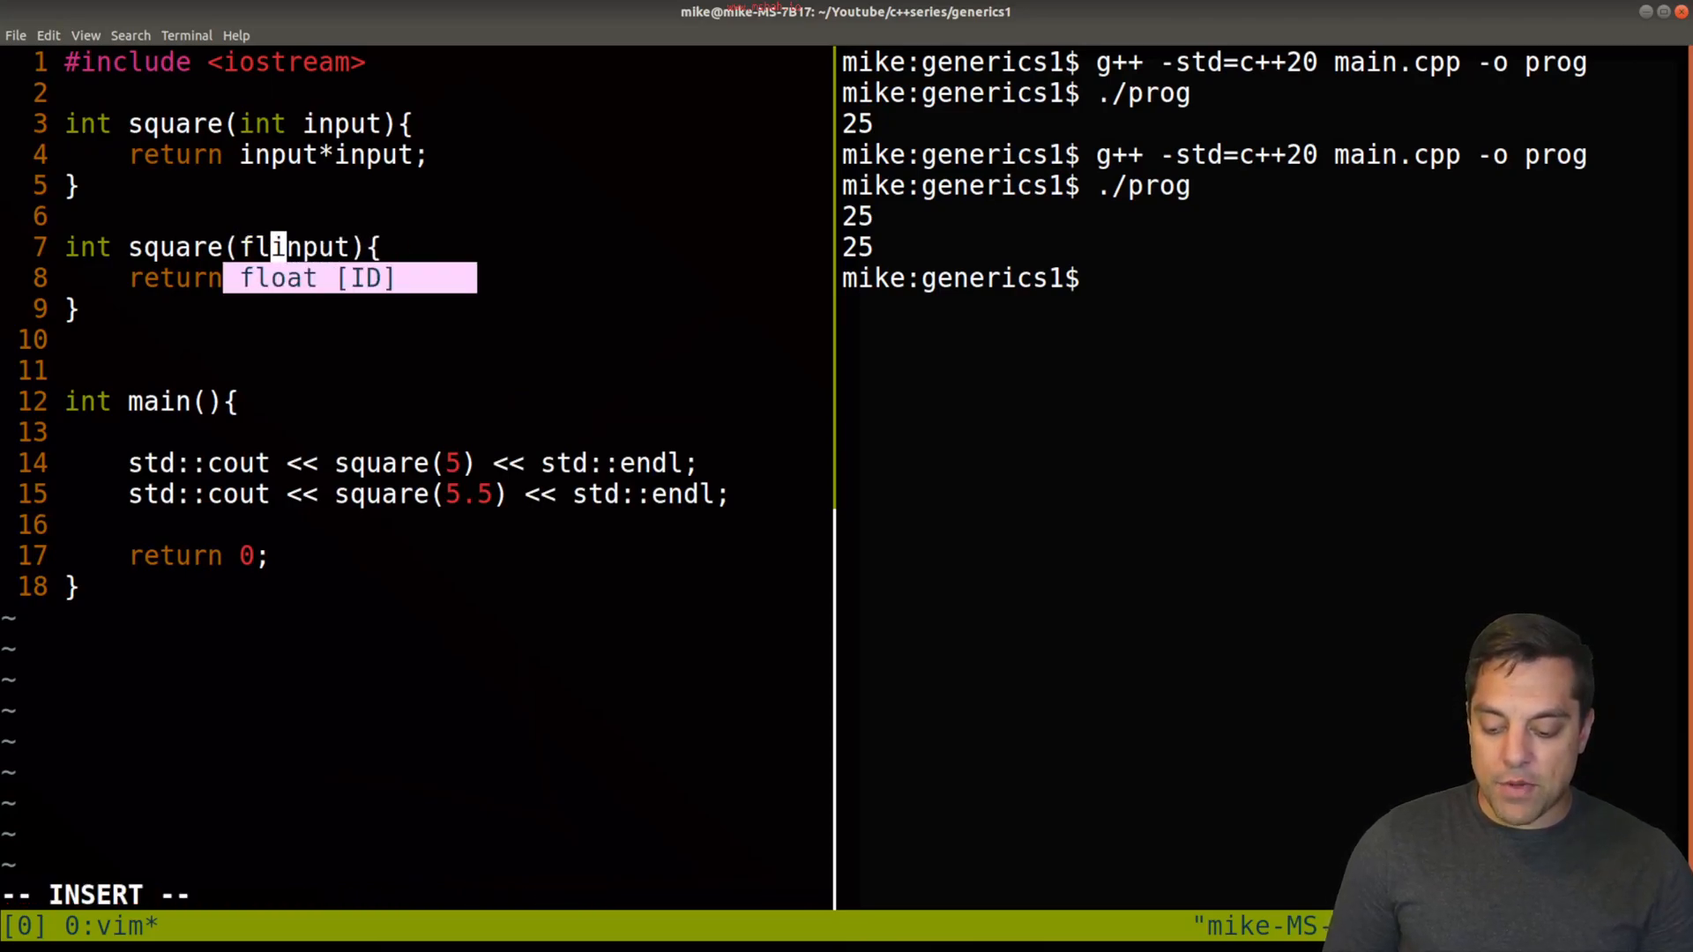
text(double)
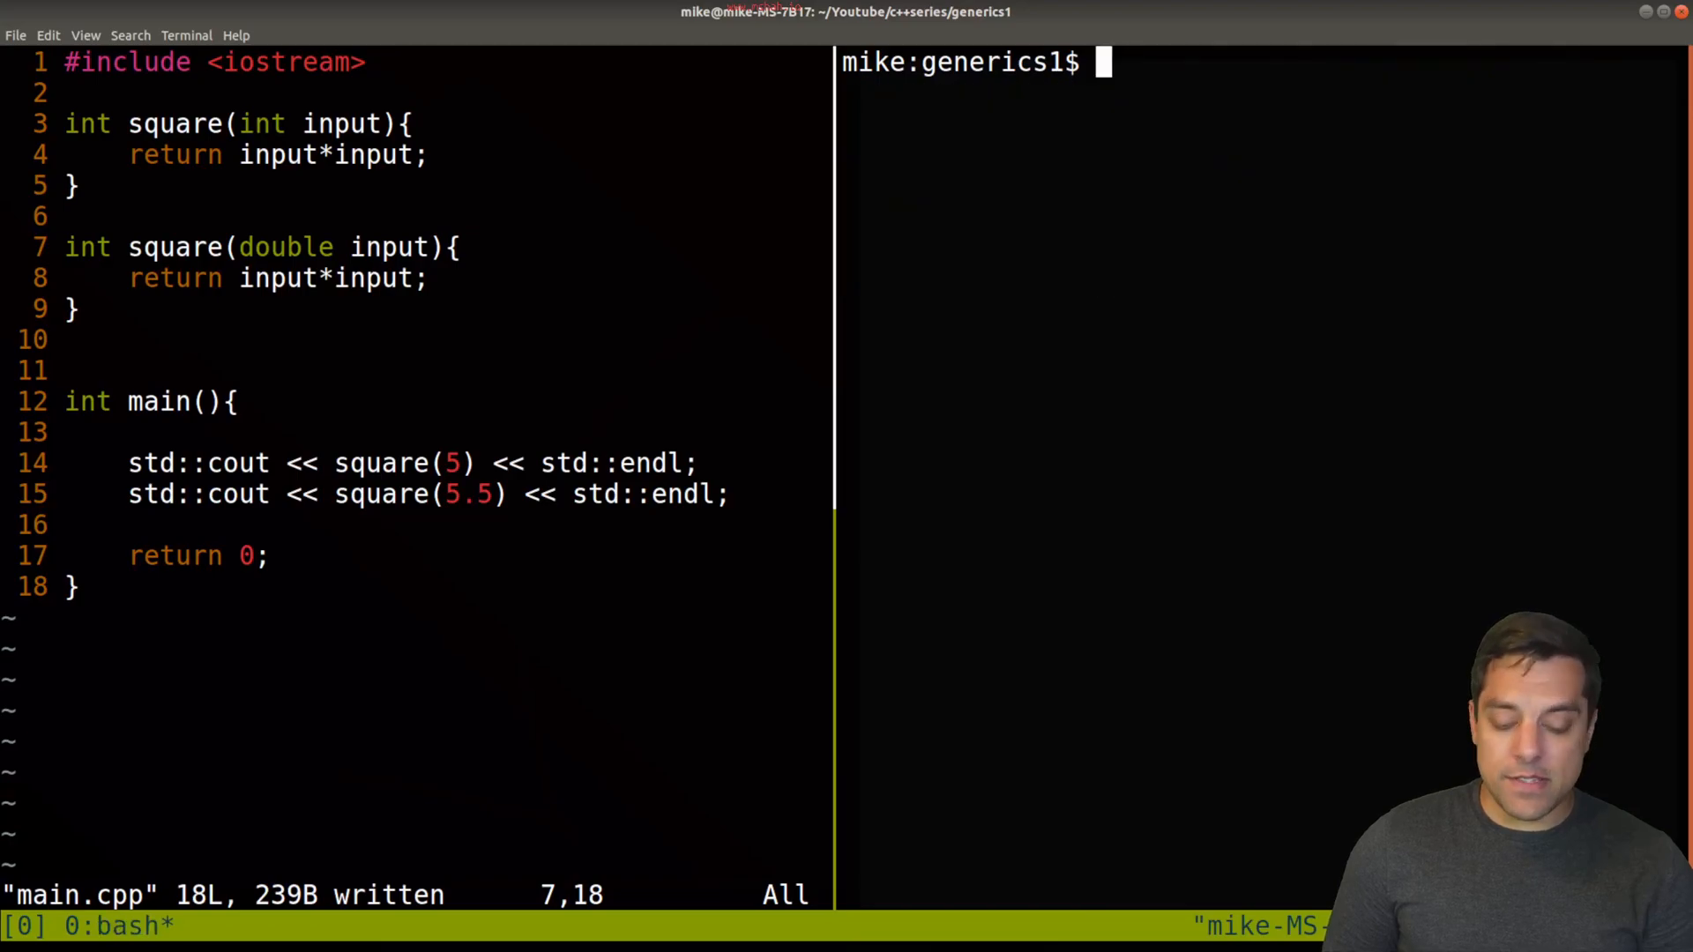
text(./prog)
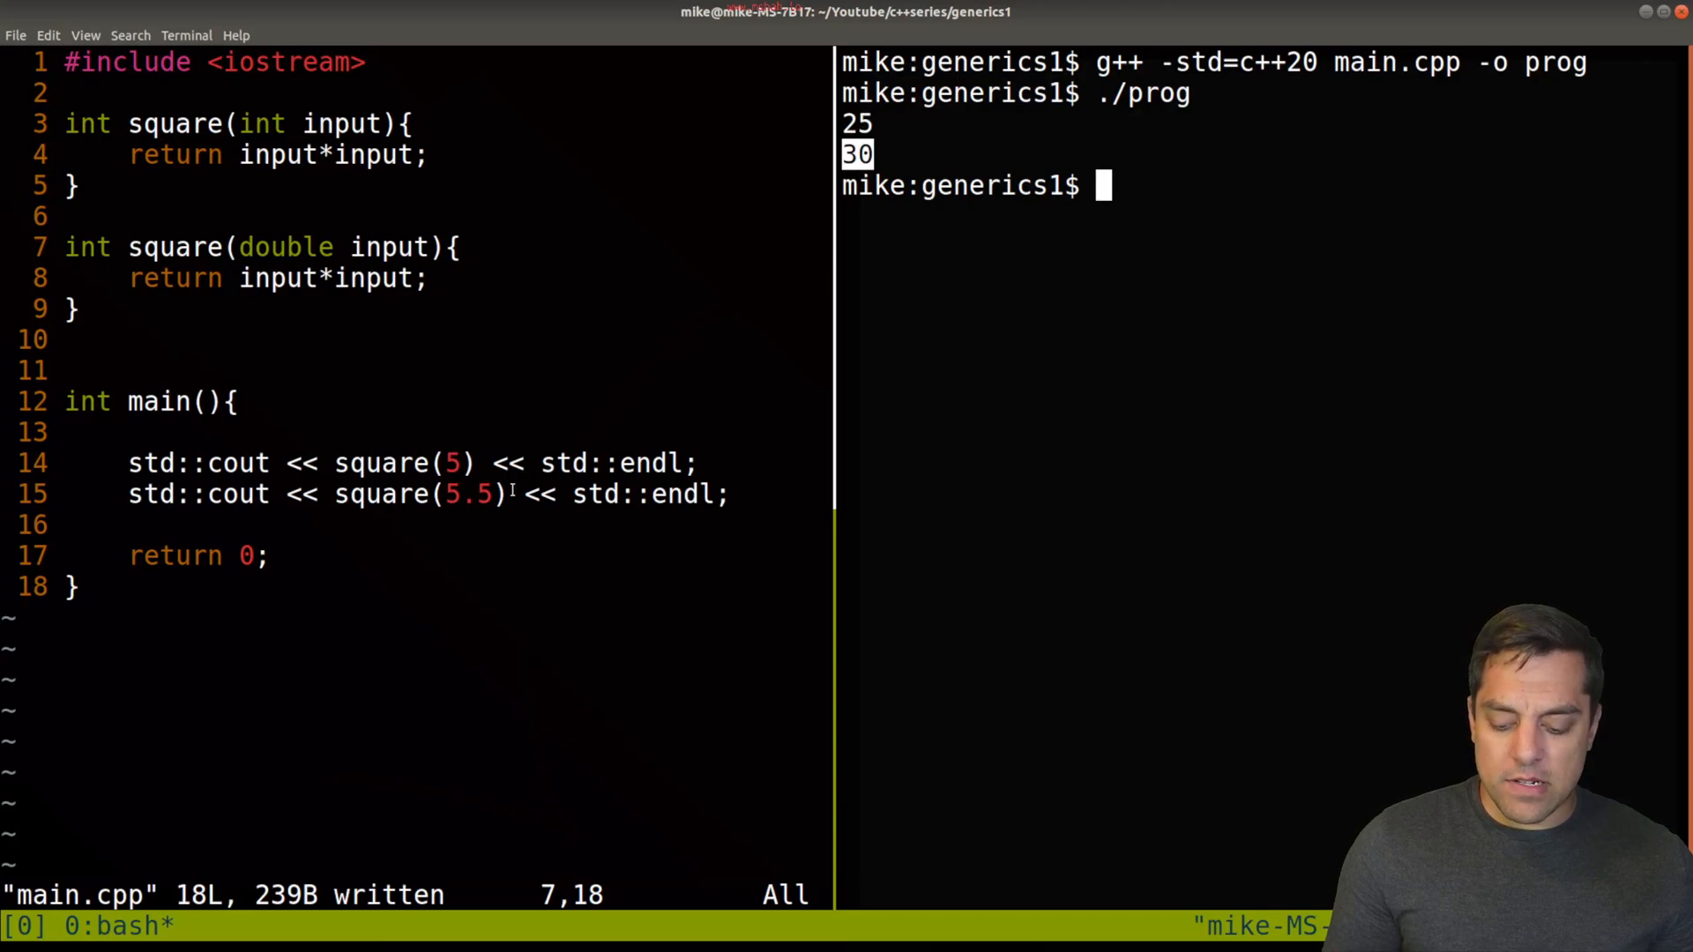
double_click(469, 494)
text(5.5×5.)
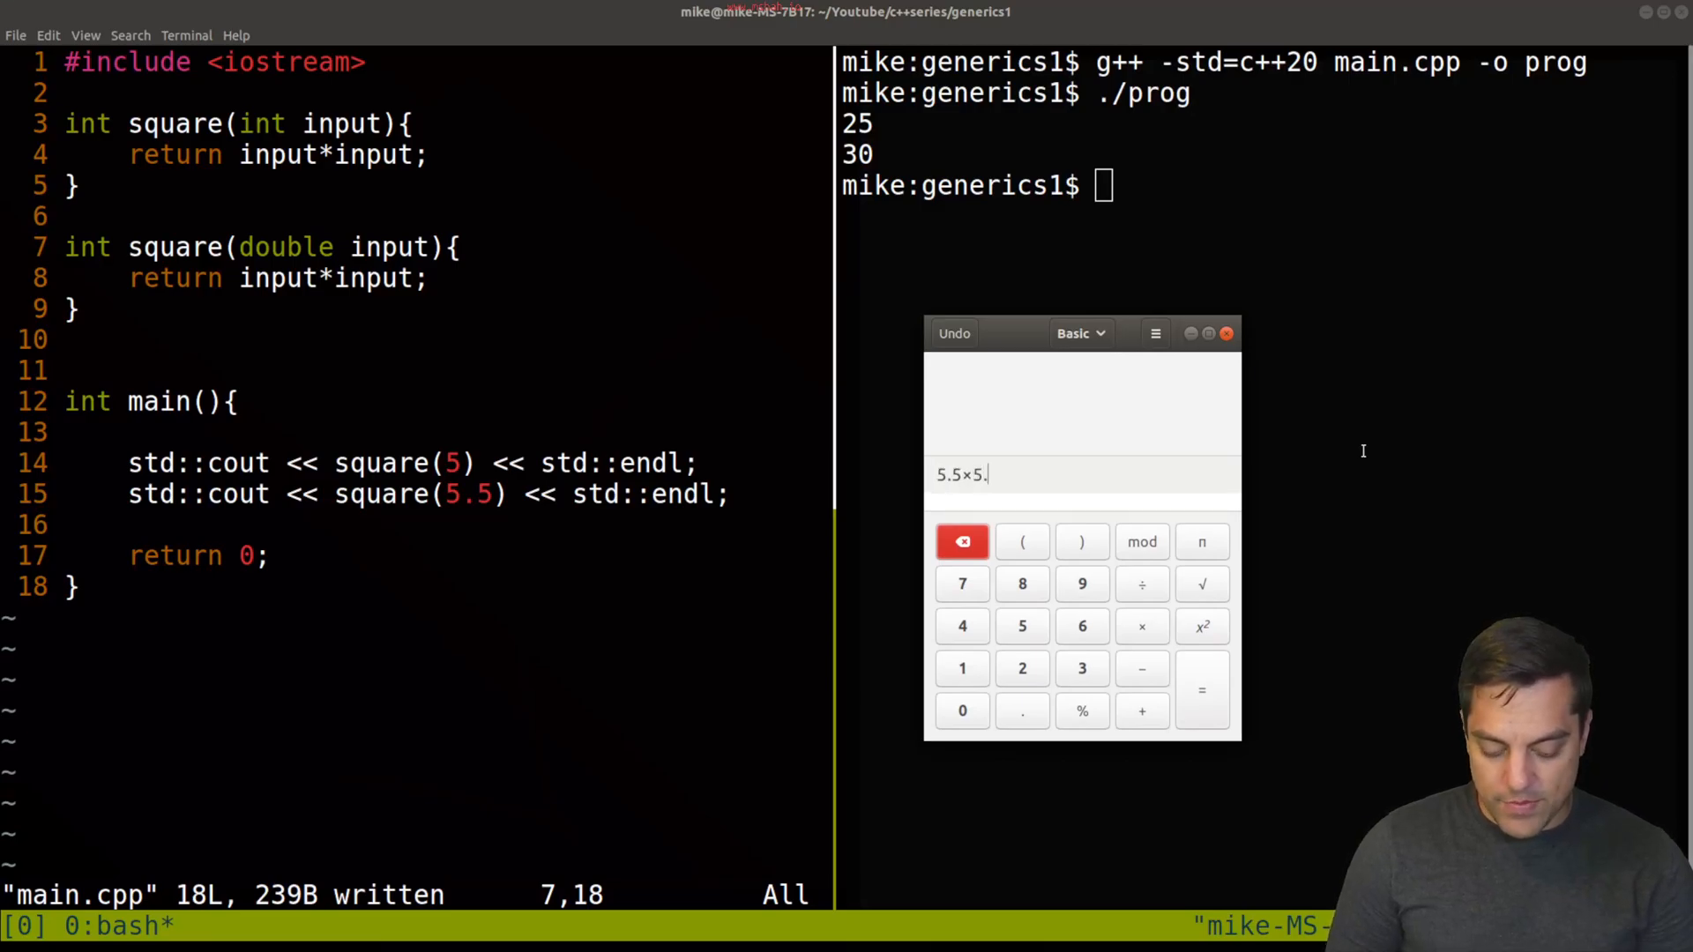
Step: Compute 5.5×5.5 = 30.25 in GNOME Calculator and close it
click(1201, 691)
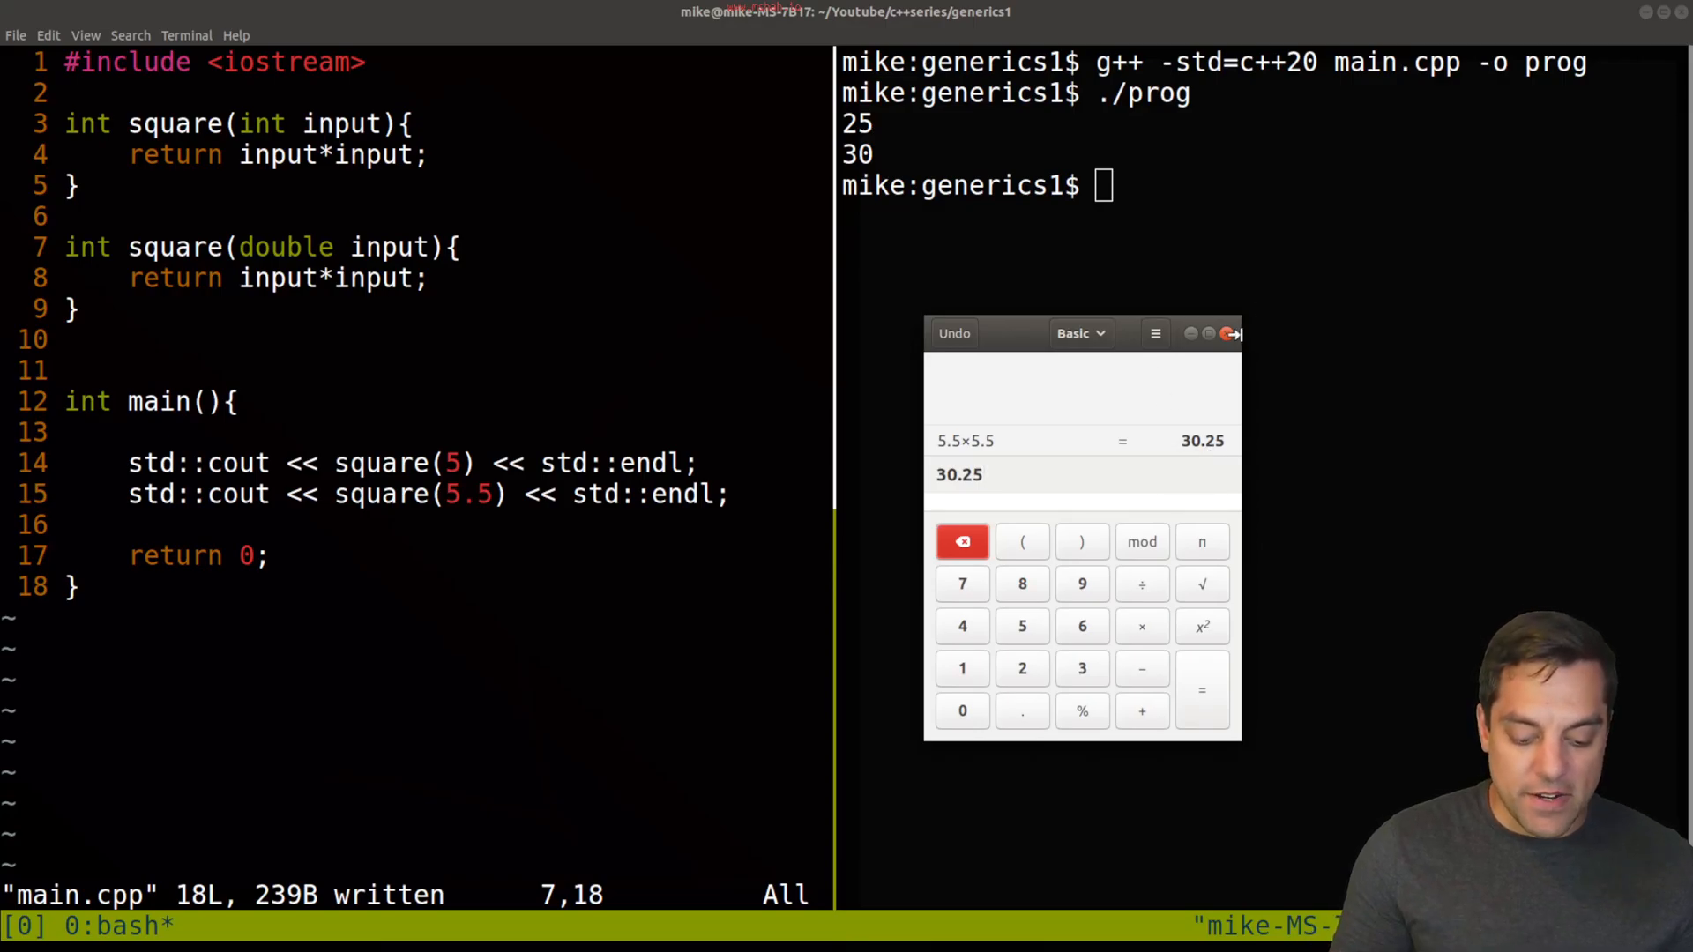
click(1231, 333)
text(./prog)
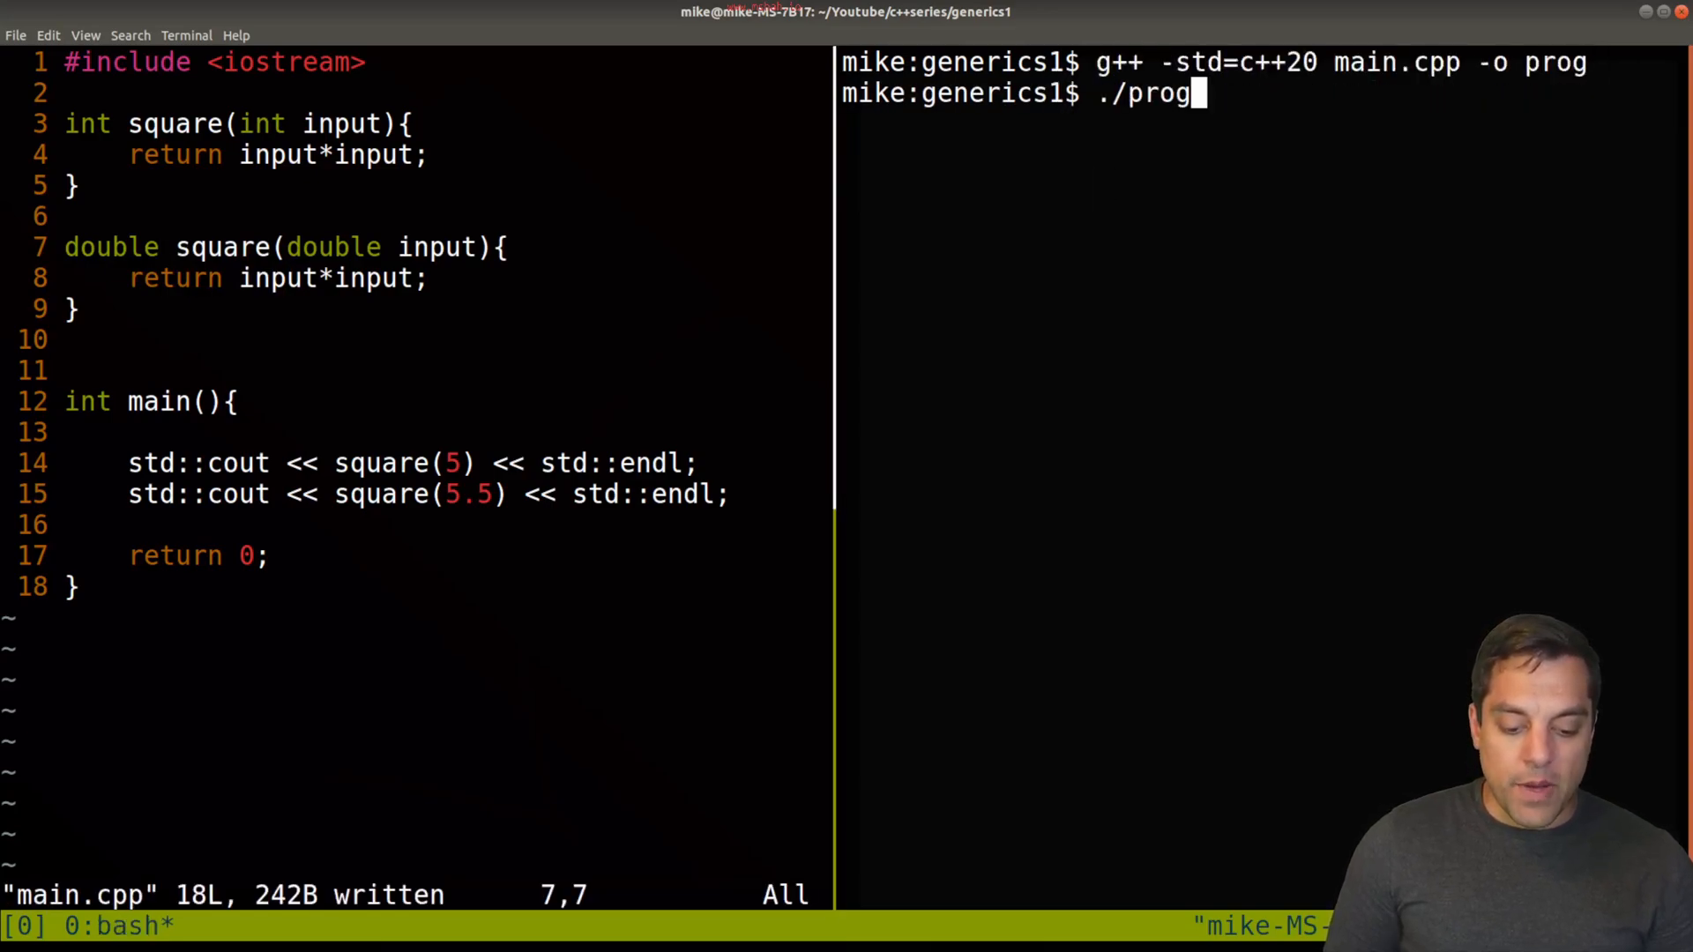
Step: Run the rebuilt program, then start a third output line printing square(6.5f) in main
key(Return)
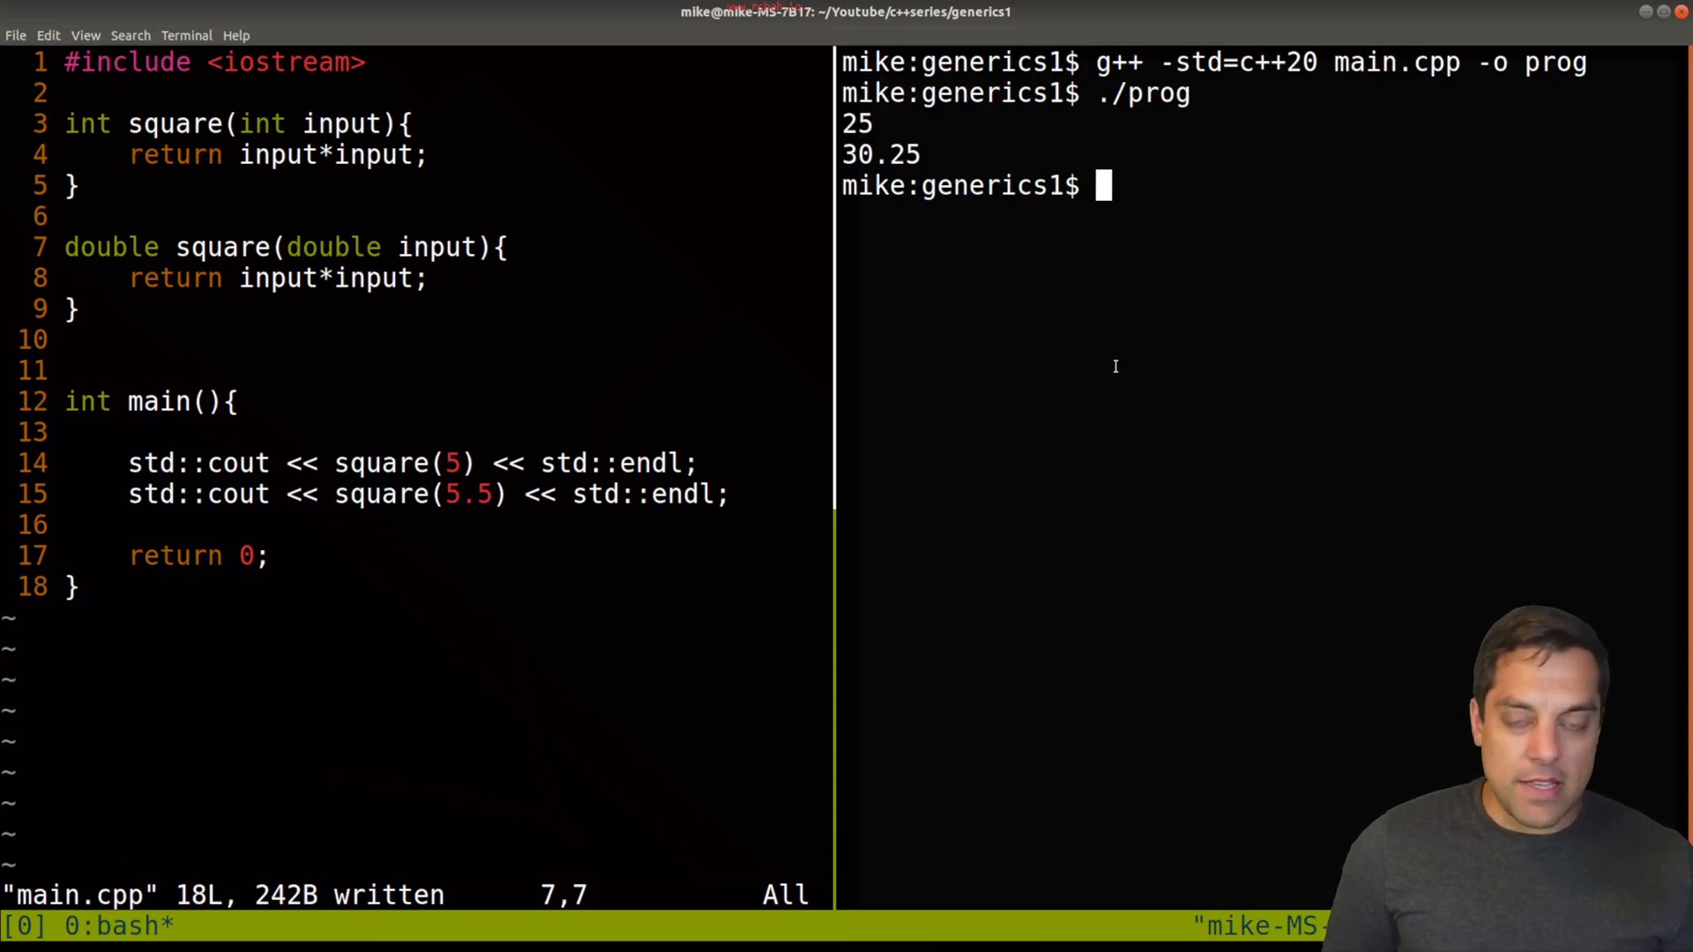
click(162, 247)
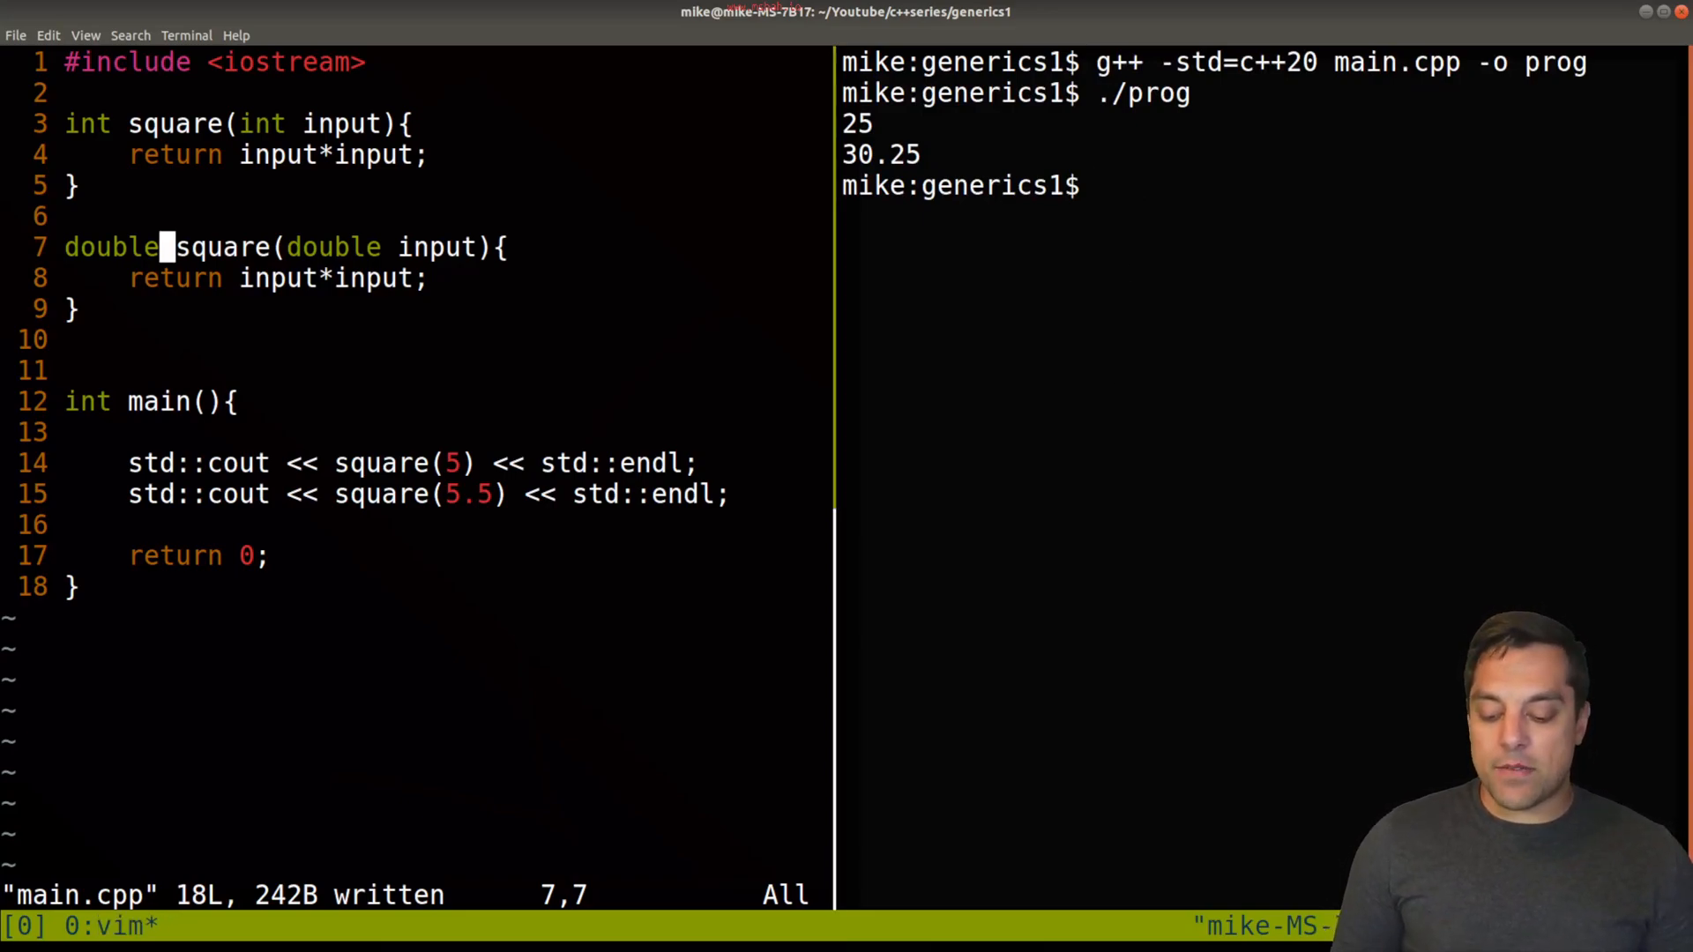
key(V)
text(std::cout << square(6.5f) << std::endl;)
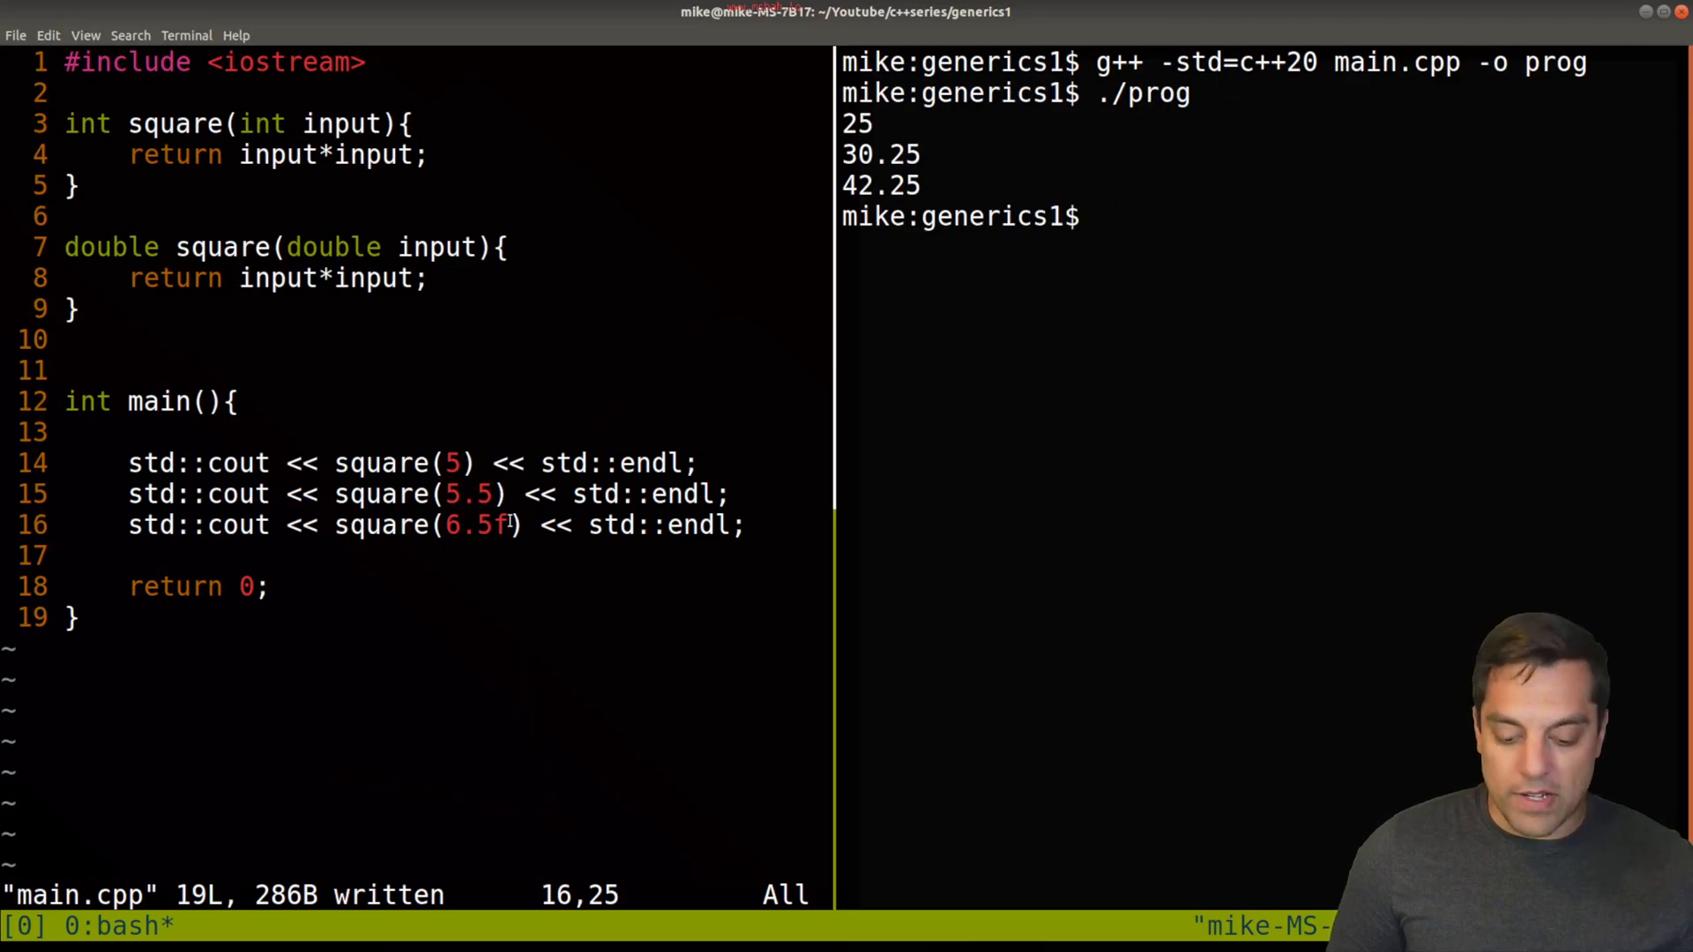
Step: Remove the double overload and rerun ./prog to get 25, 25 and 36
double_click(475, 525)
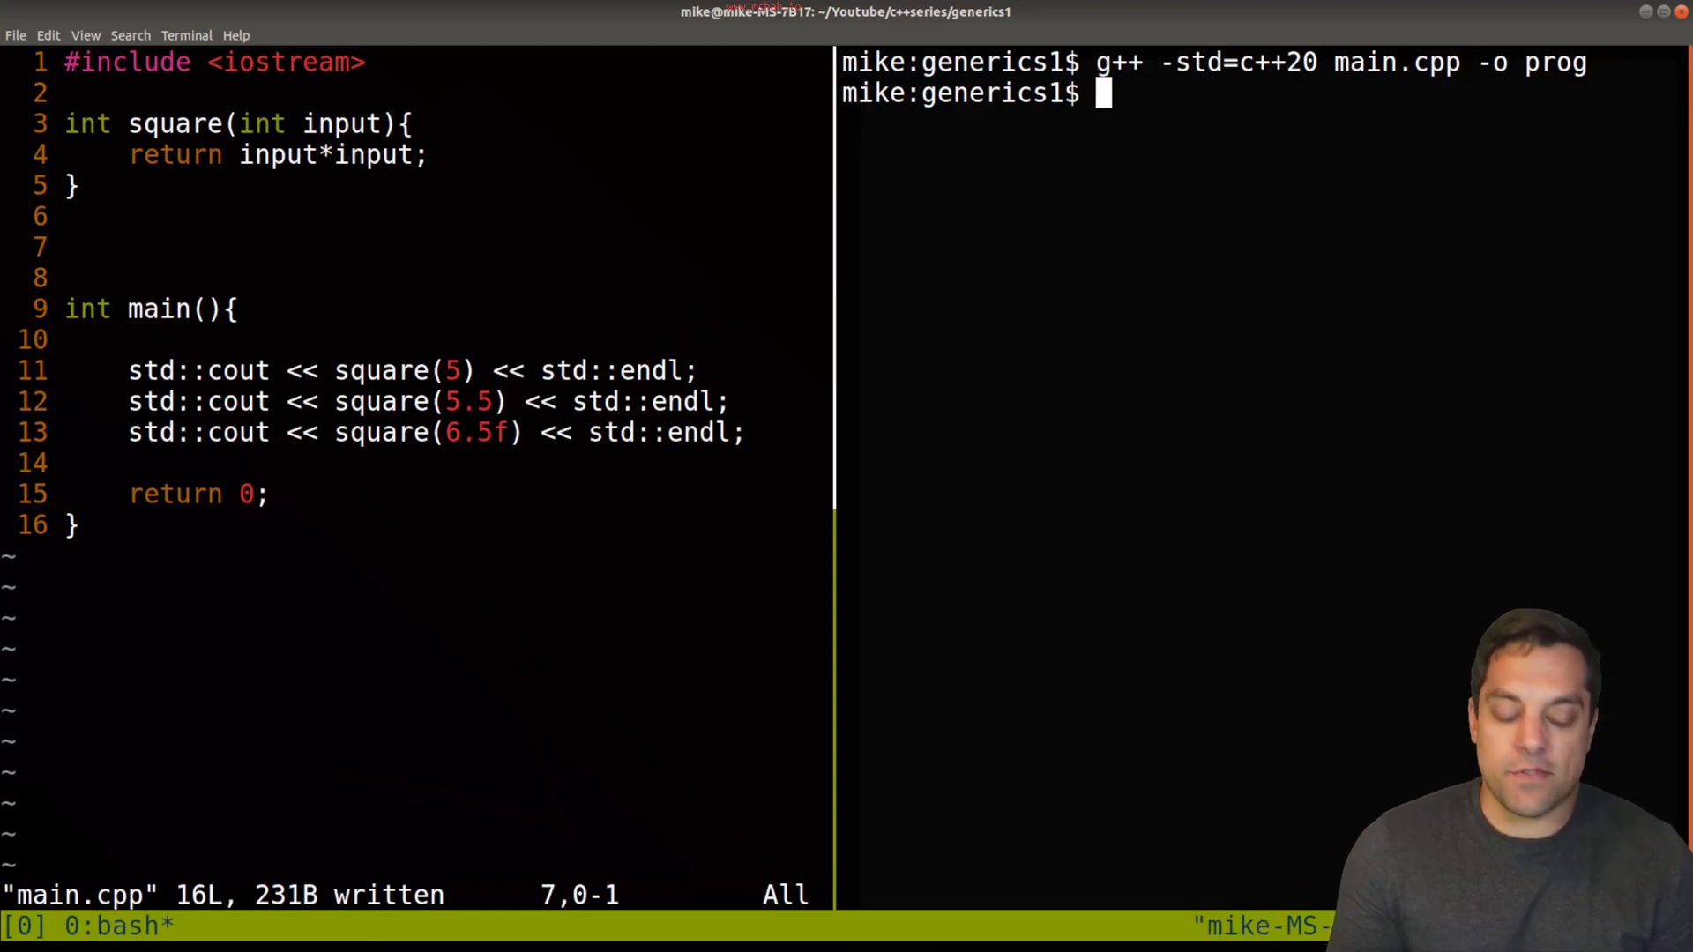
text(./prog)
click(443, 247)
text(double square(double input){)
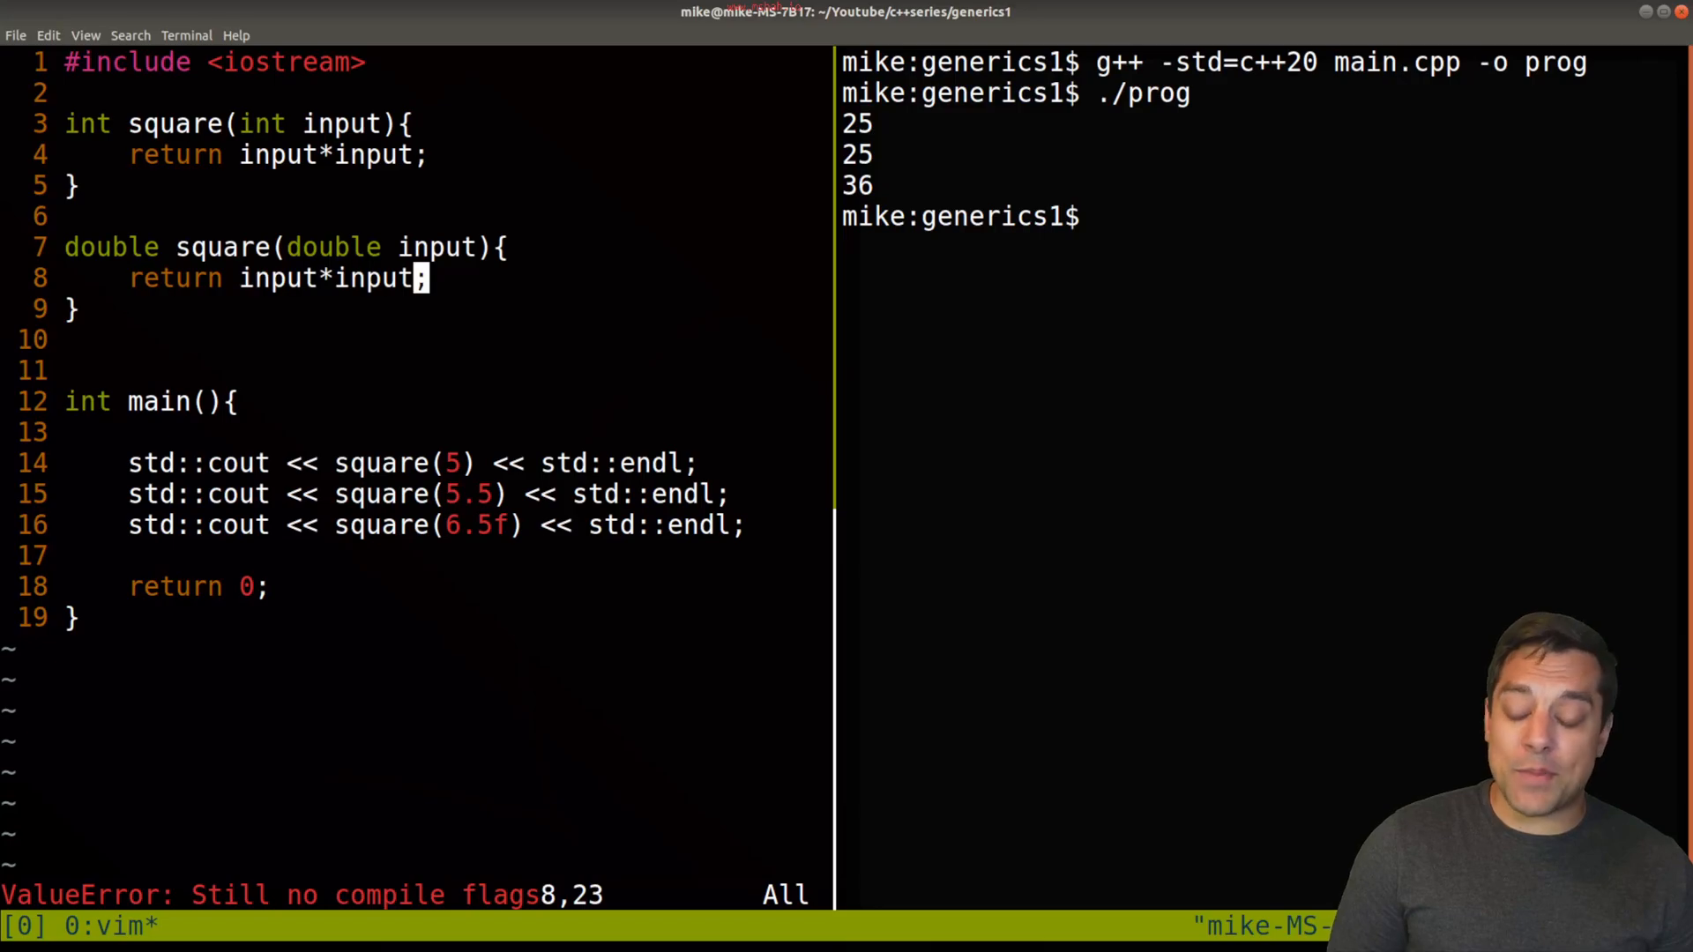
Step: Duplicate the double function and change both keywords to float for a float square overload
key(y)
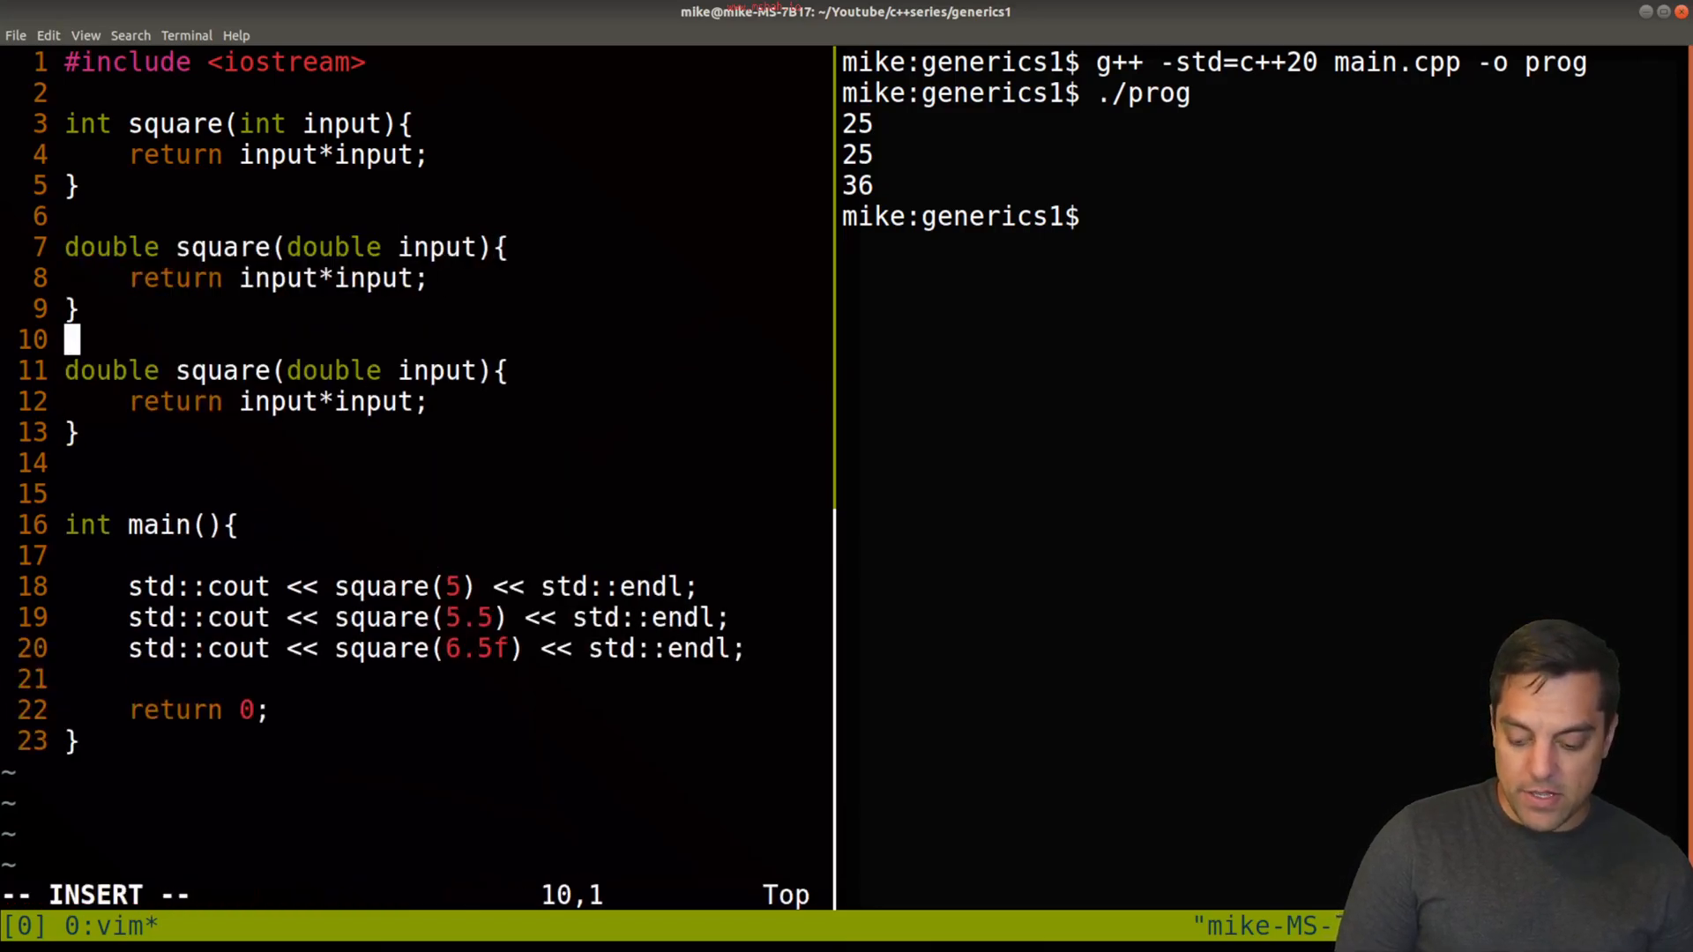
key(Down)
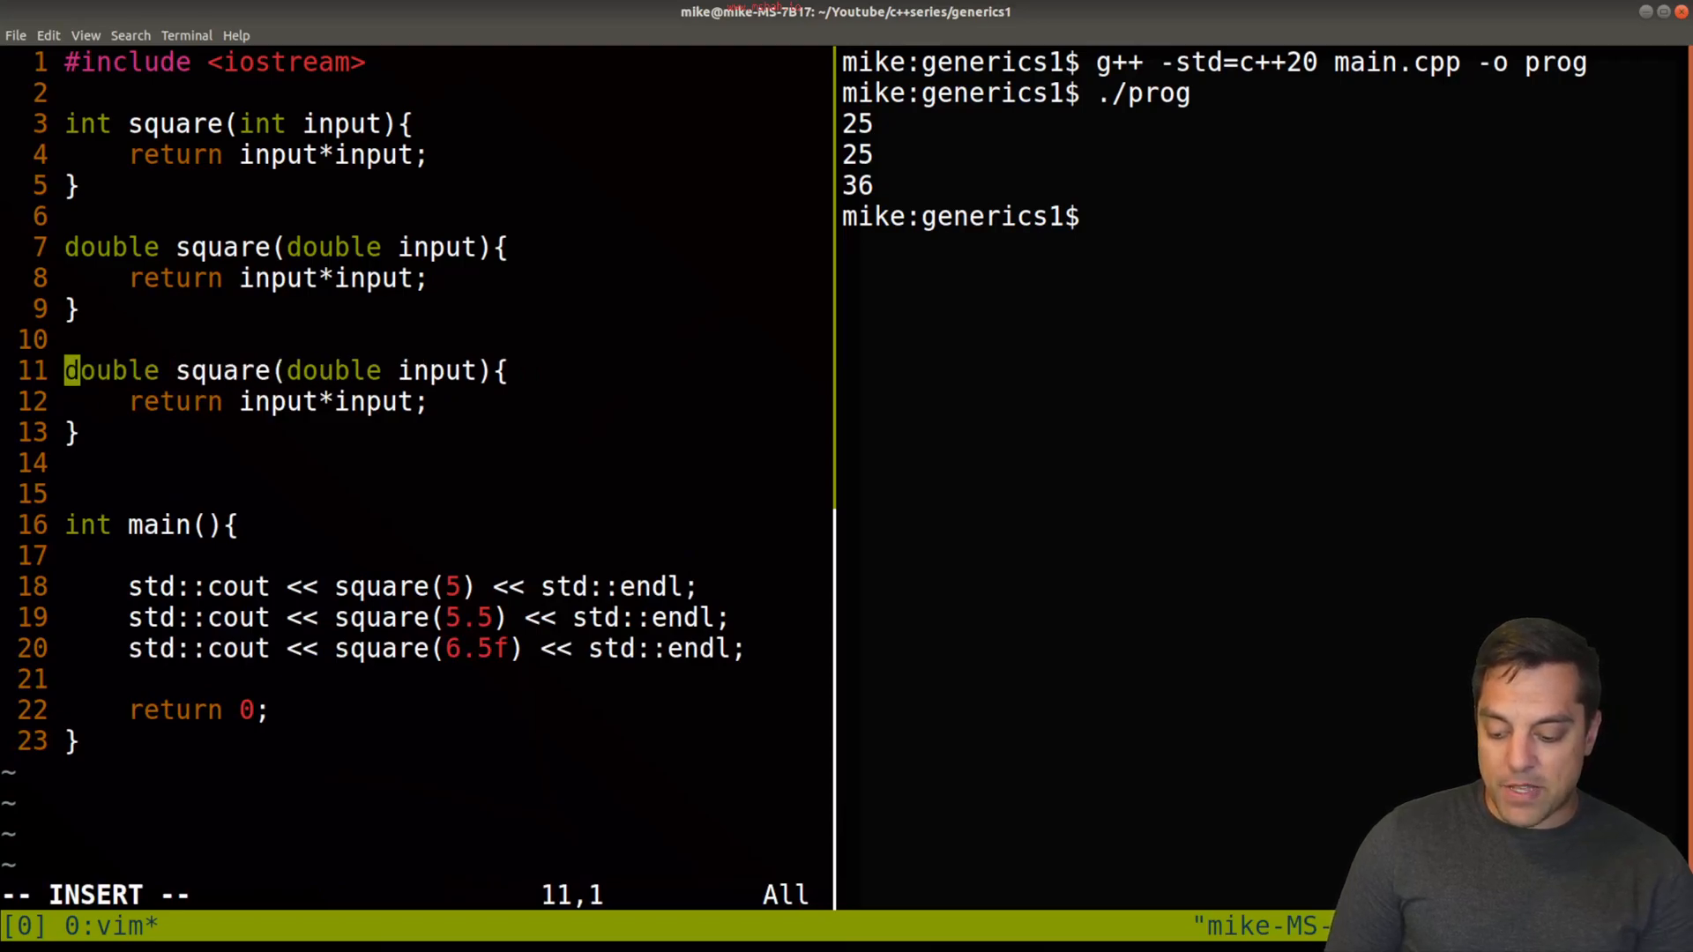
text(float)
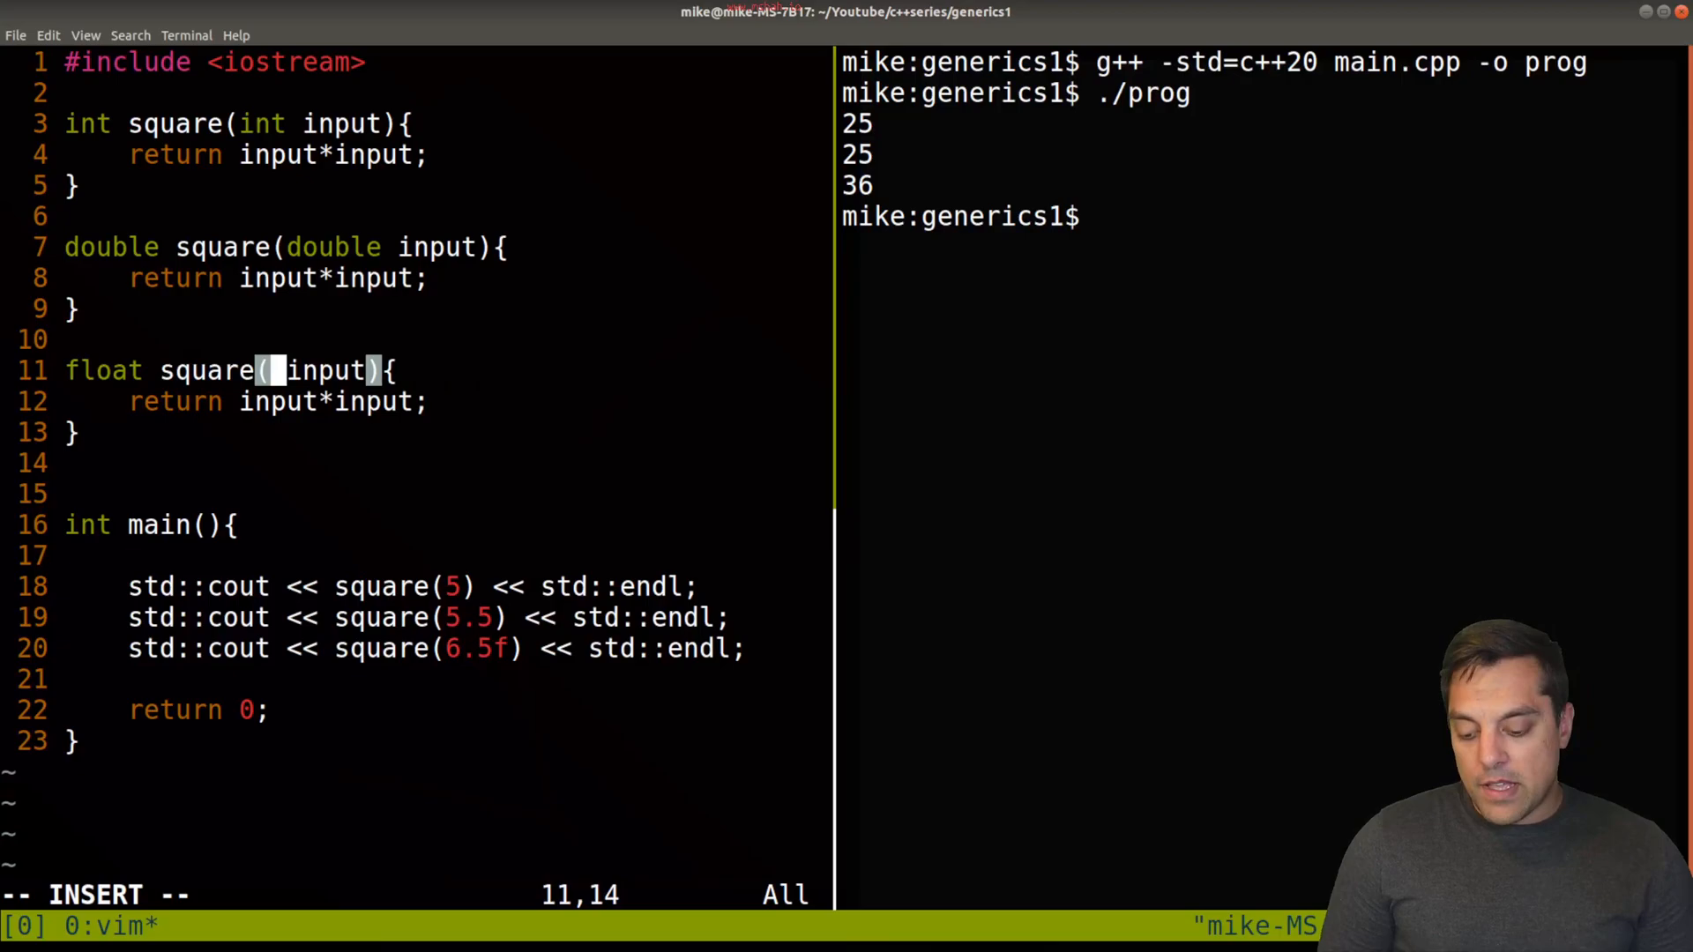
text(float)
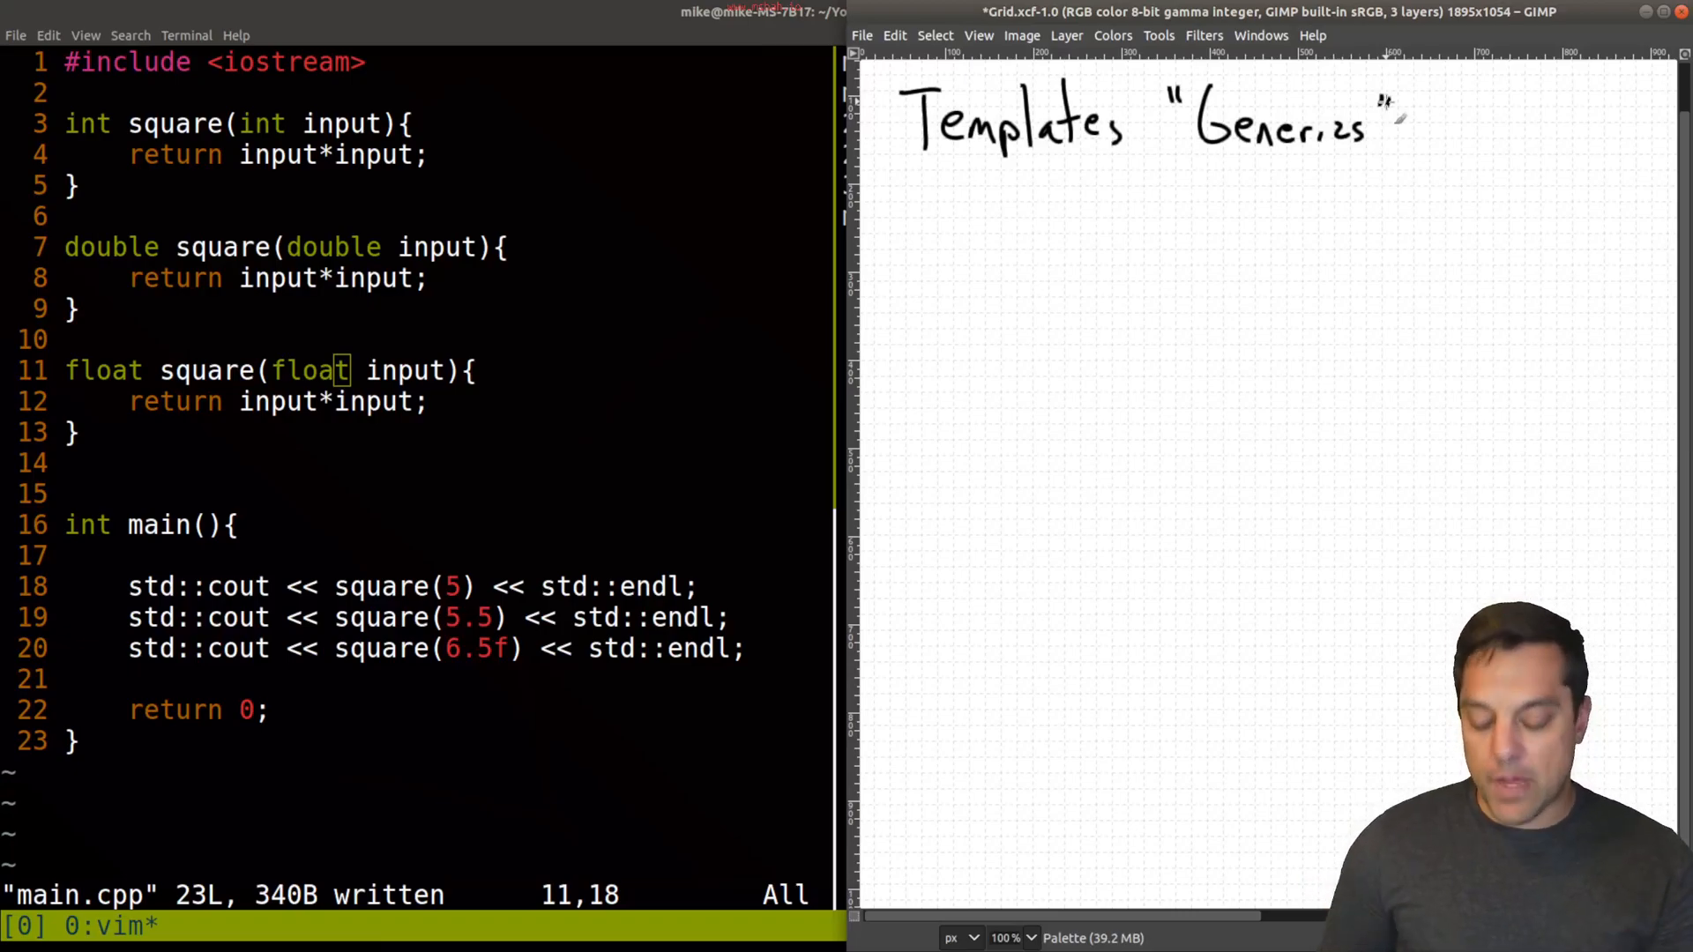
Step: Underline Generics in red and handwrite the two template bullet points ending with 'for us.'
drag(1186, 161, 1382, 162)
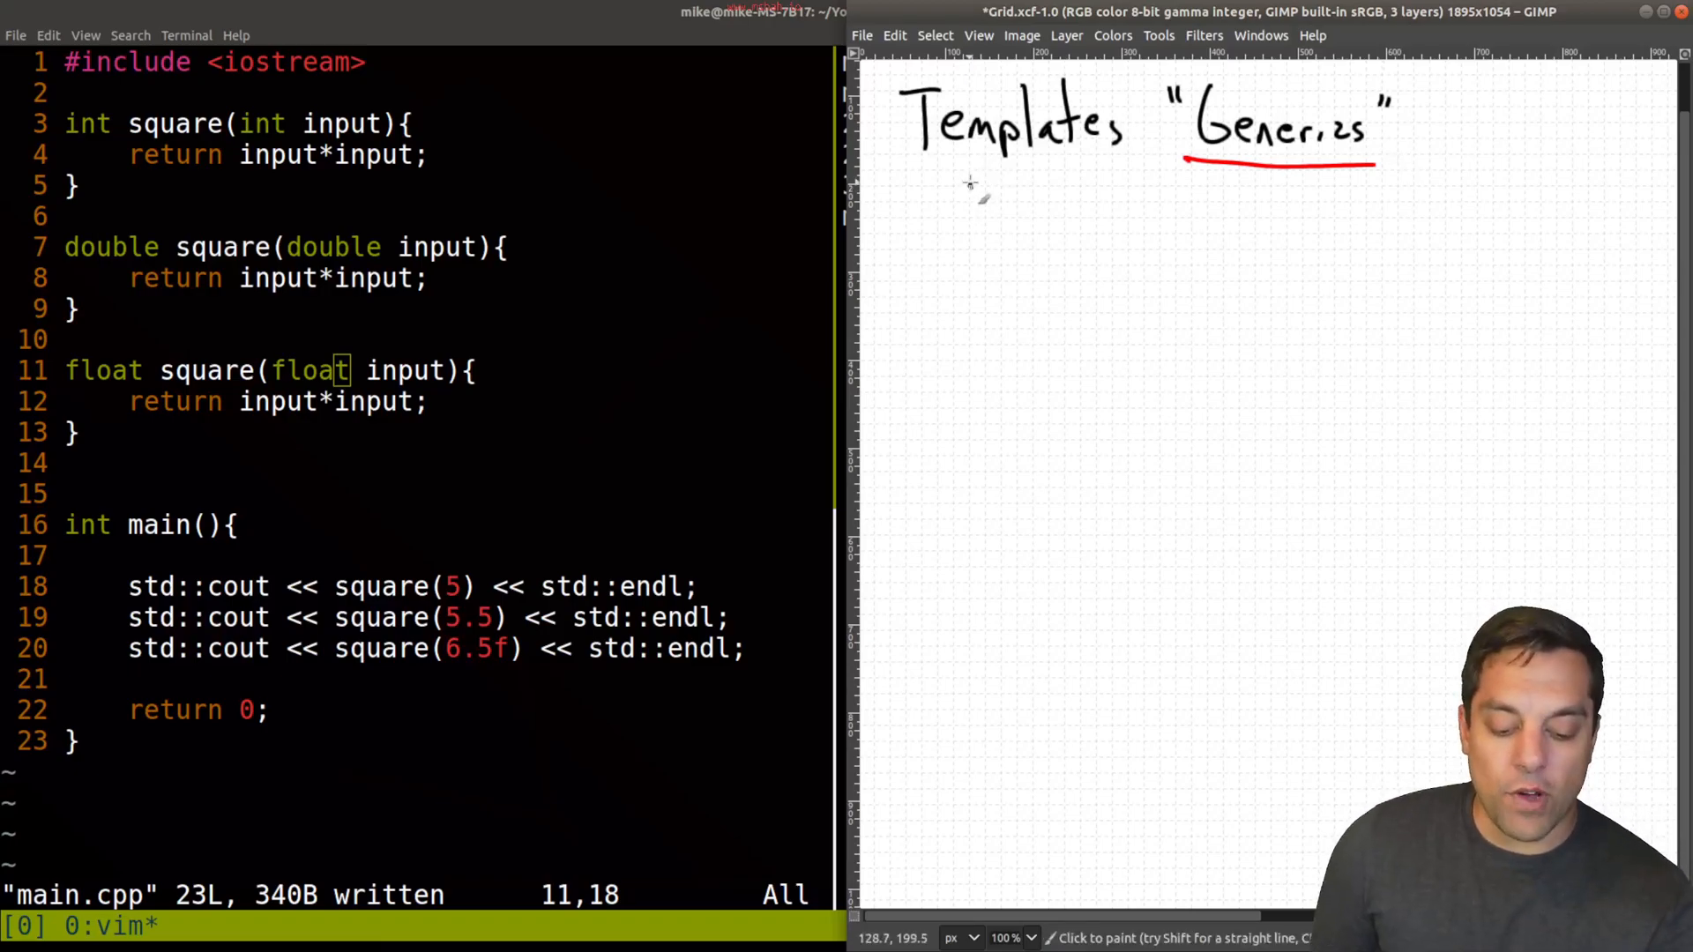
drag(967, 194, 1004, 238)
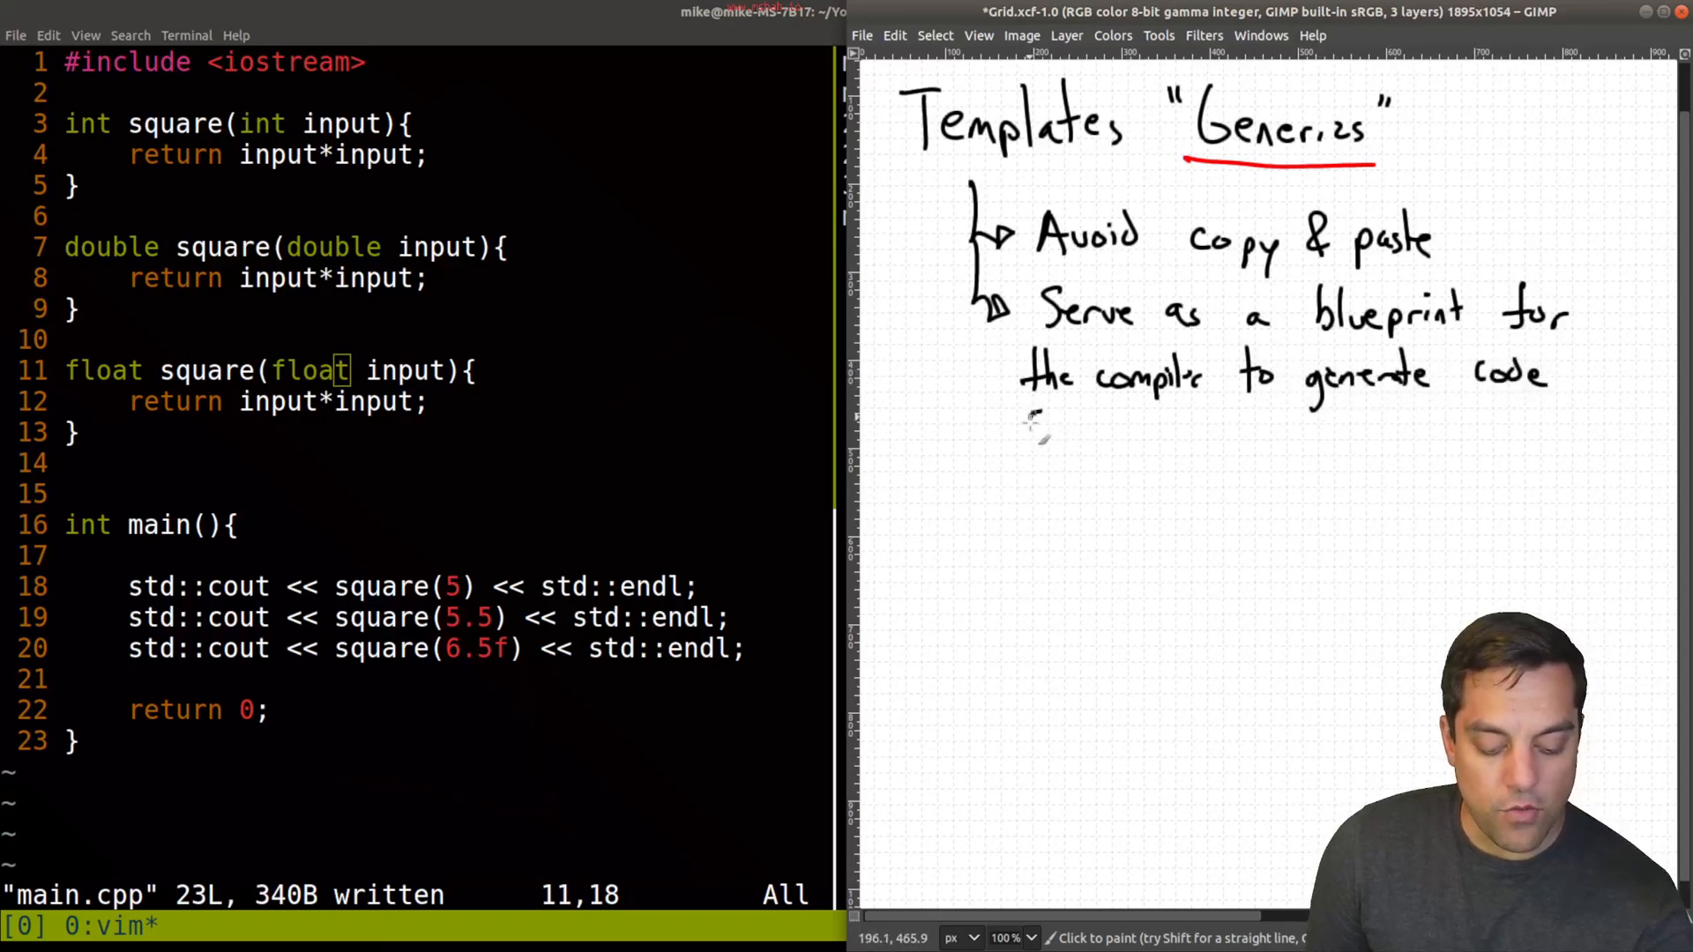
drag(1021, 443, 1144, 442)
text(./prog)
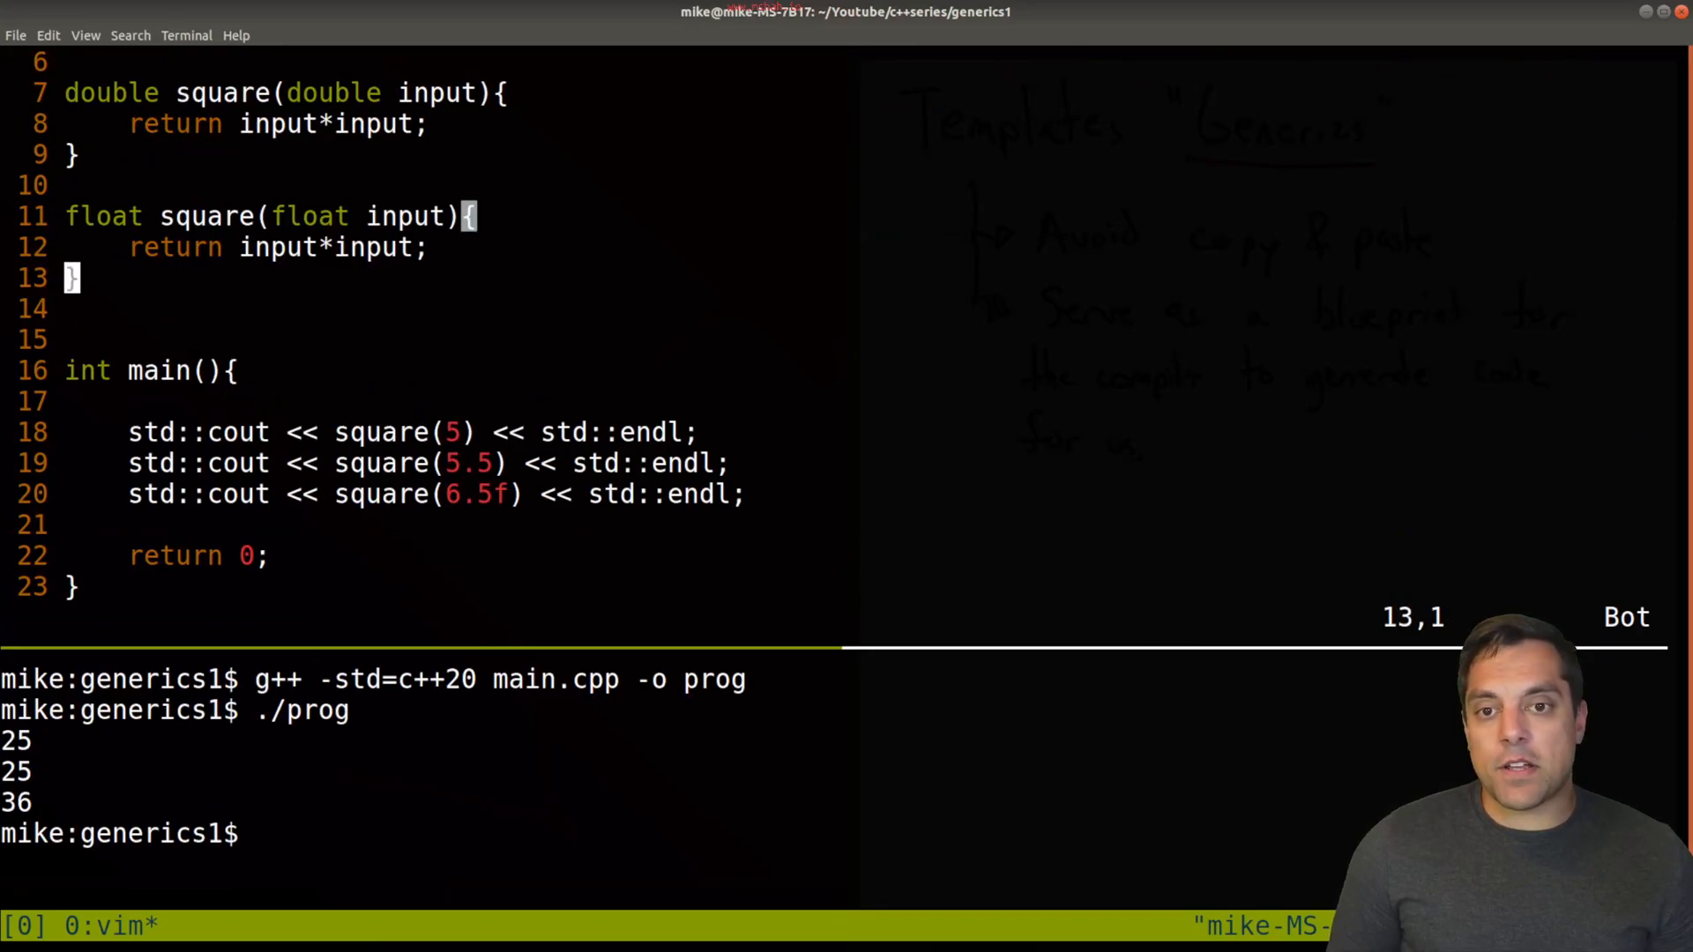
Step: Delete the double and float overloads and add a blank line above the int function
key(V)
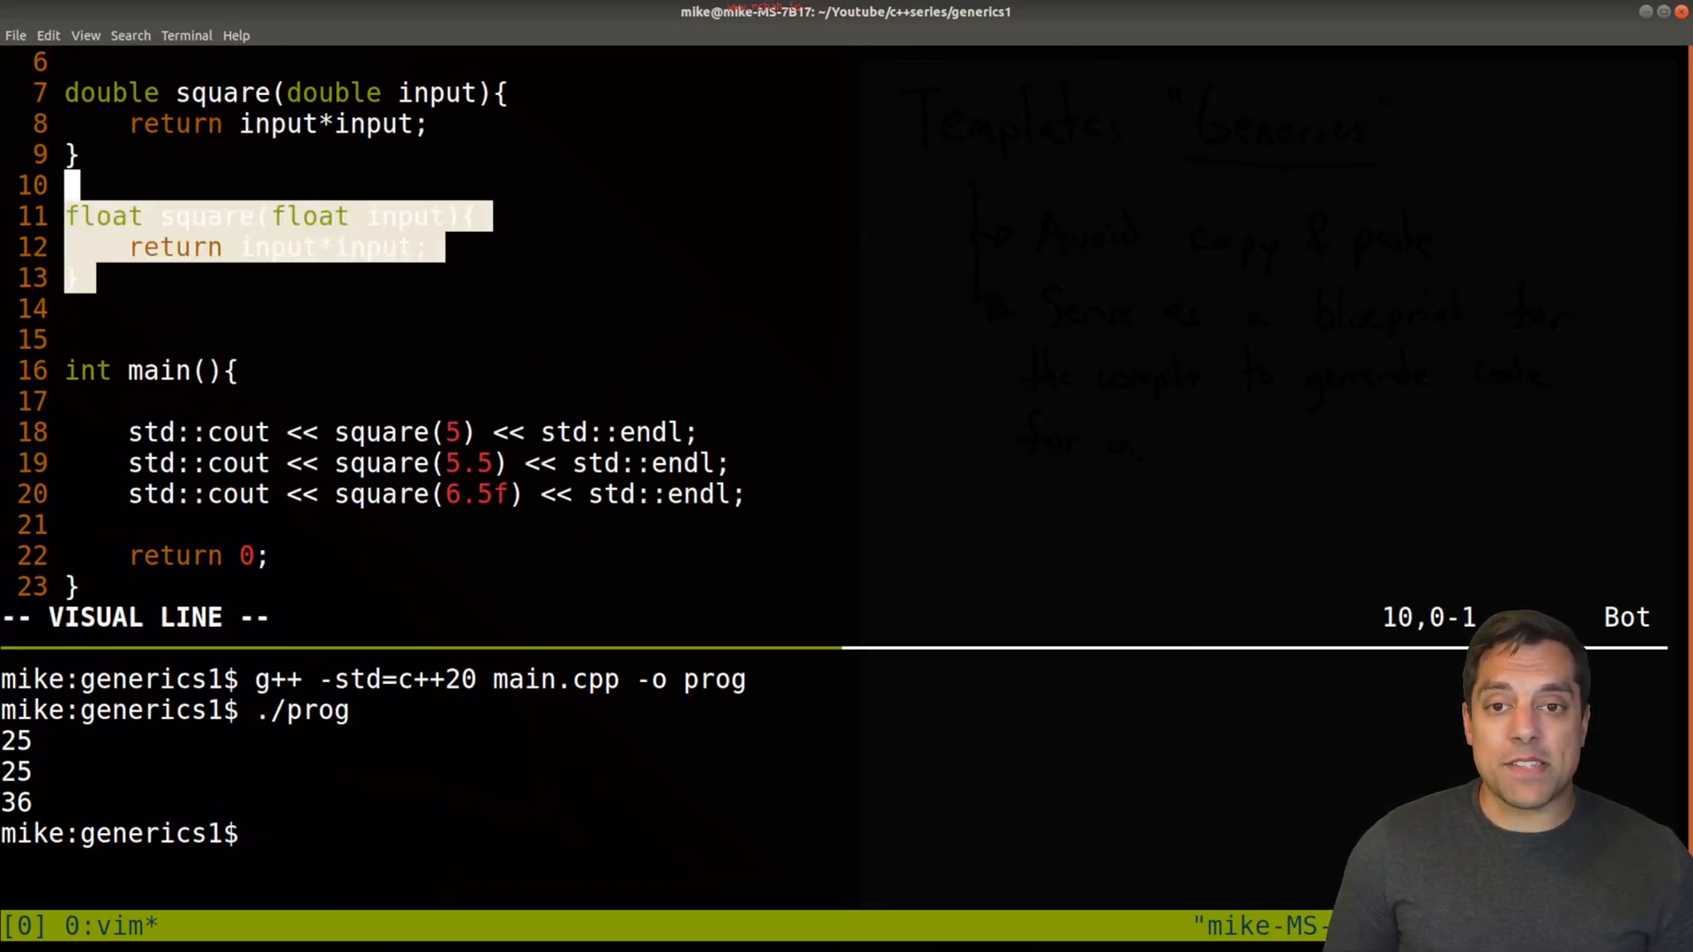
key(d)
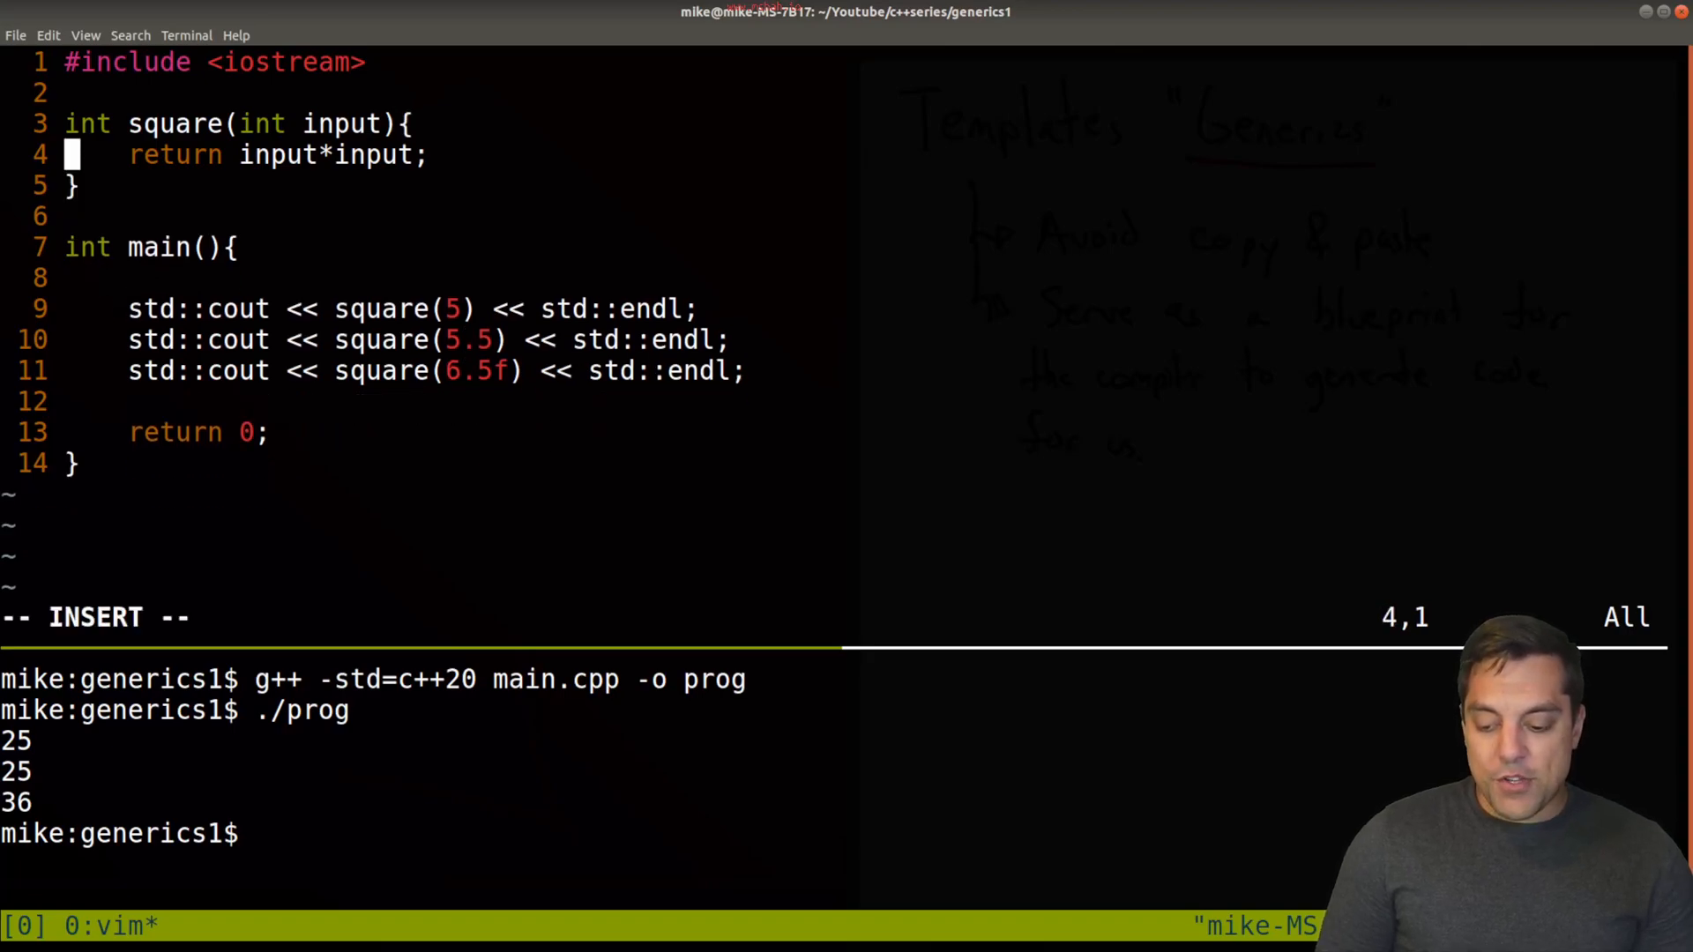
key(Up)
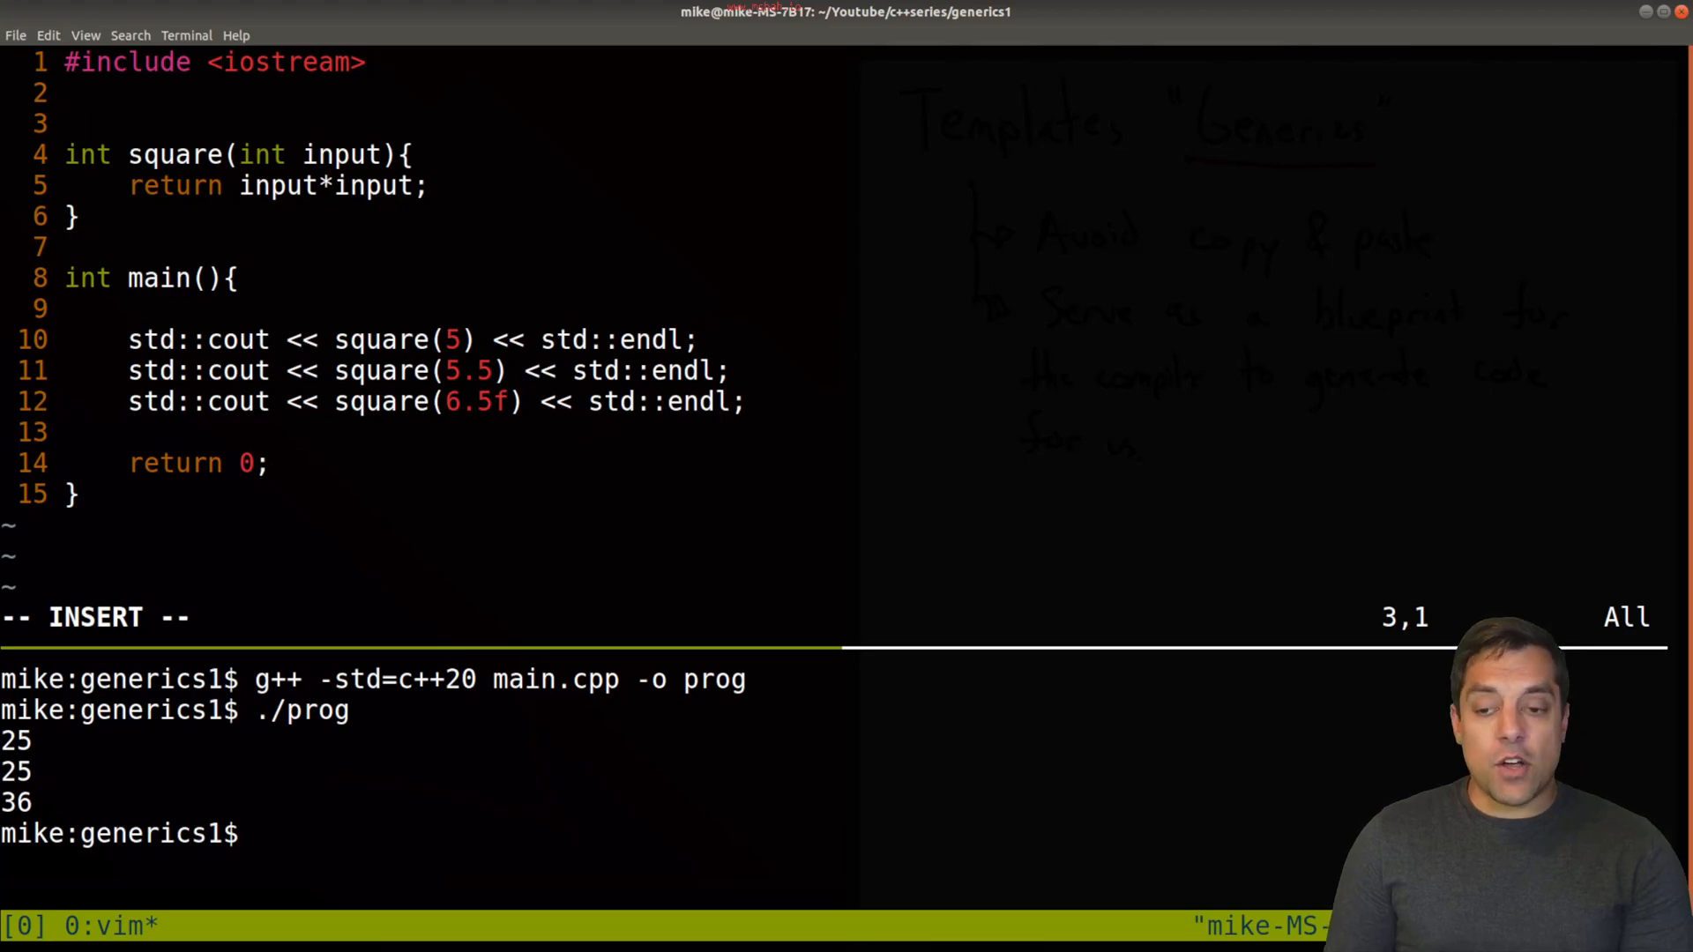
Step: Write template <typename T> and change the return and parameter types to T
text(template)
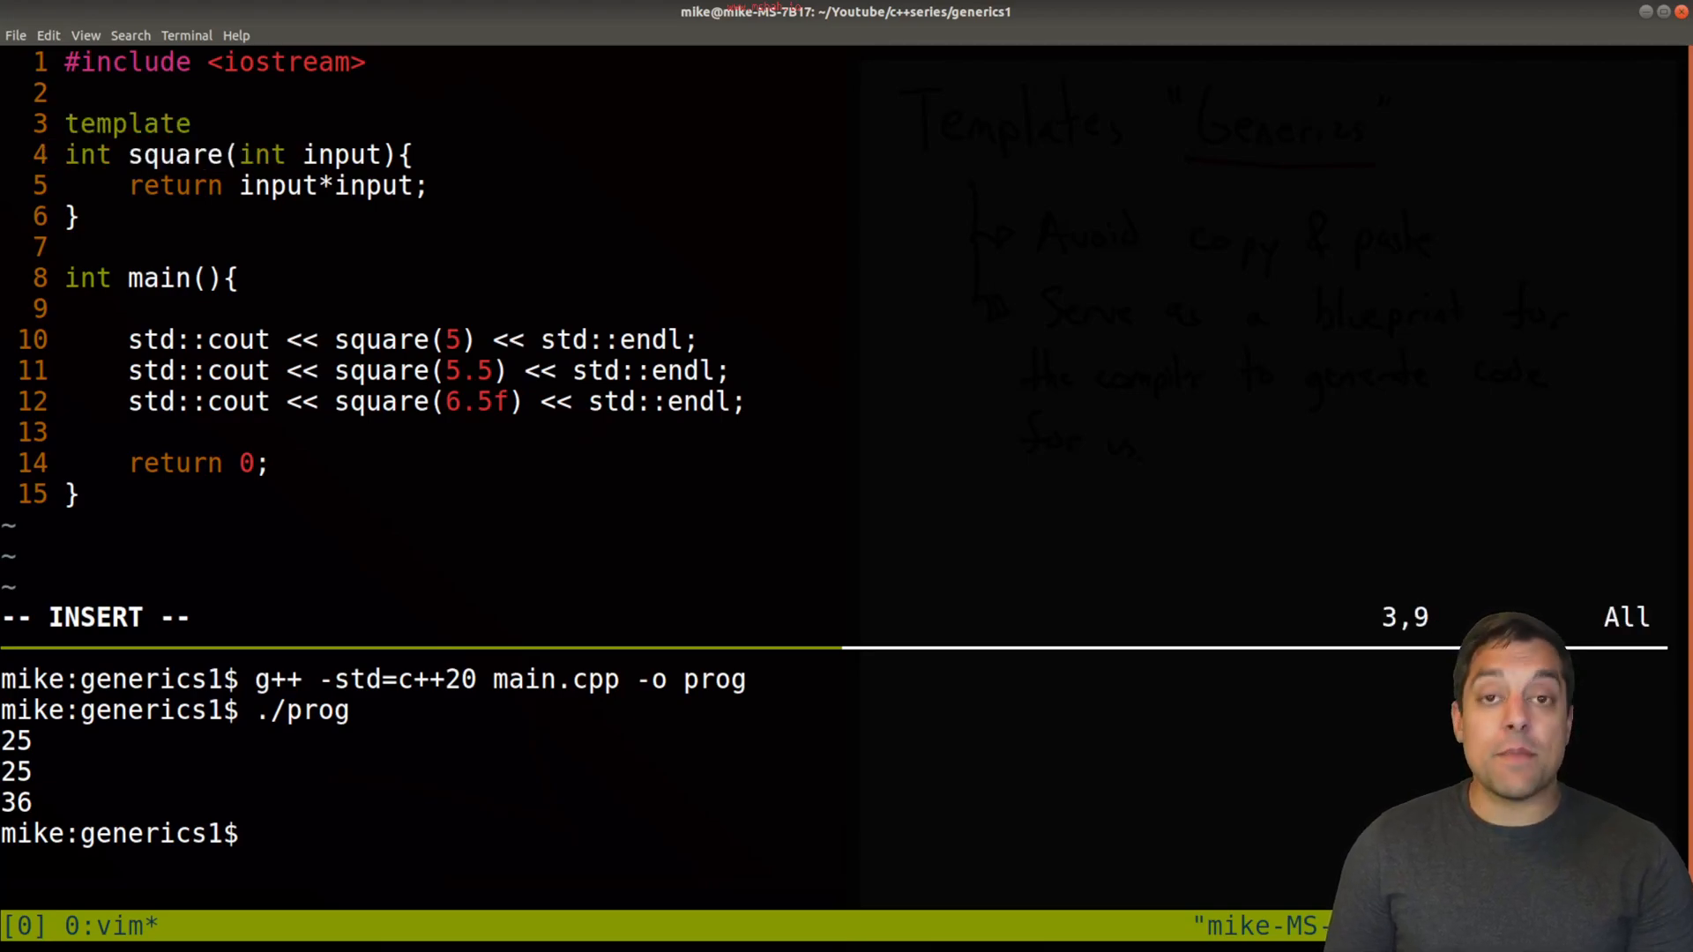
text(<)
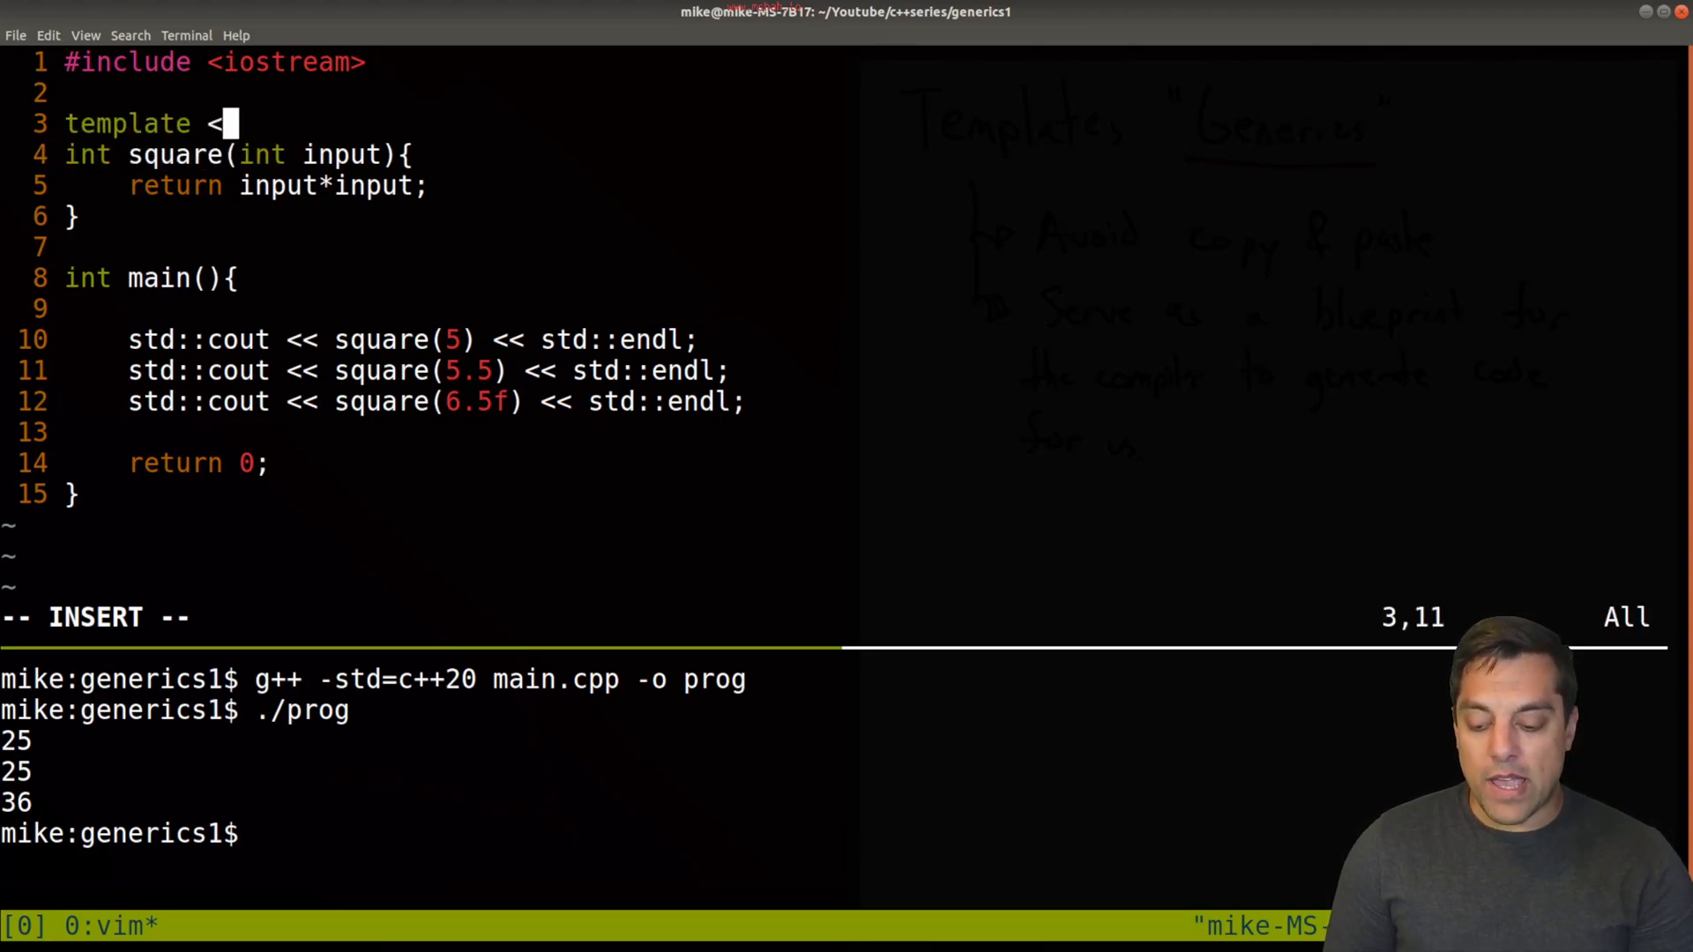
text(typename T>)
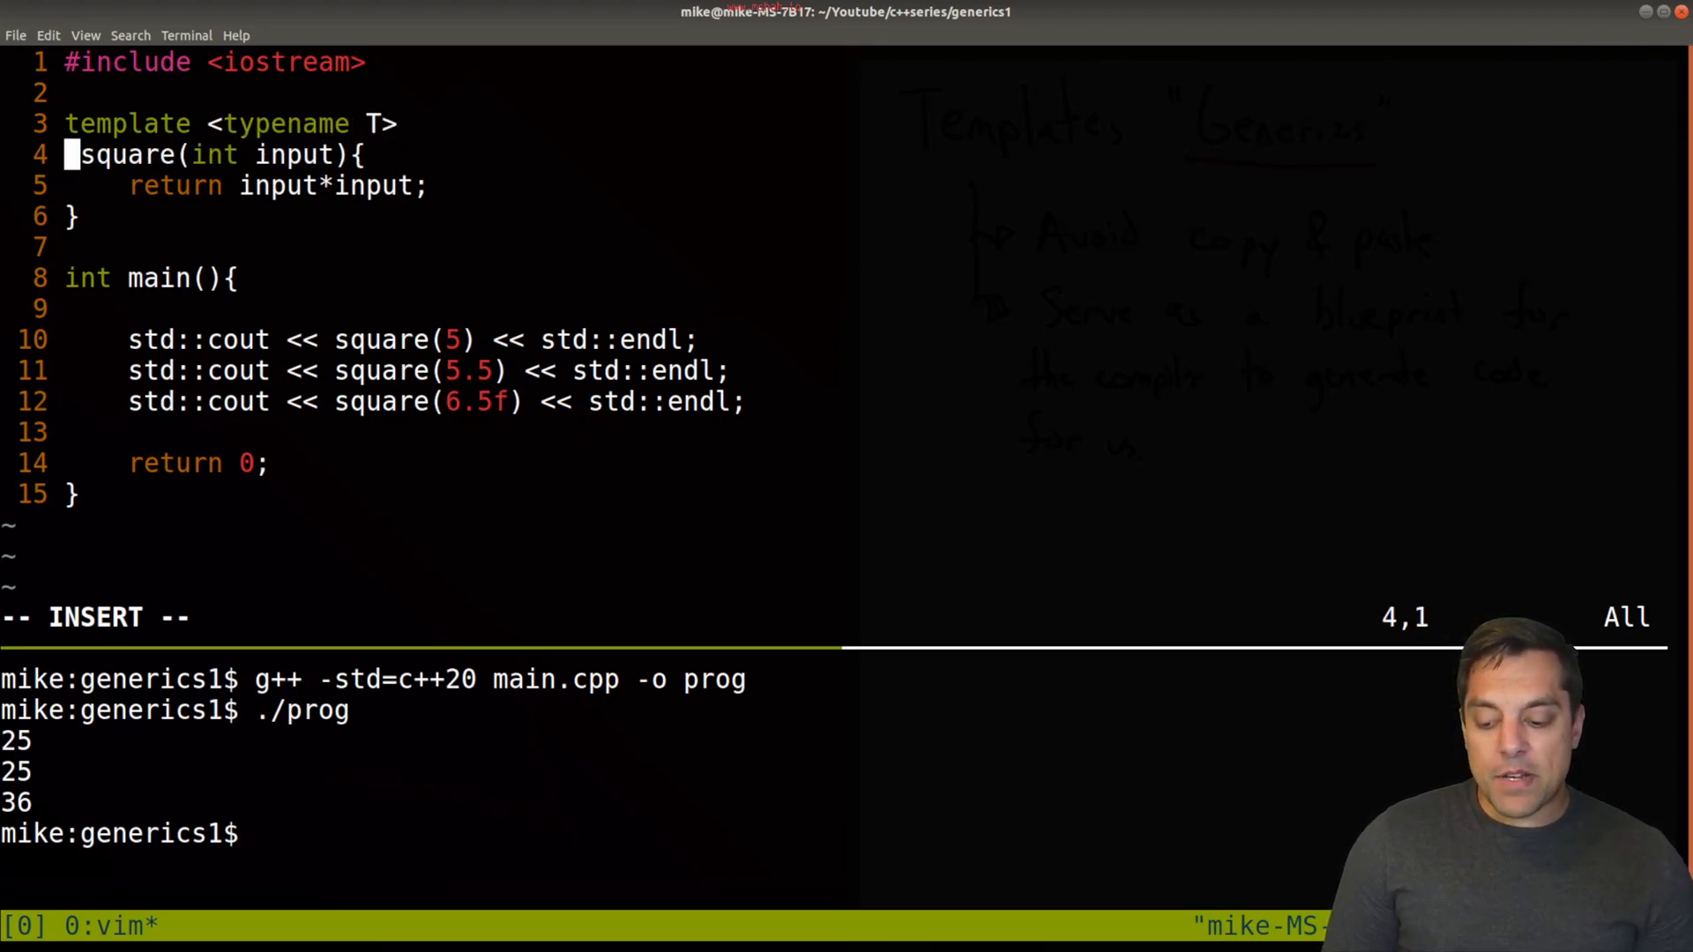
text(T)
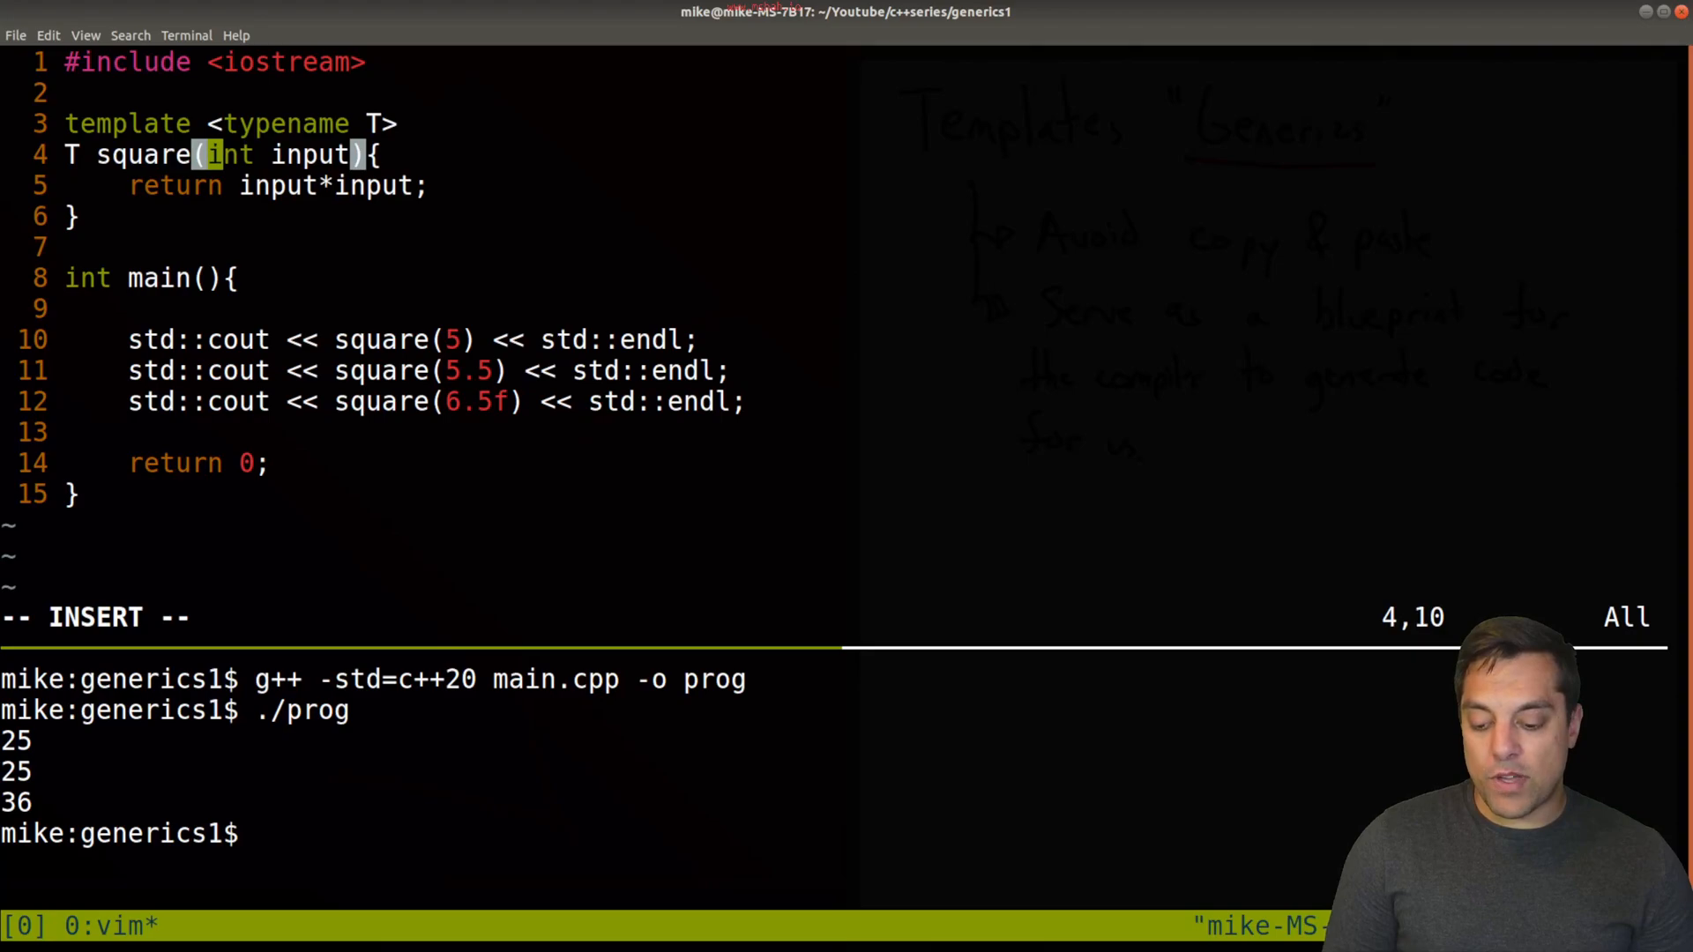
text(T)
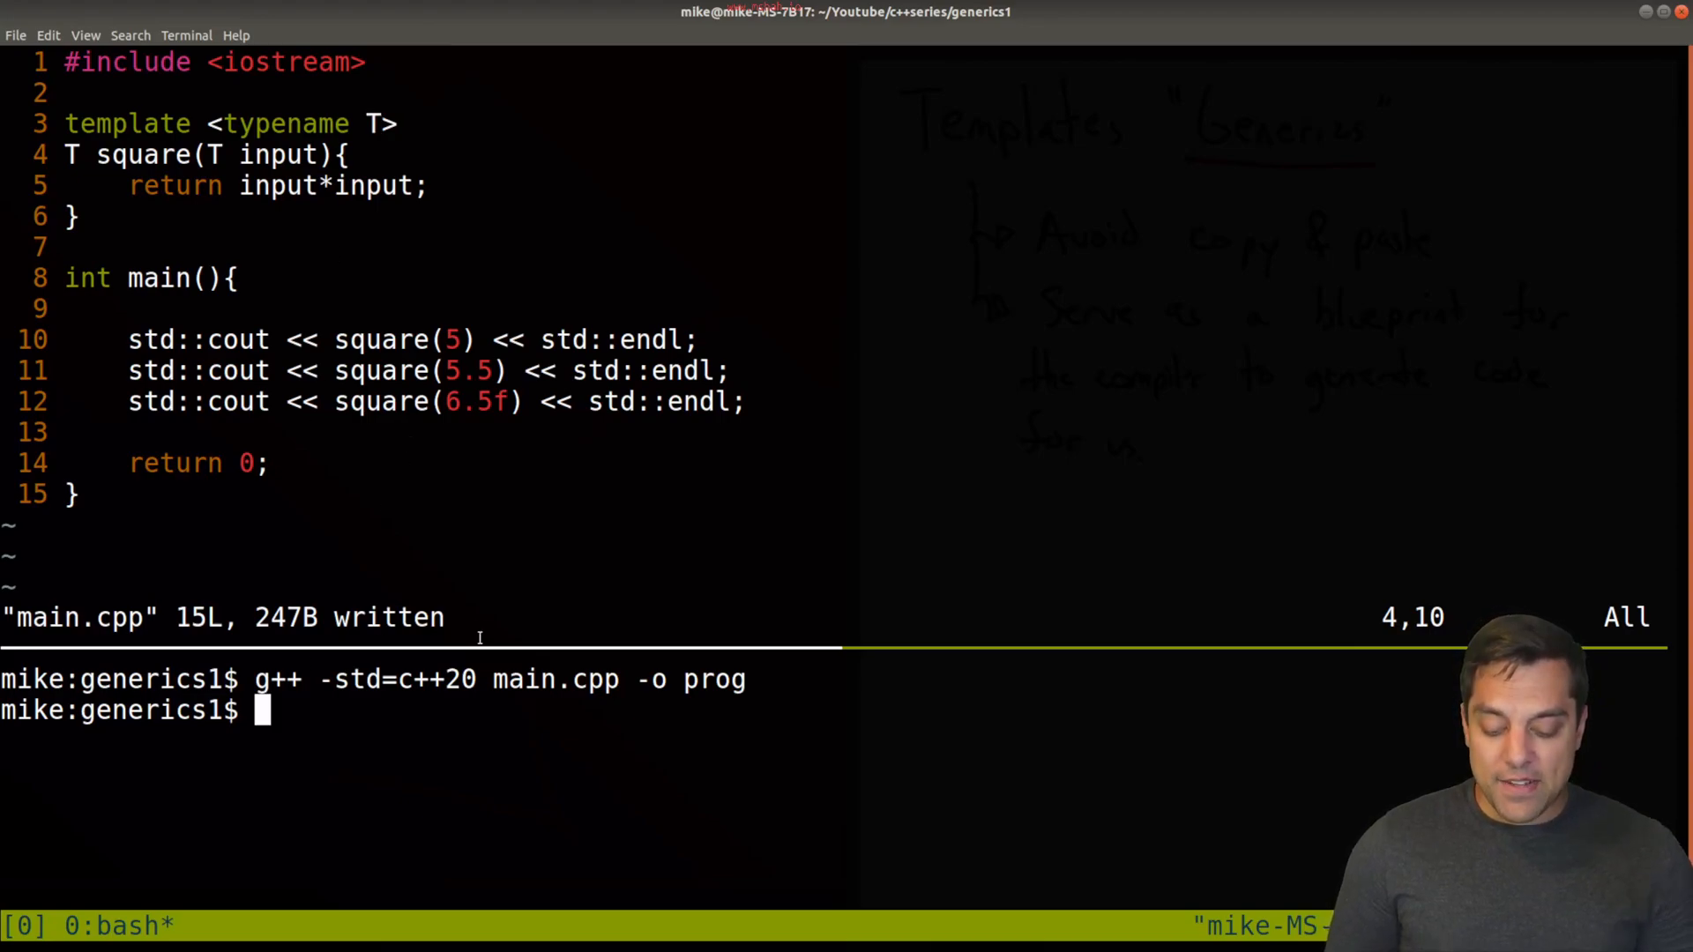
Step: Run ./prog printing 25, 30.25 and 42.25, then bring the templates notes back up
text(./prog)
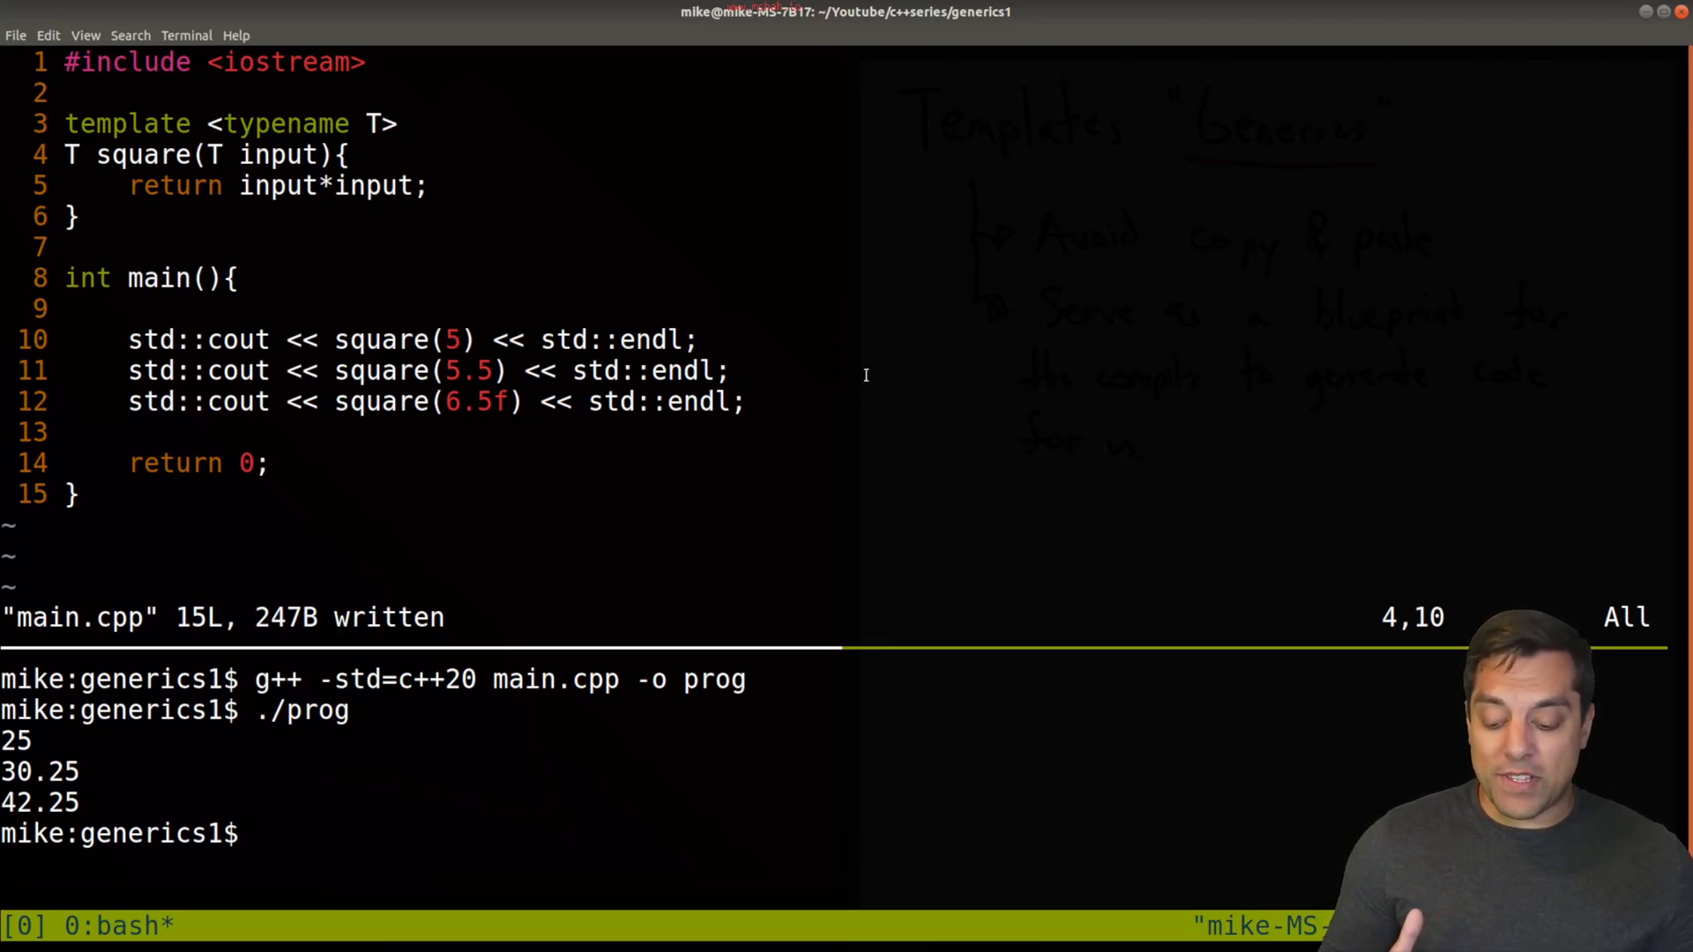
double_click(397, 679)
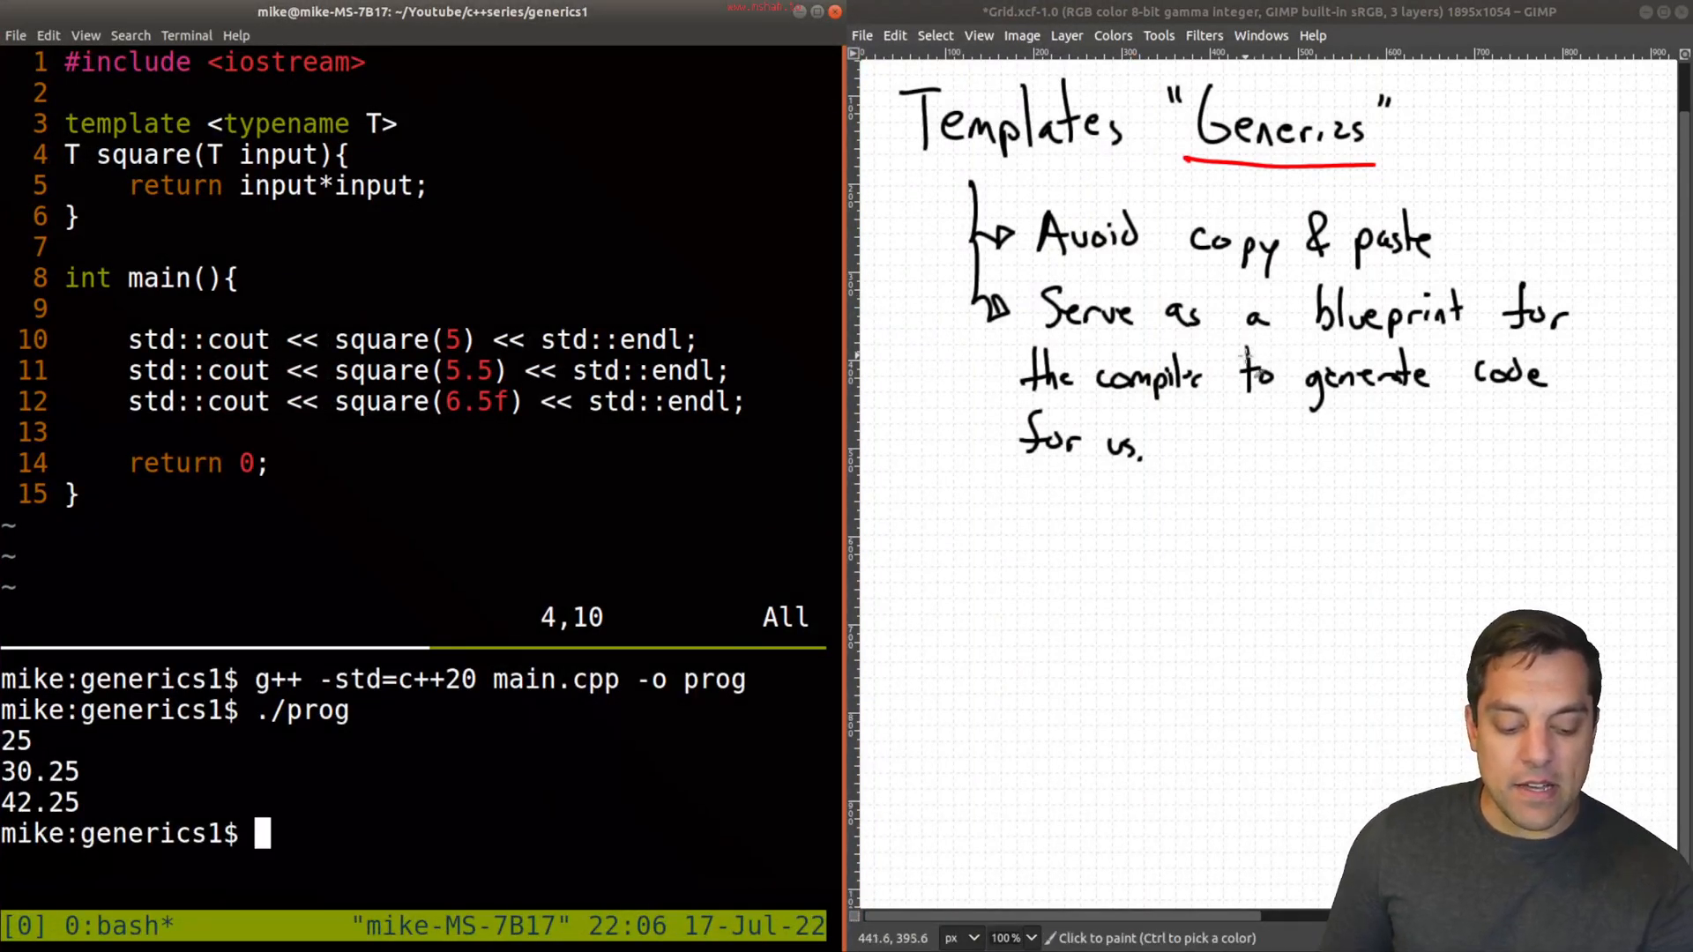
Step: Bring the GIMP templates notes up beside the terminal before switching to C++ Insights
text(x)
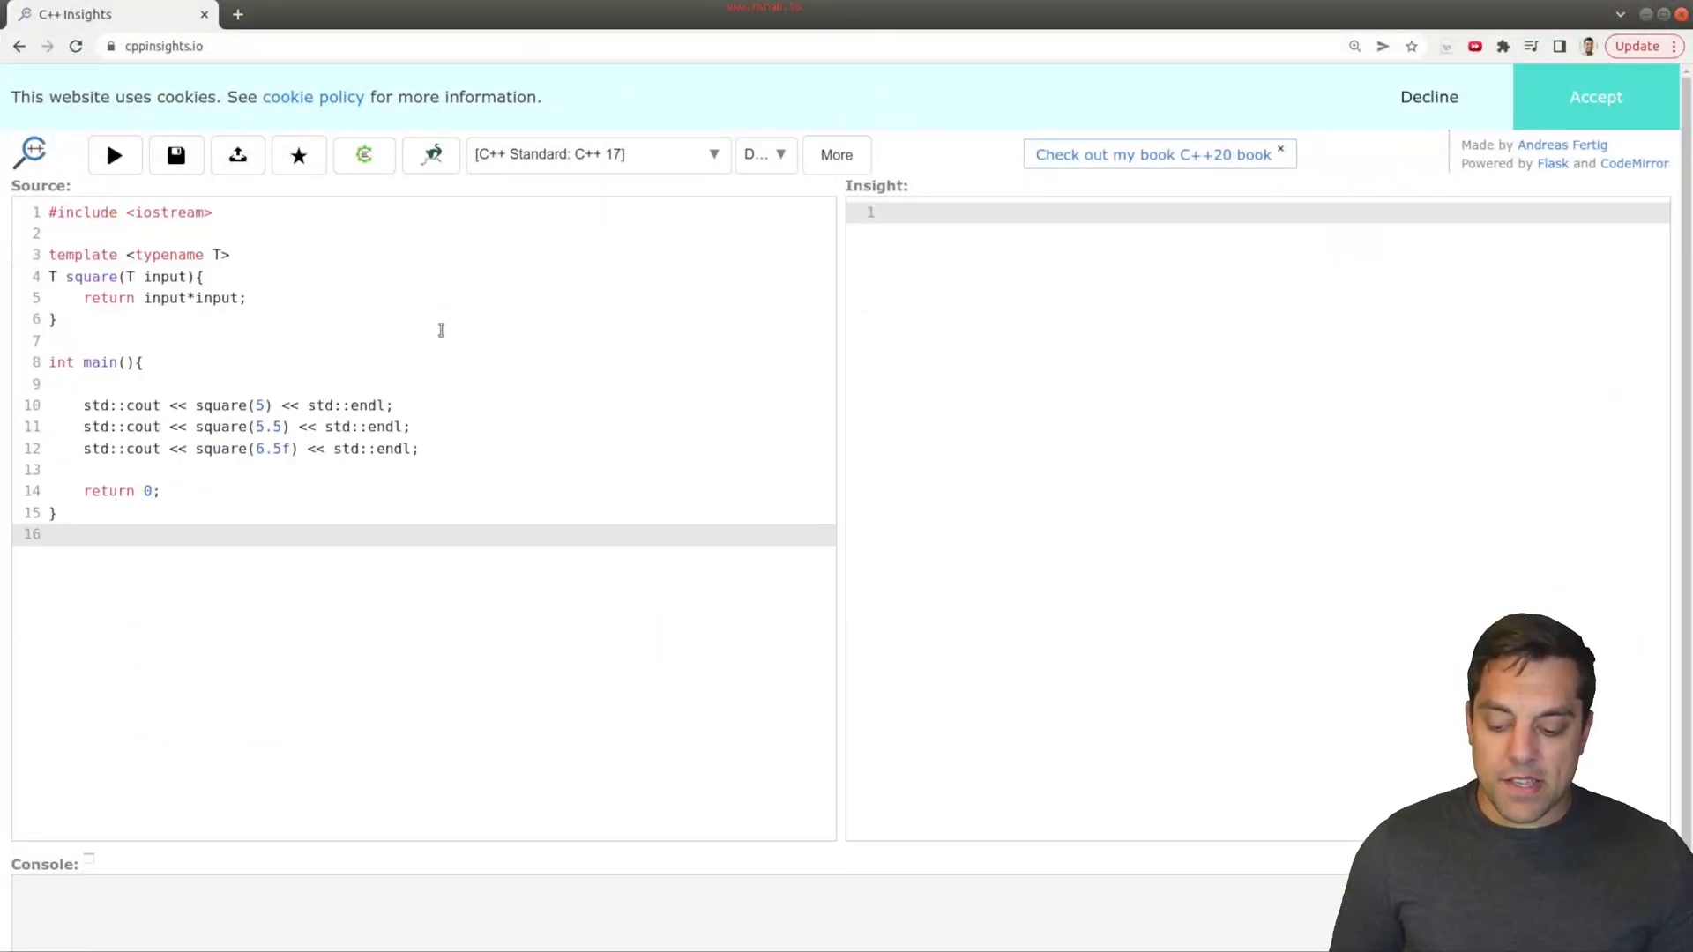
Step: Run C++ Insights on the square template and pick out the 6.5f float literal in the source
click(113, 155)
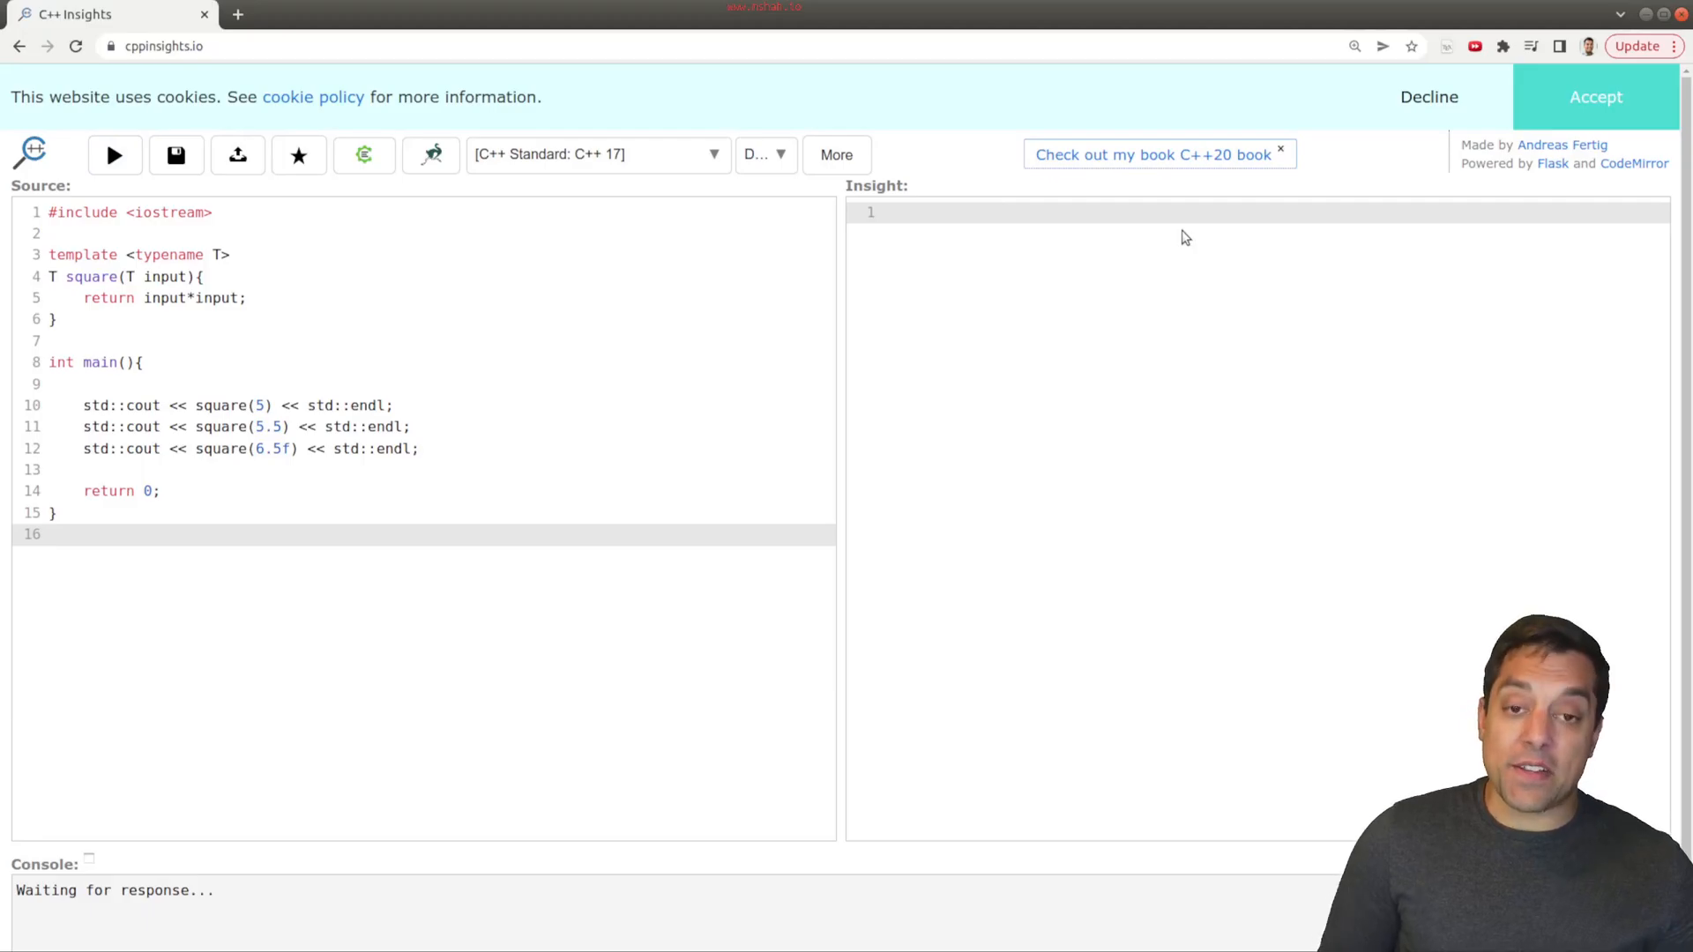
click(113, 155)
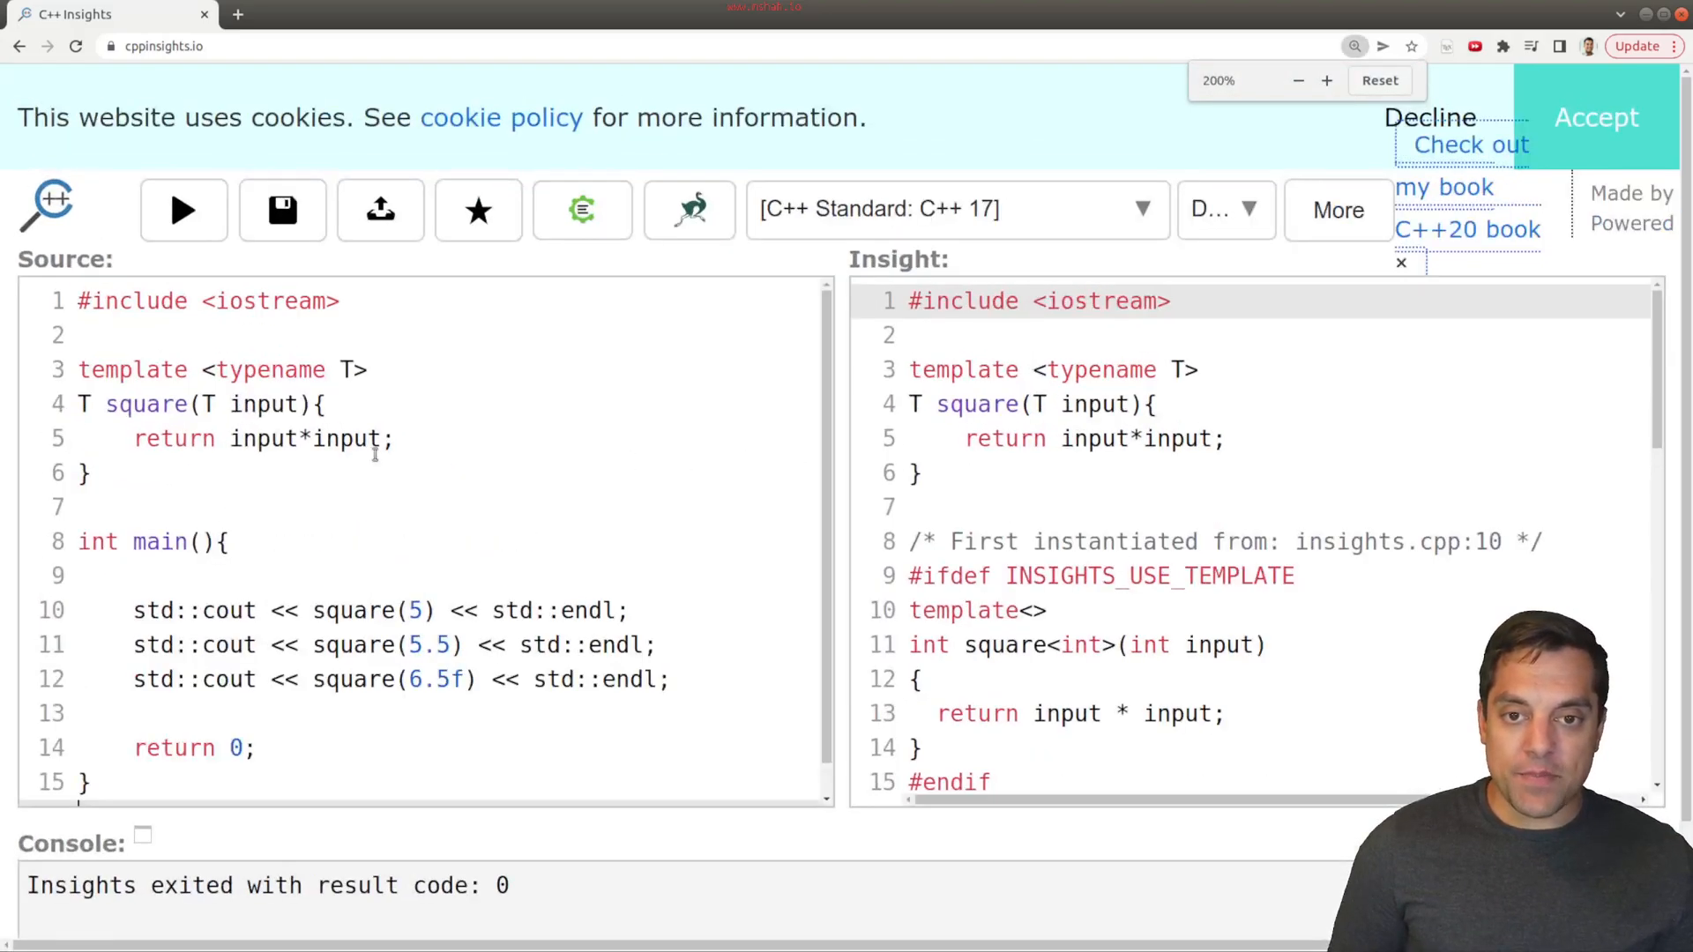
drag(77, 404, 92, 473)
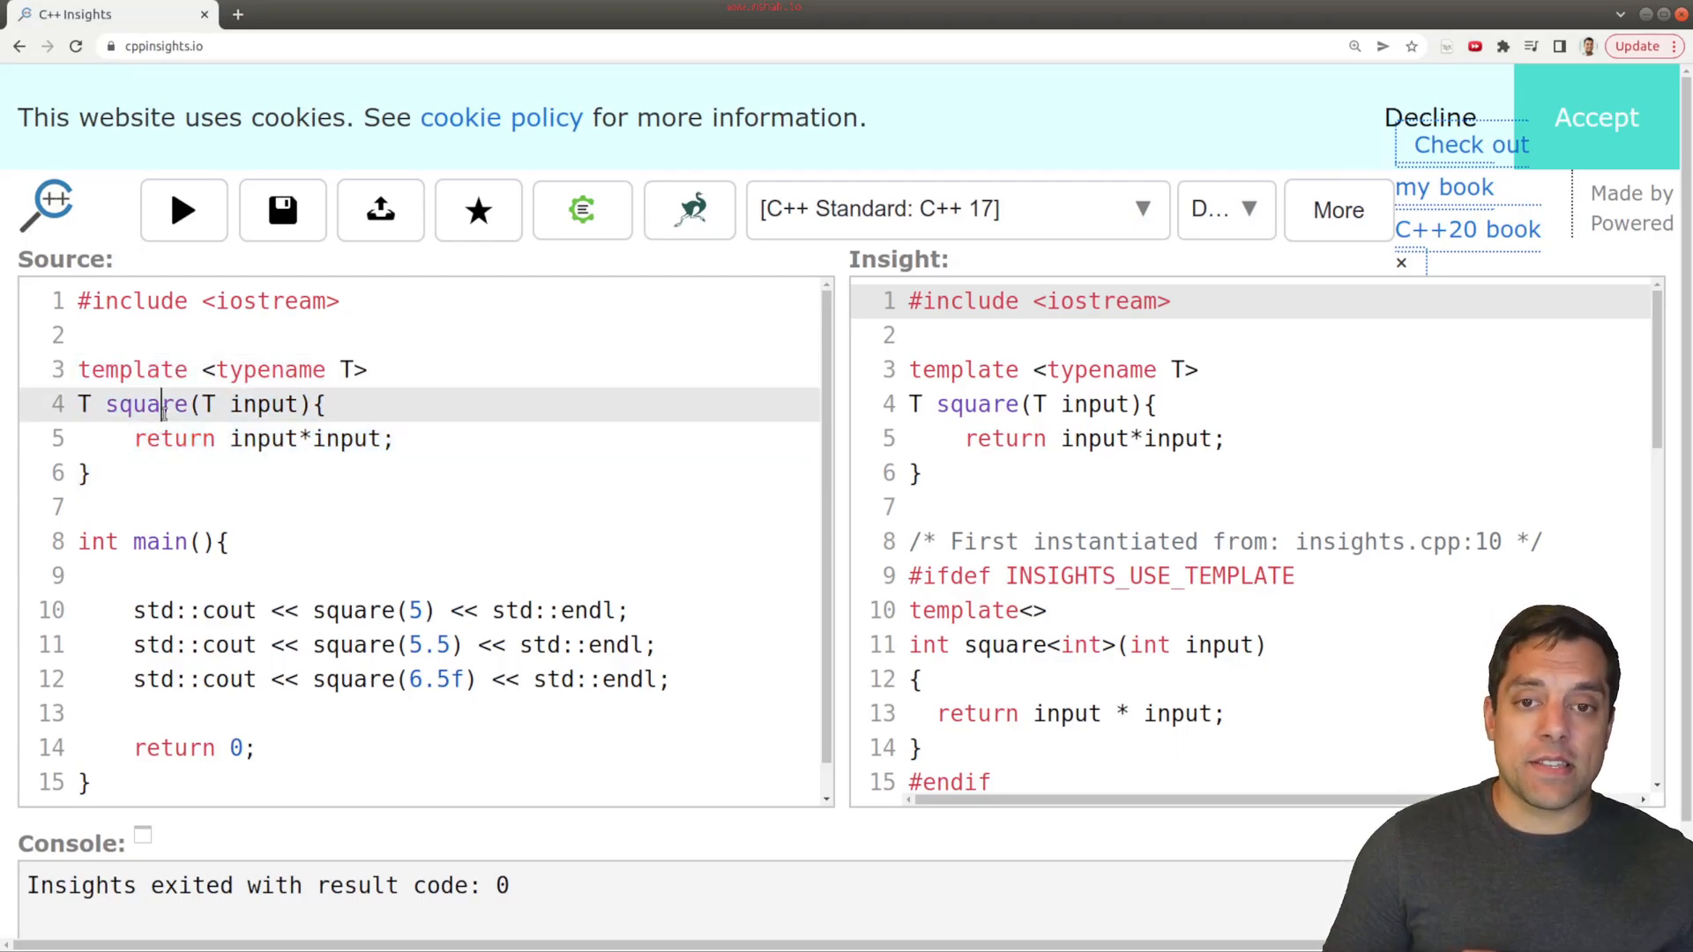
double_click(143, 404)
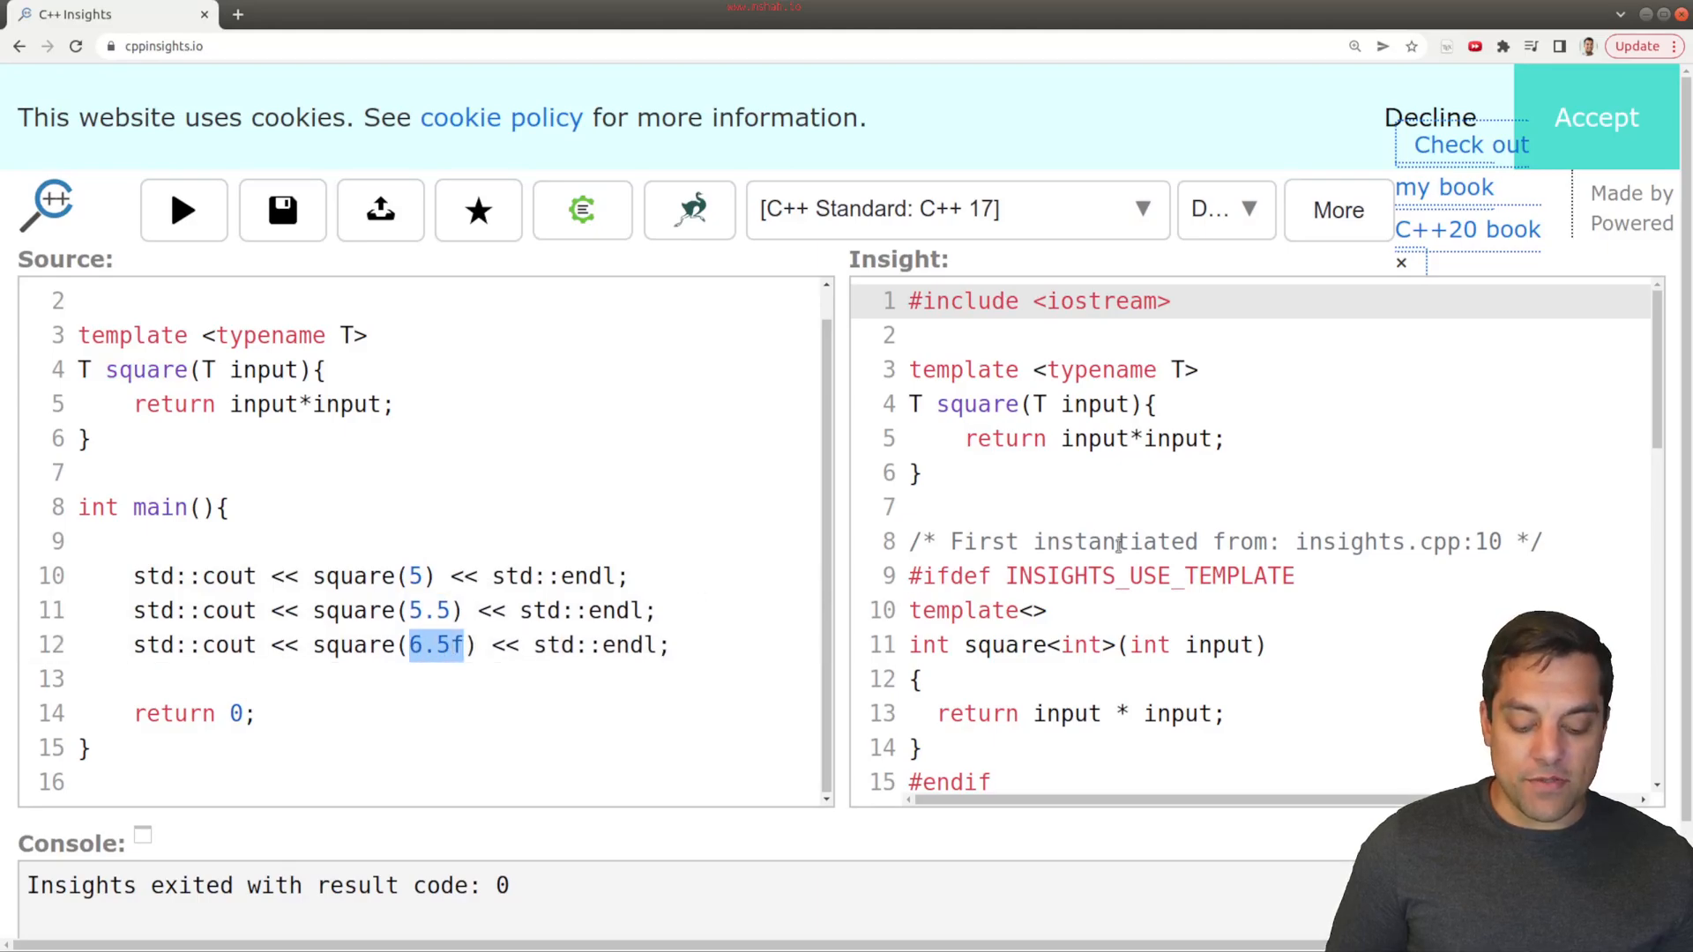
Step: Scroll the Insight pane through the int, double and float instantiations of square
scroll(down, 3)
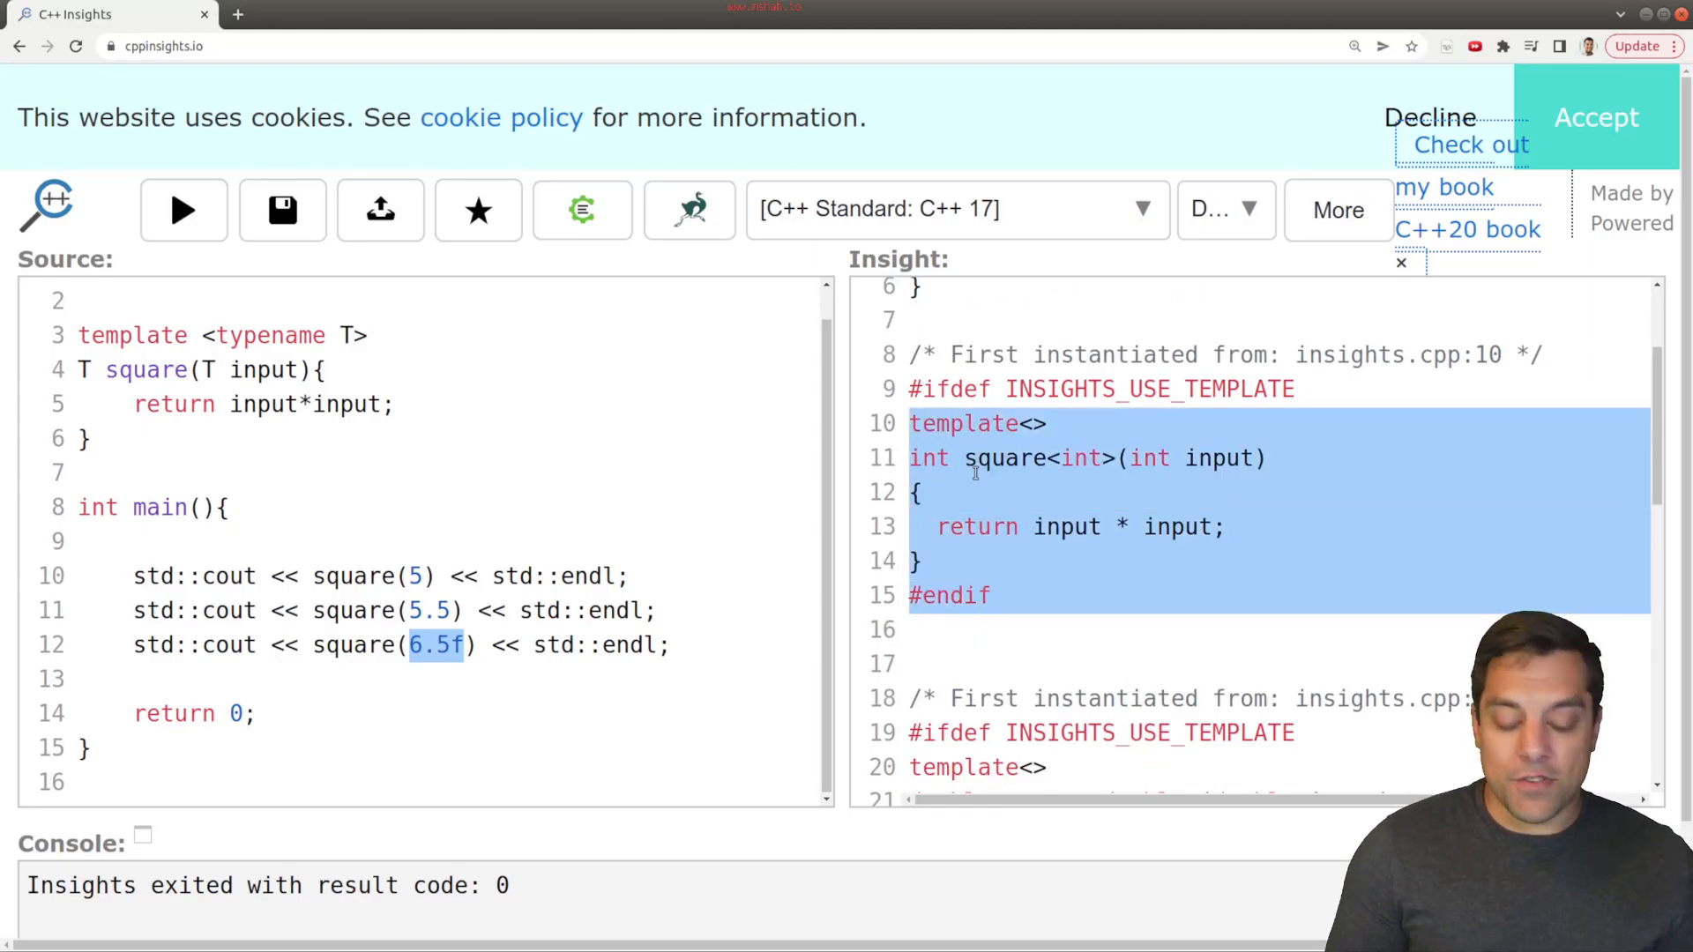
scroll(down, 3)
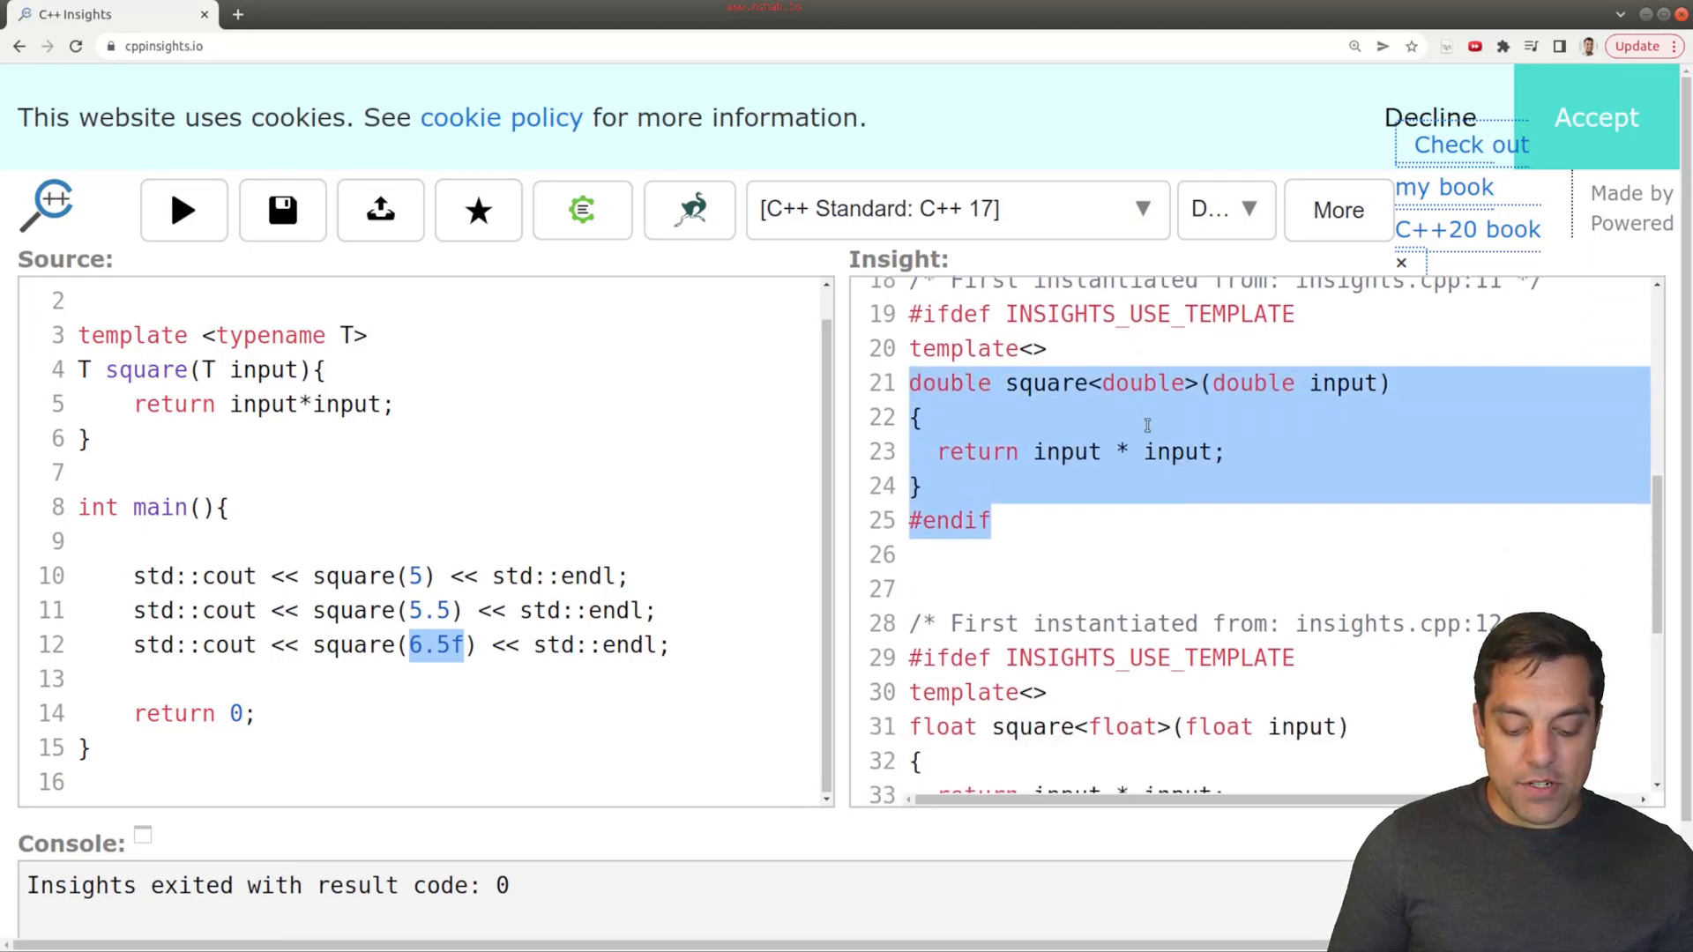
scroll(down, 3)
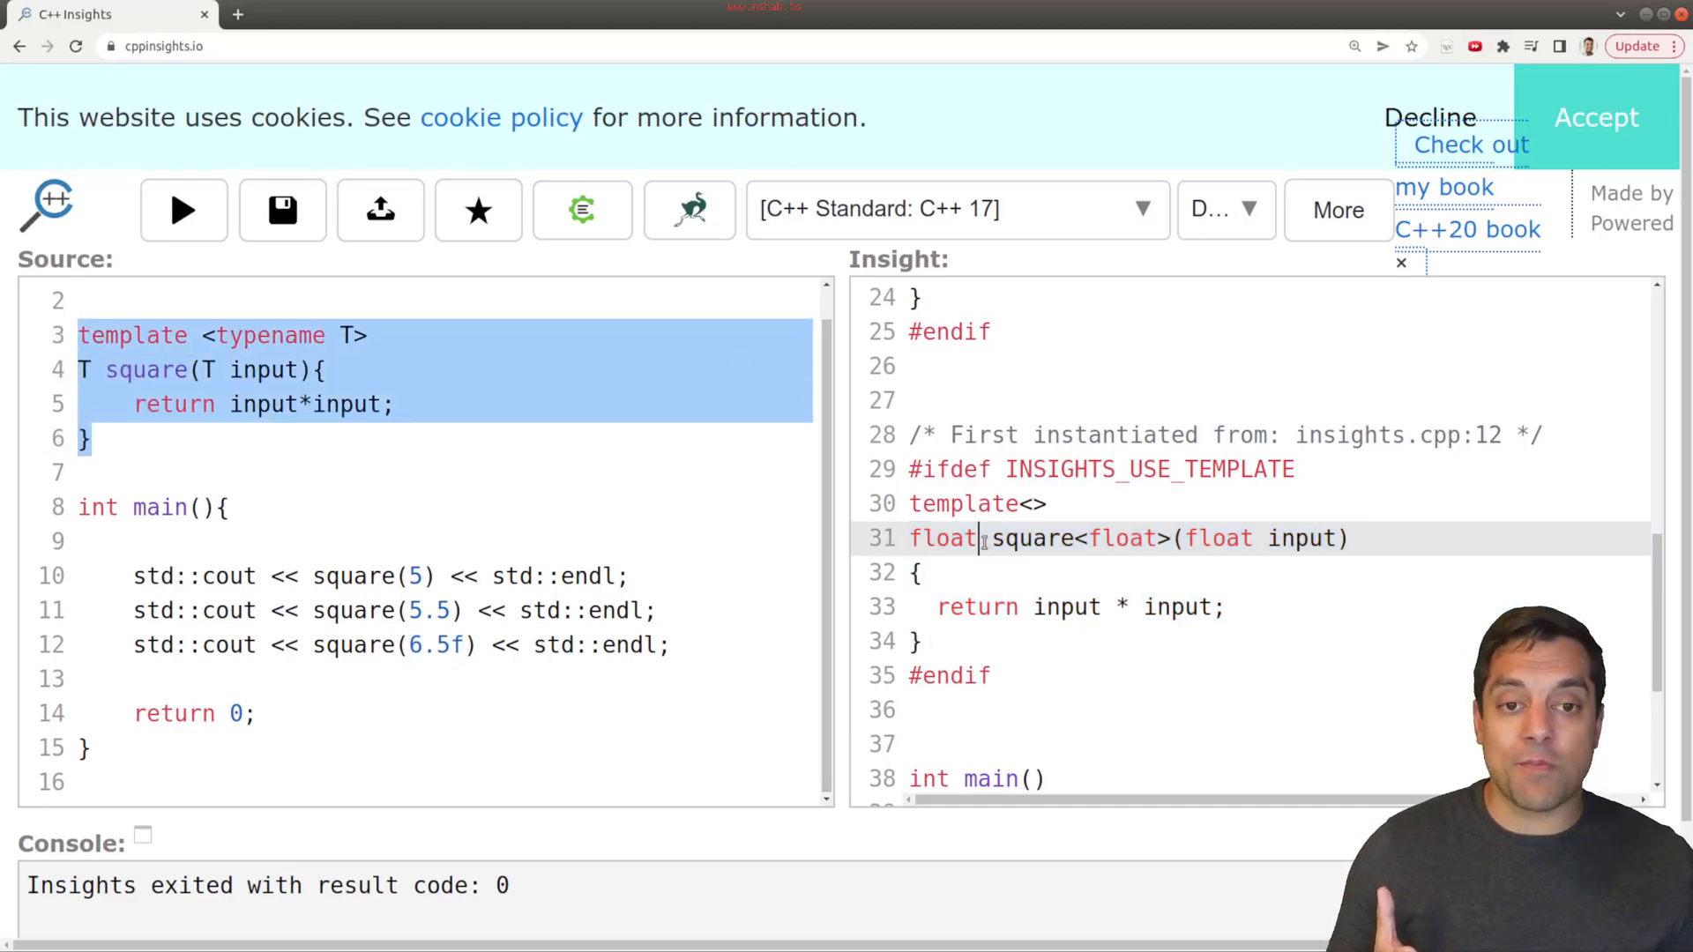
scroll(down, 3)
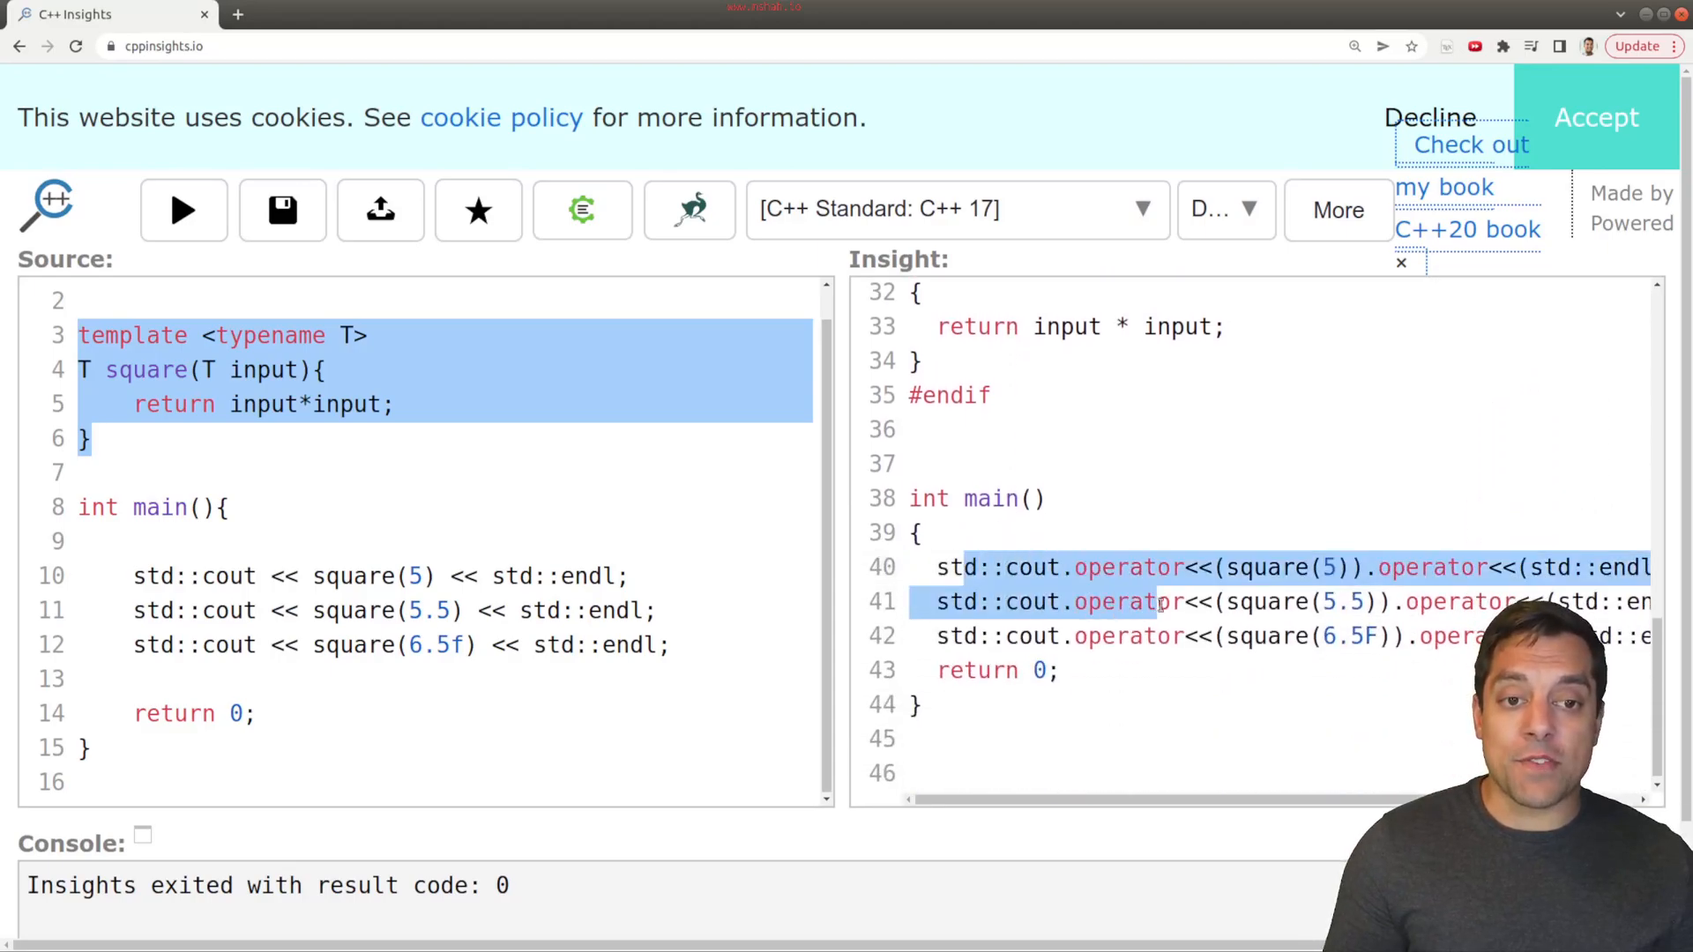
double_click(1266, 601)
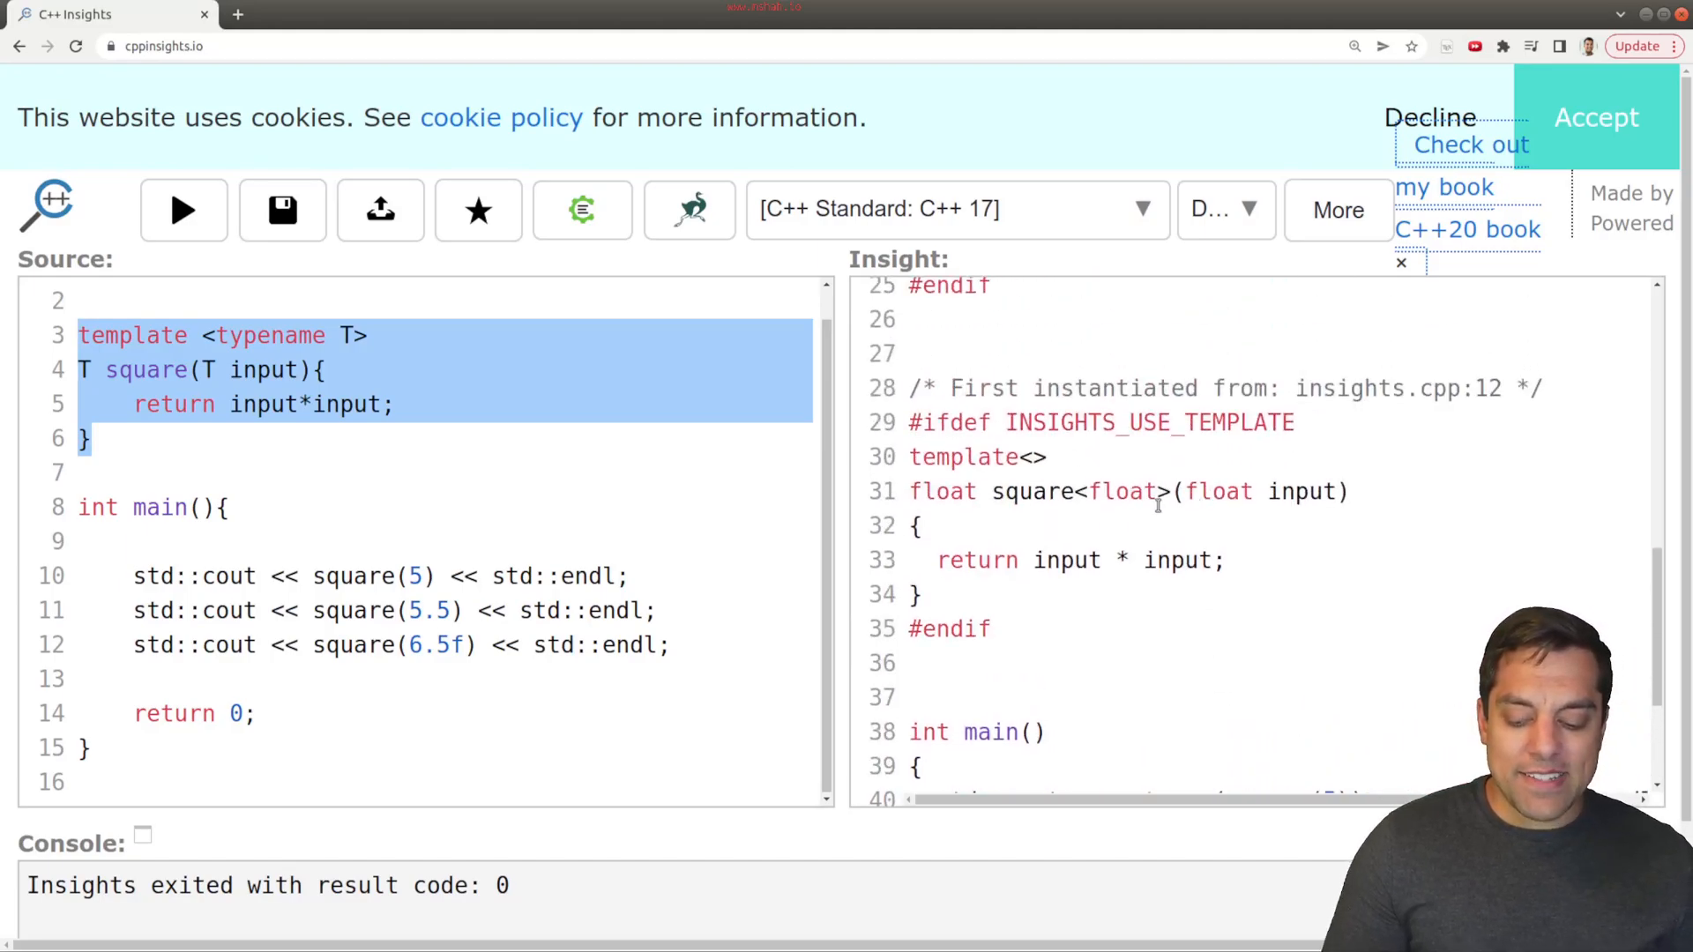
click(256, 335)
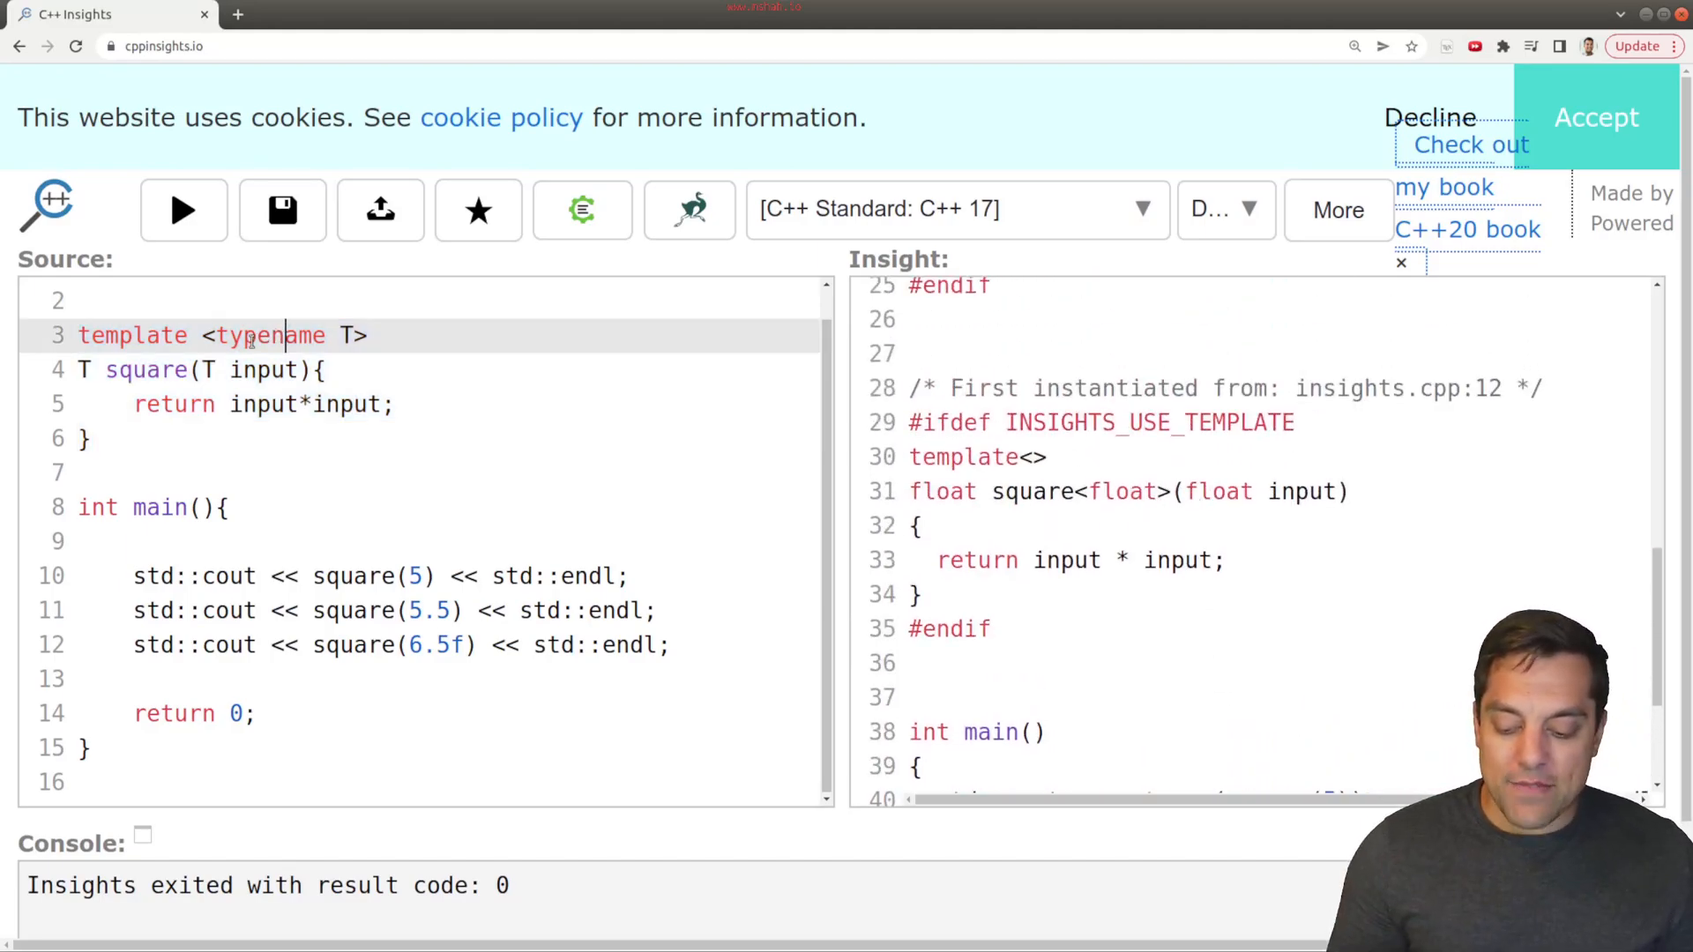
drag(204, 335, 367, 335)
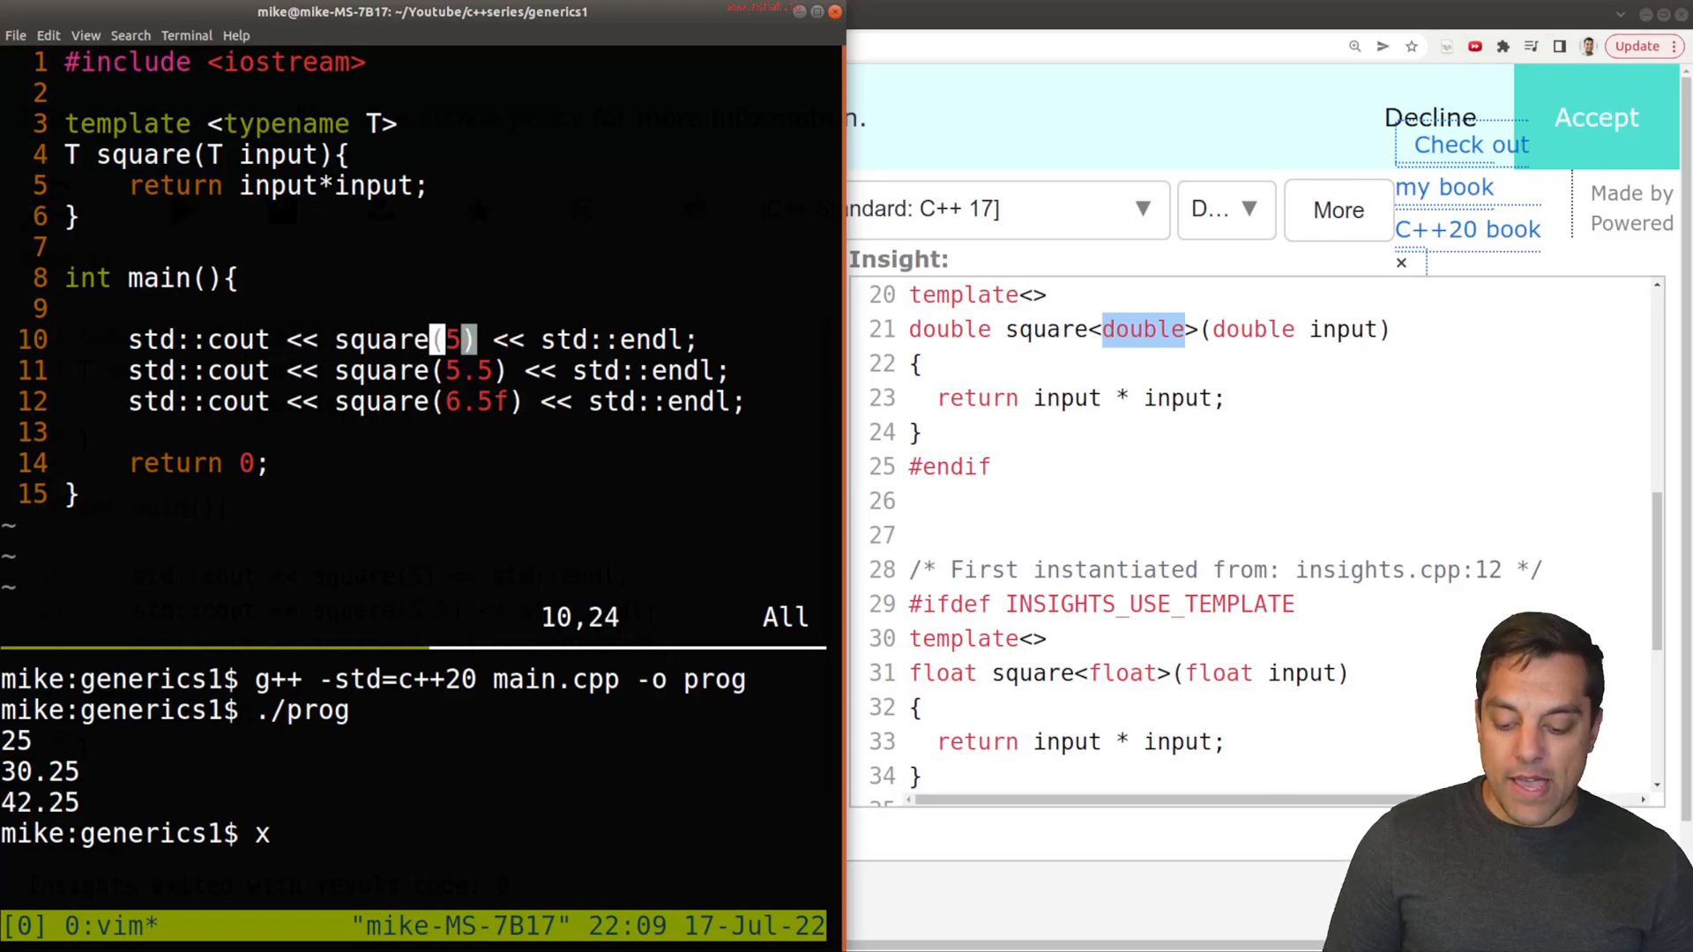
Step: Add explicit <int> and <double> template arguments to the square calls in main.cpp
text(<int>)
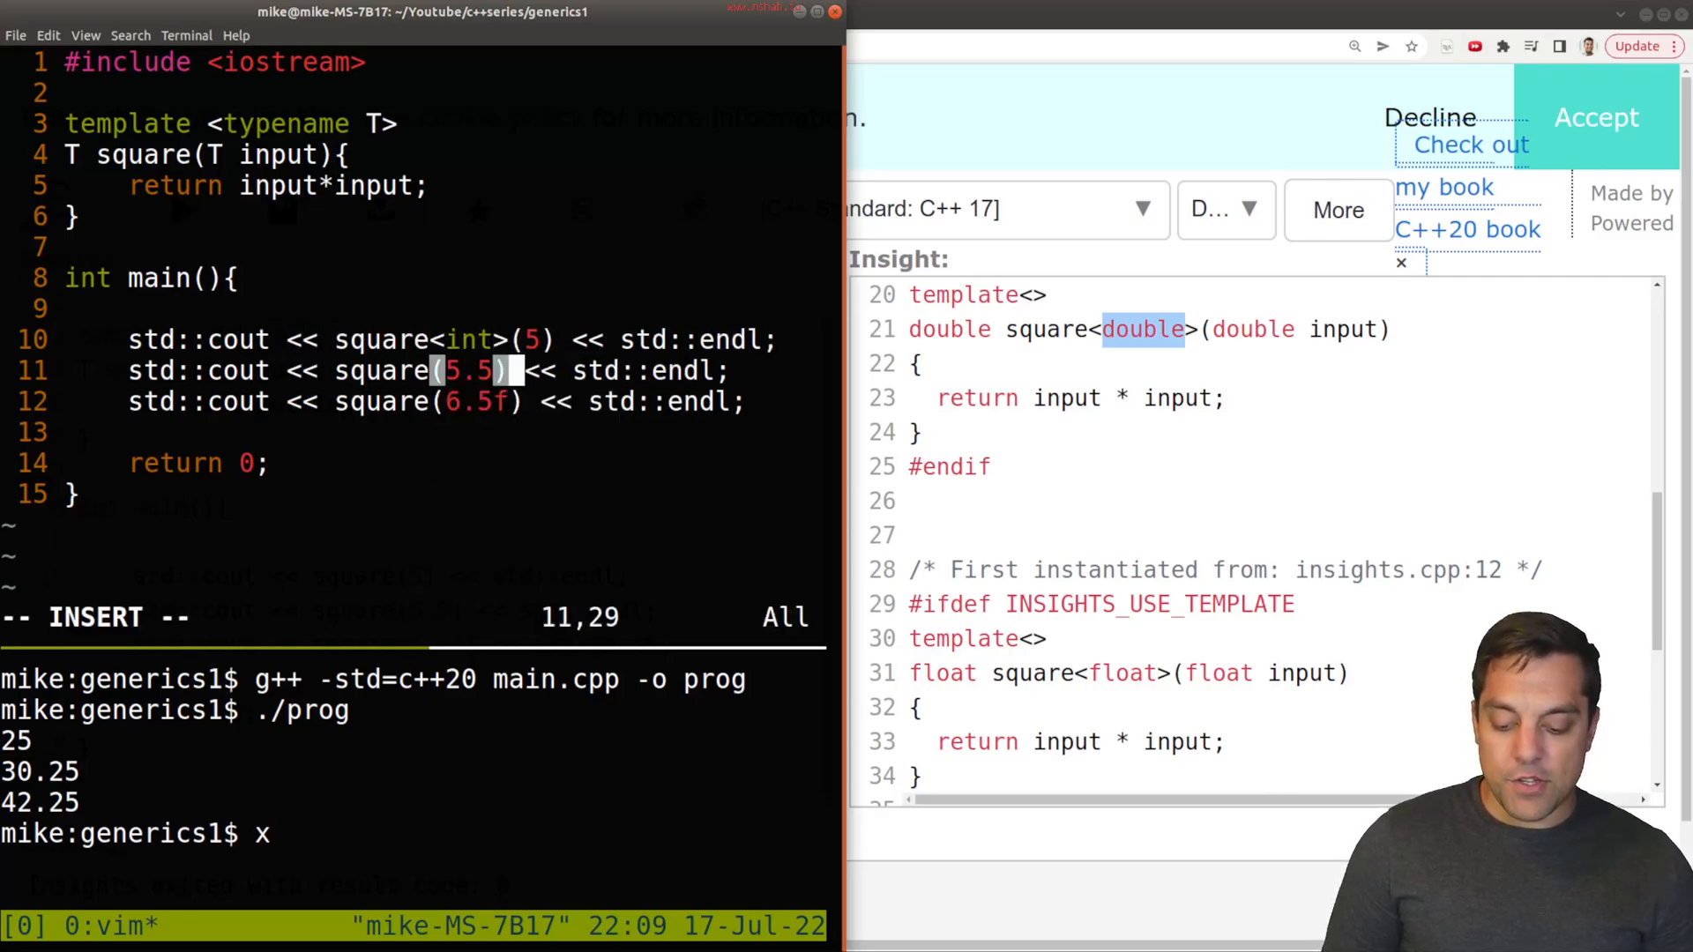
text(do)
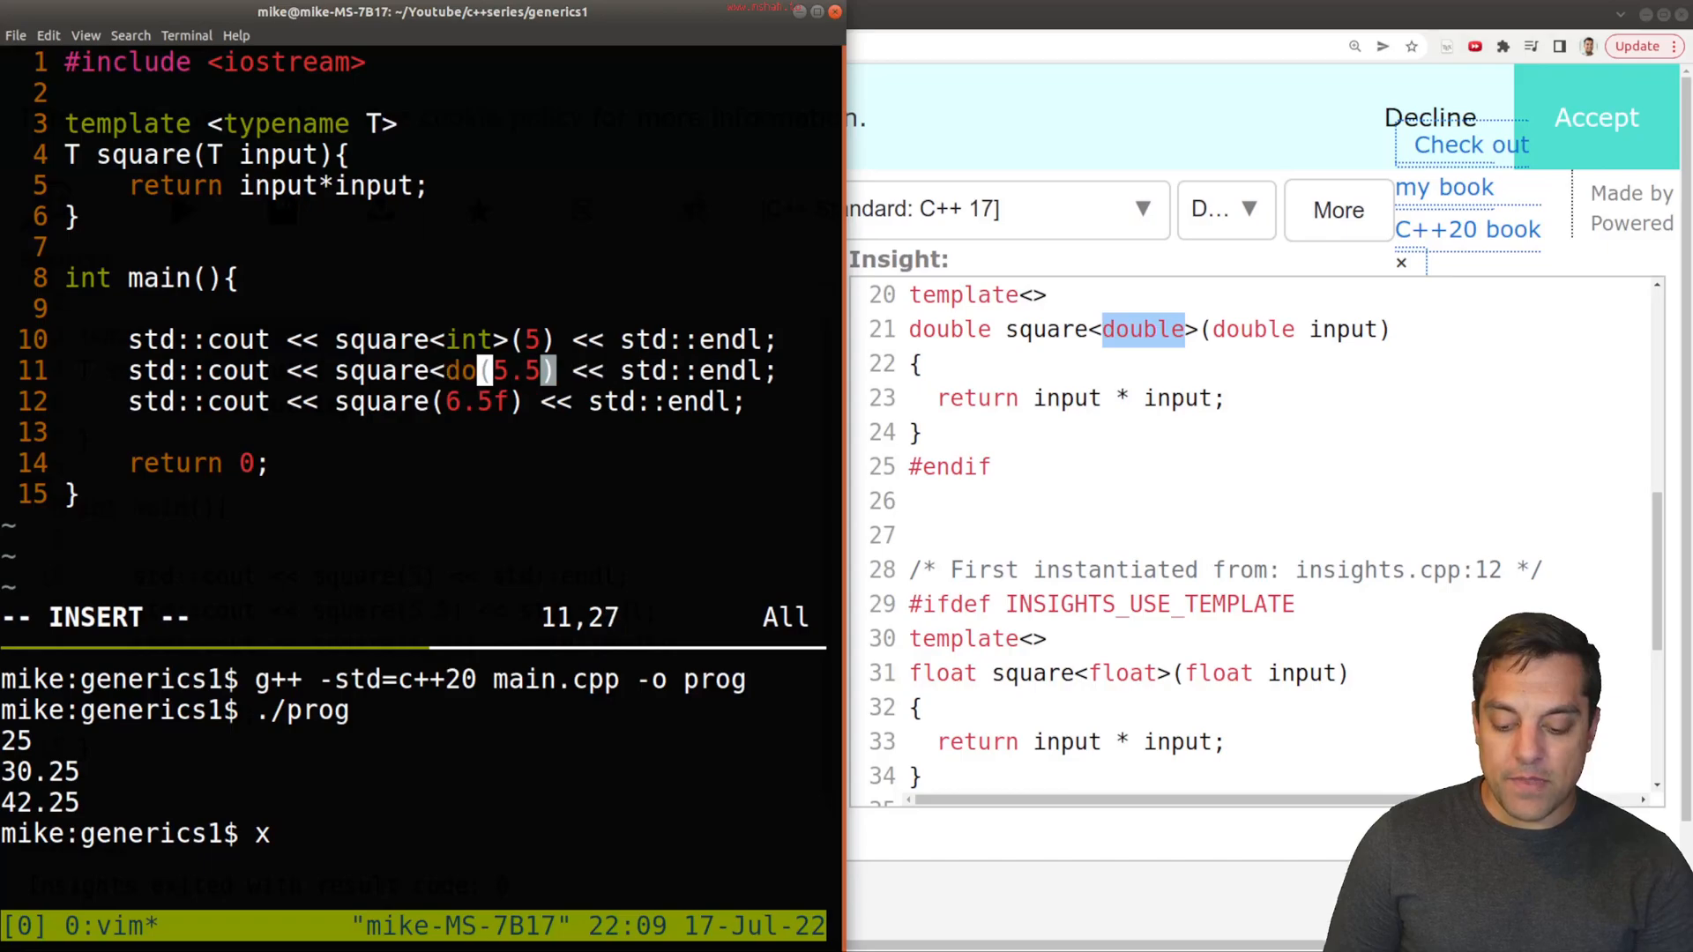
text(uble>)
click(412, 402)
text(<float>)
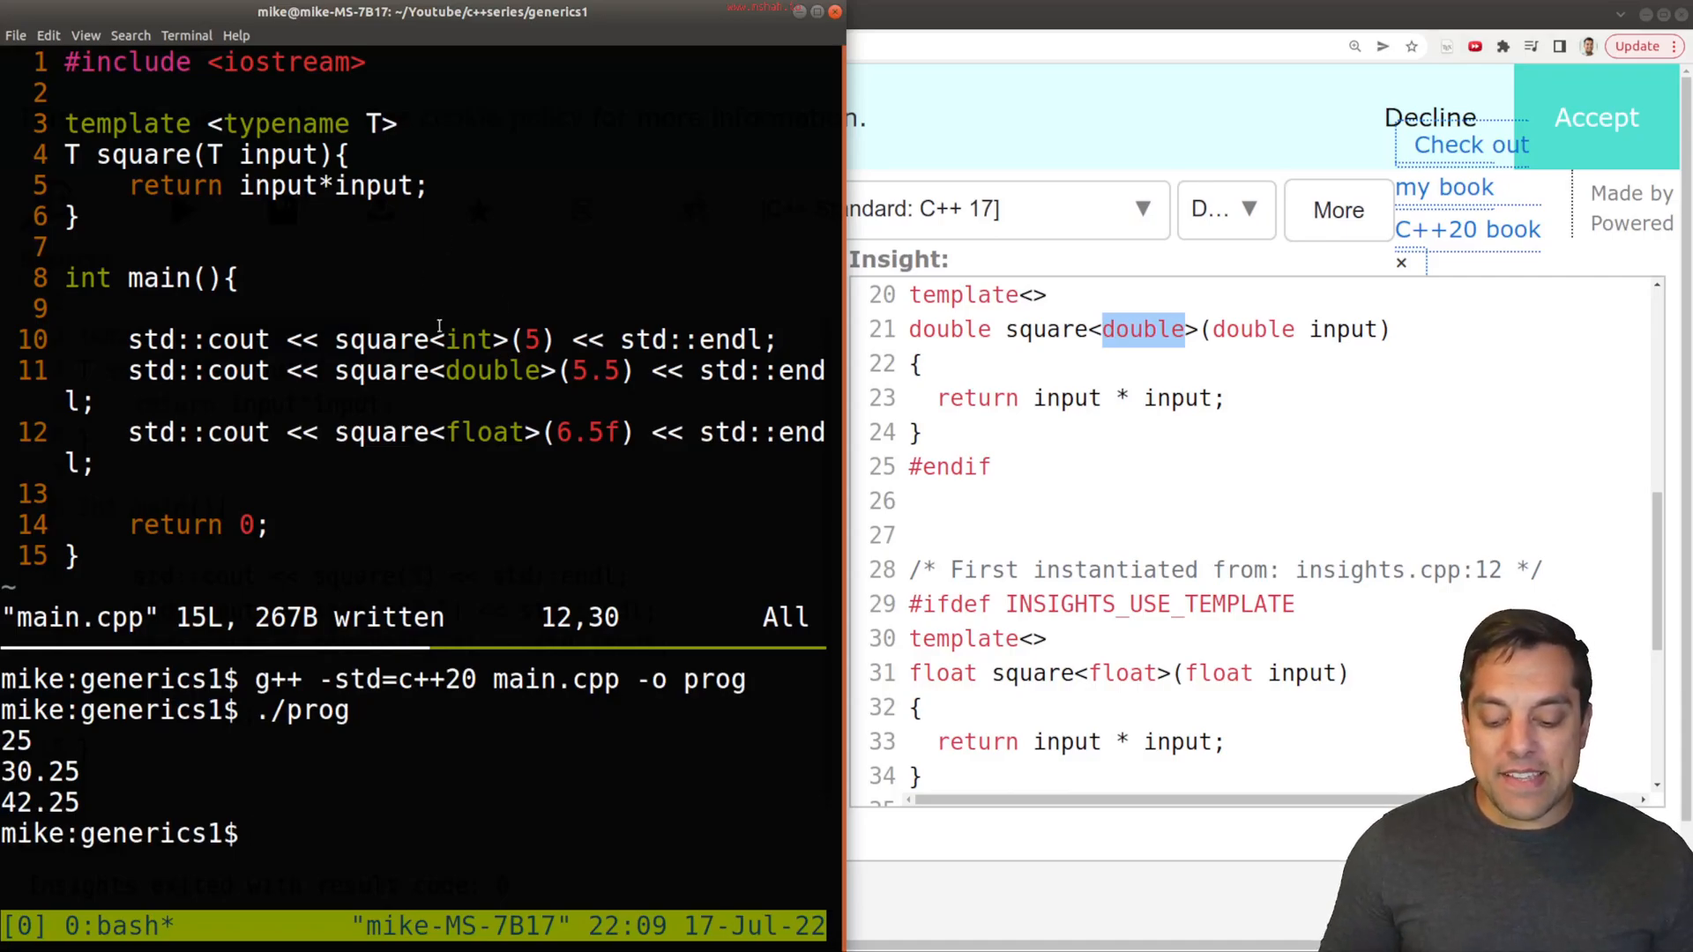
double_click(468, 339)
text(g++ -std=c++20 main.cpp -o prog)
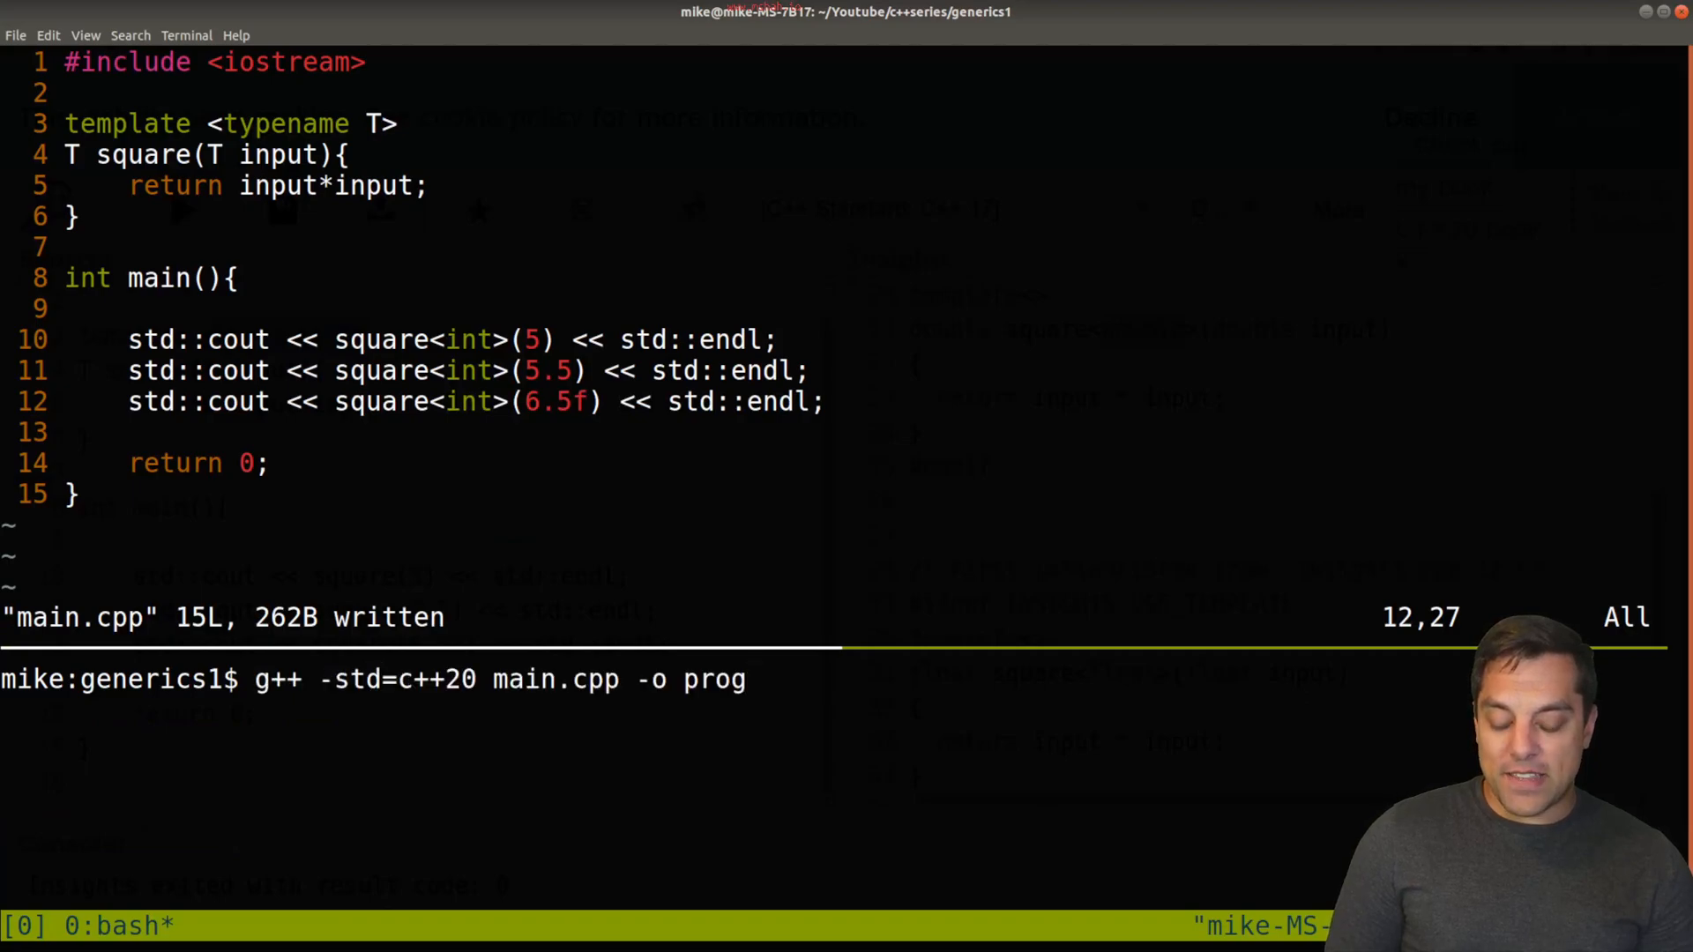
Step: Run ./prog to print 25, 25, 36 with all-int arguments, then select an argument to restore
text(./prog)
click(423, 371)
text(double)
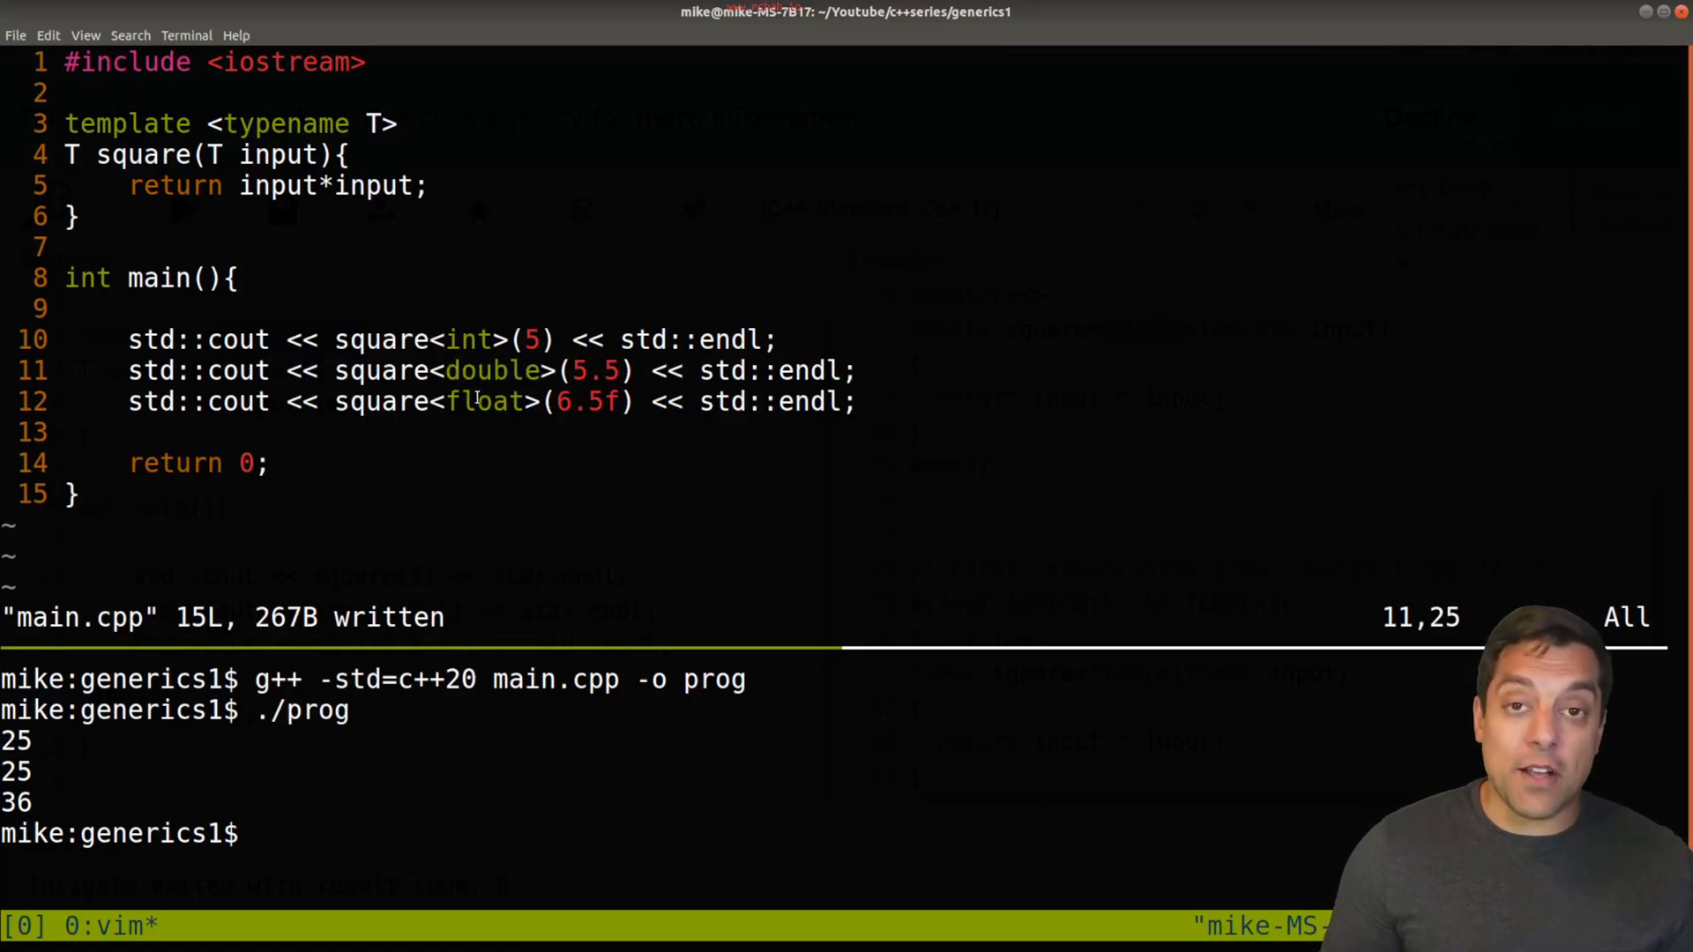
double_click(487, 400)
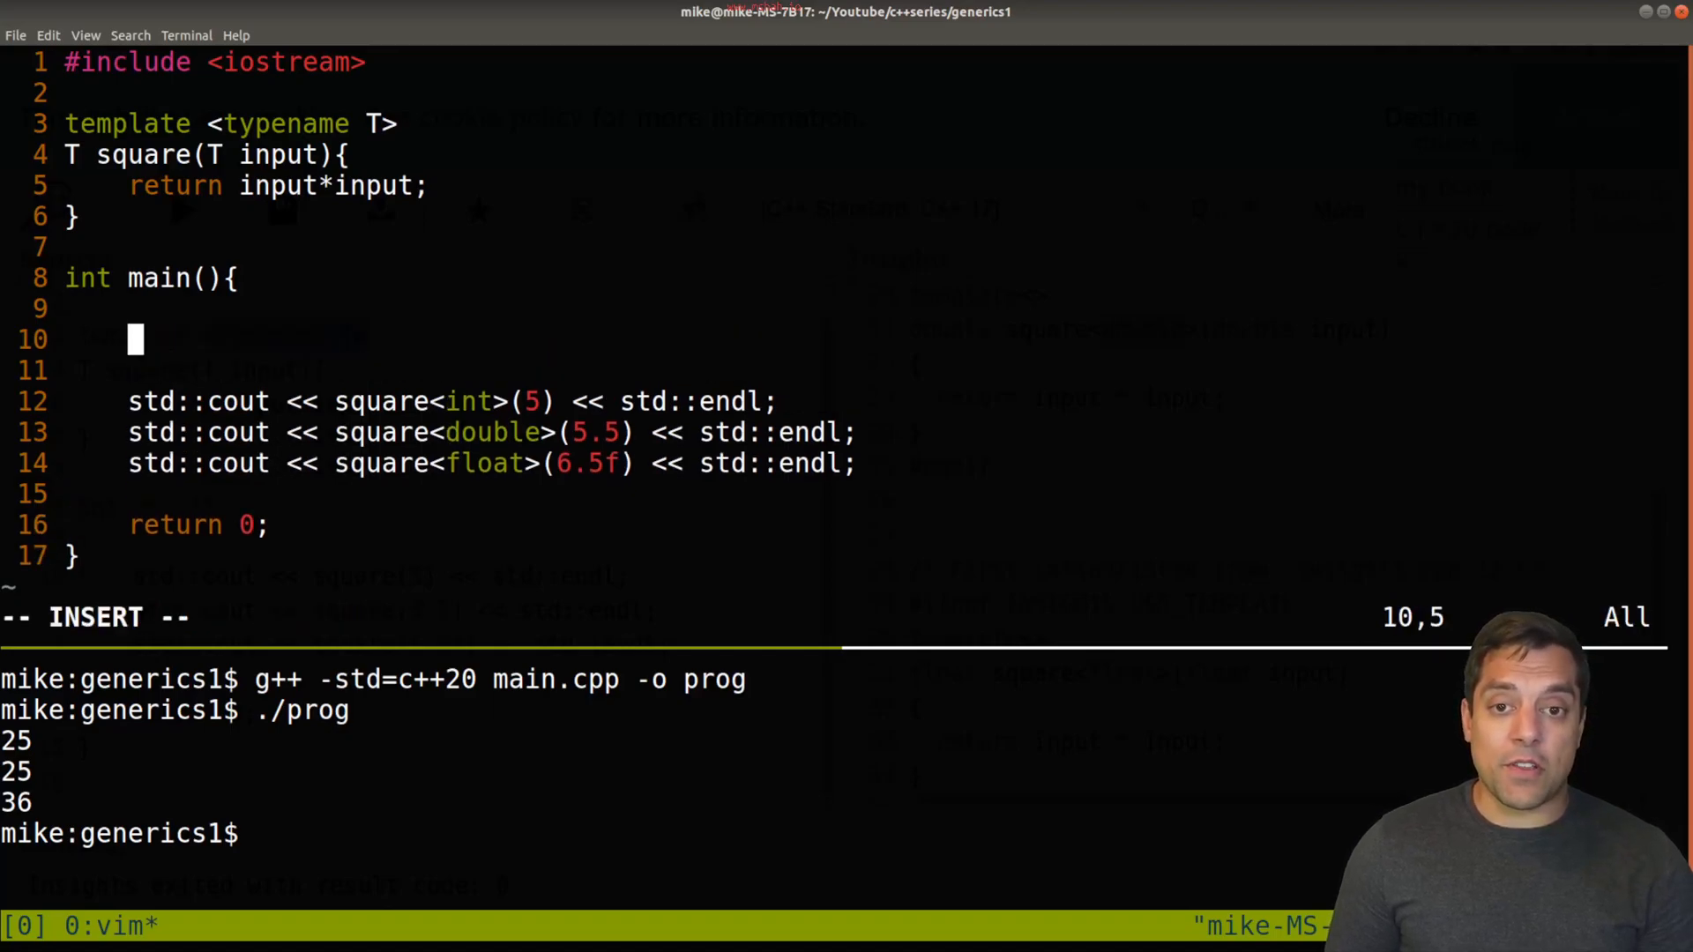
Step: Declare std::vector<int, on a new line above the square calls in main
text(std::vector)
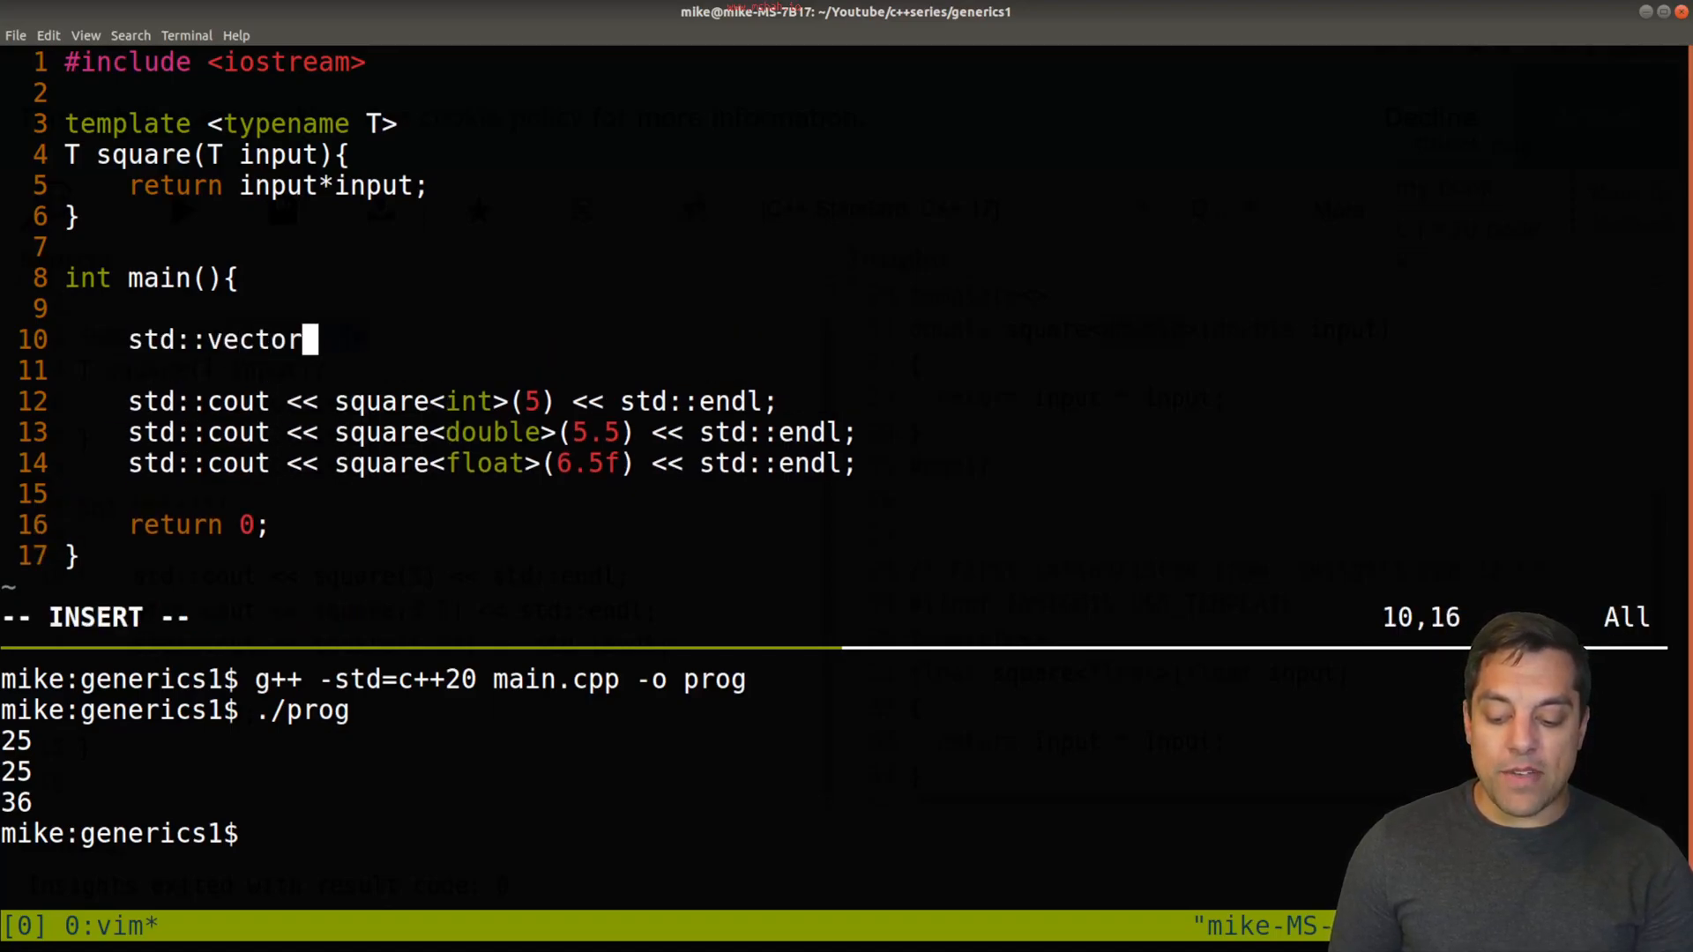
text(<int>)
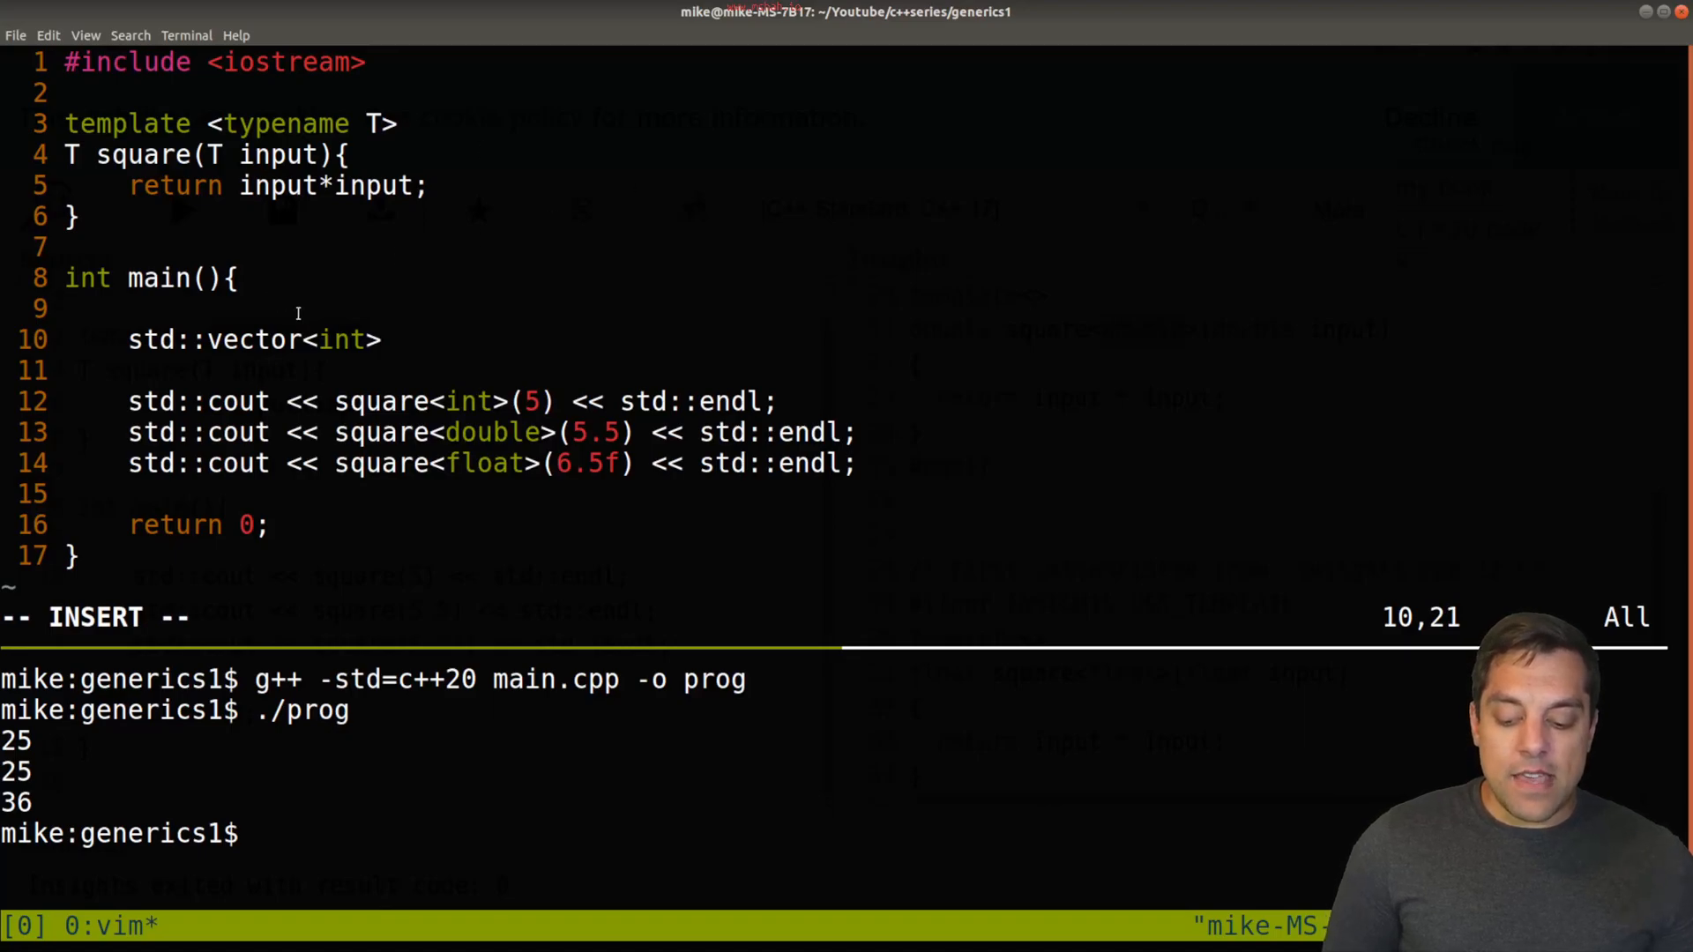
double_click(344, 339)
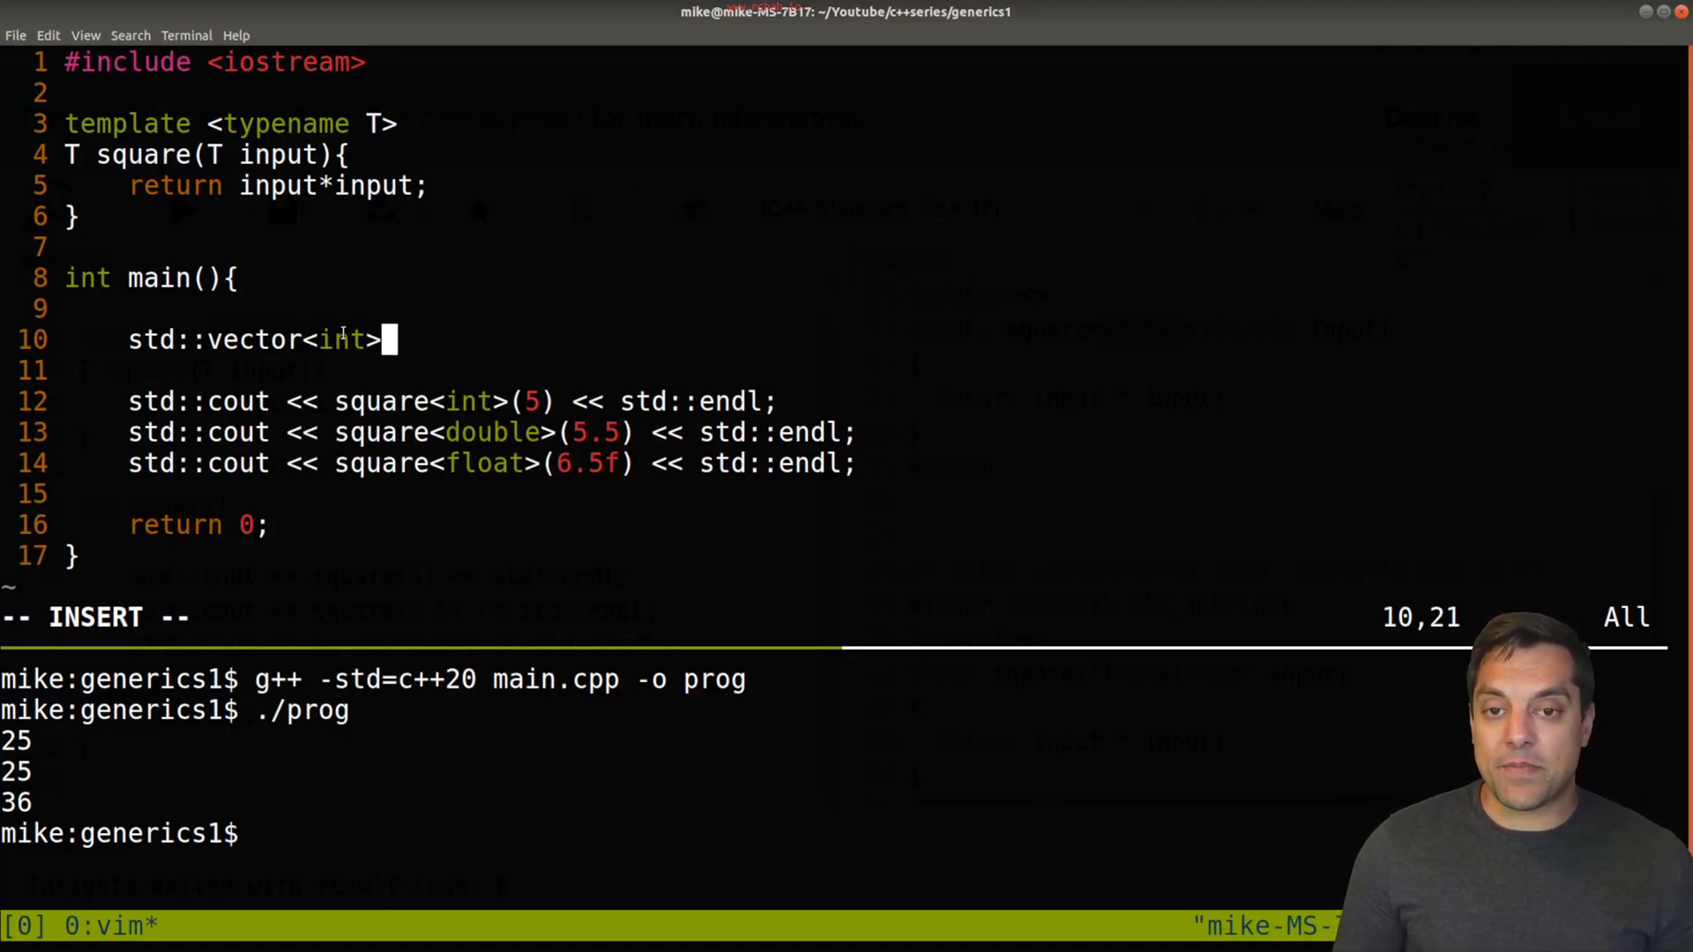
text(,)
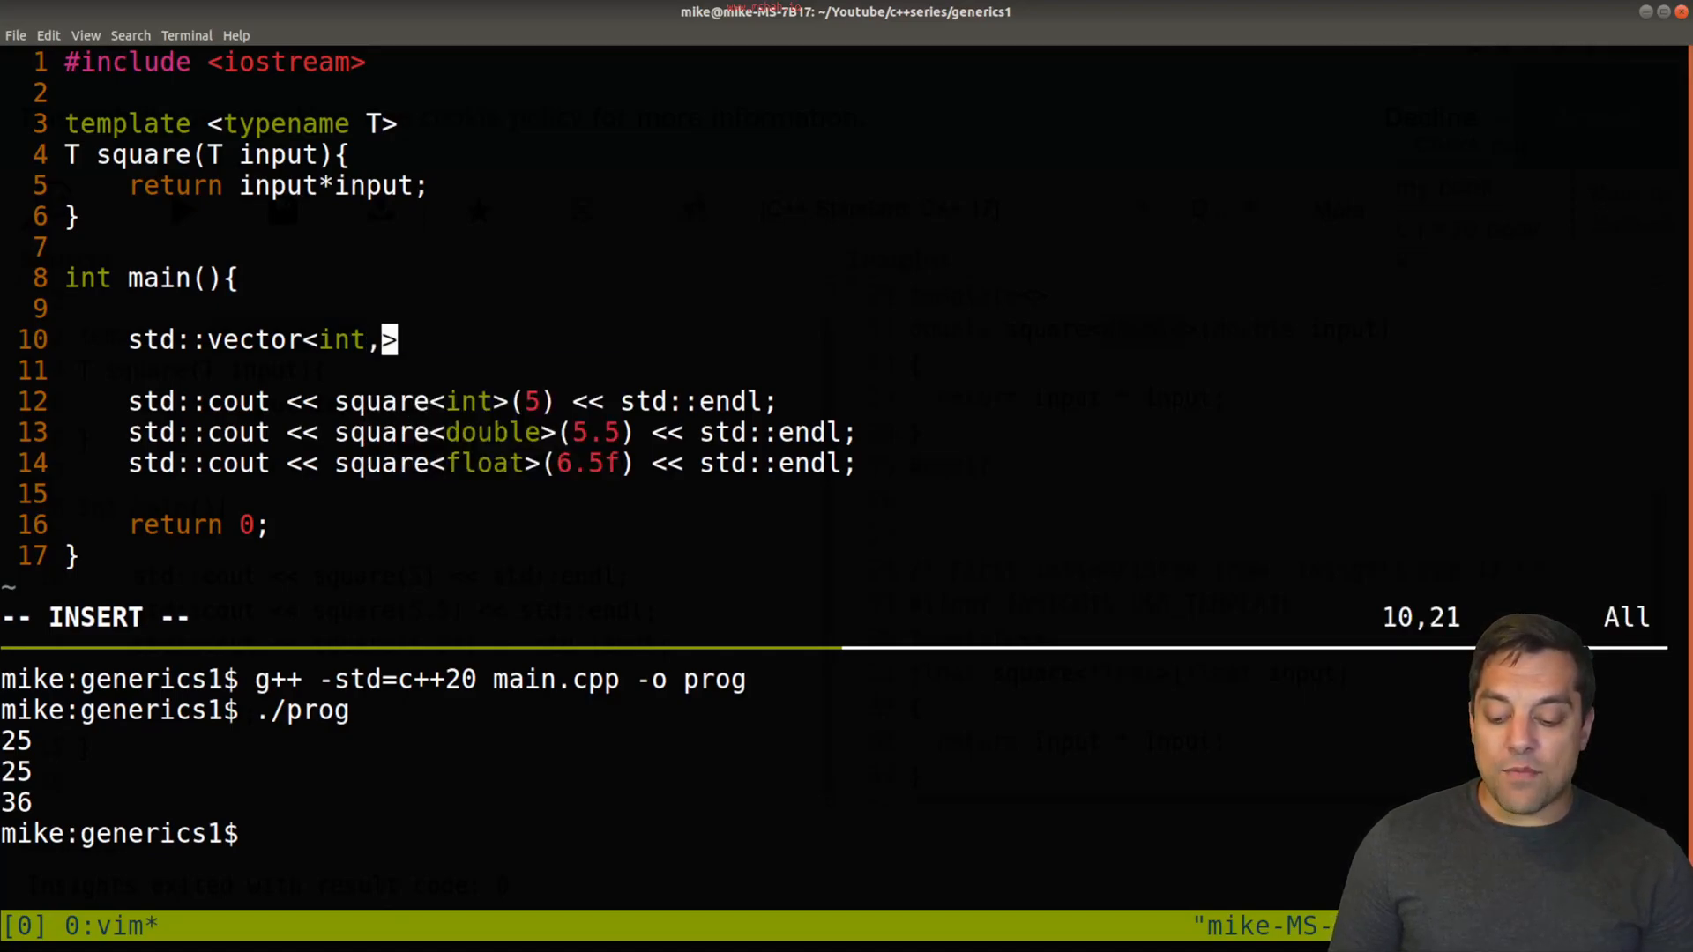